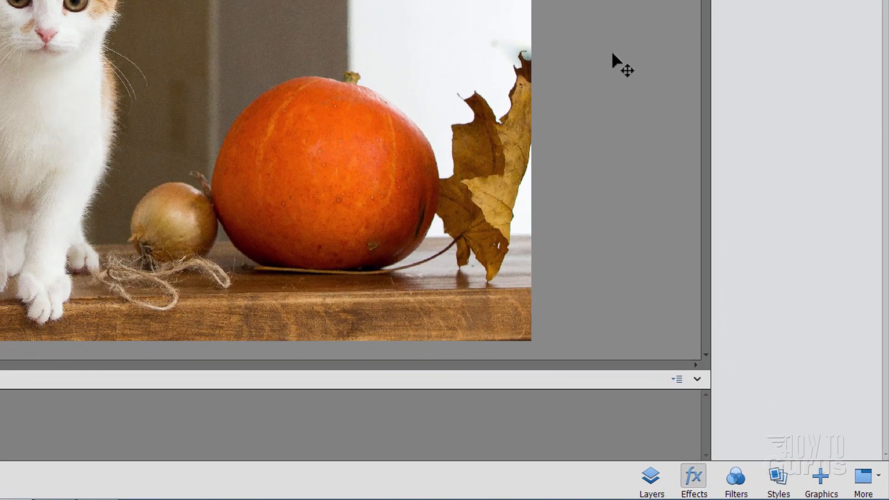
pyautogui.moveTo(646, 182)
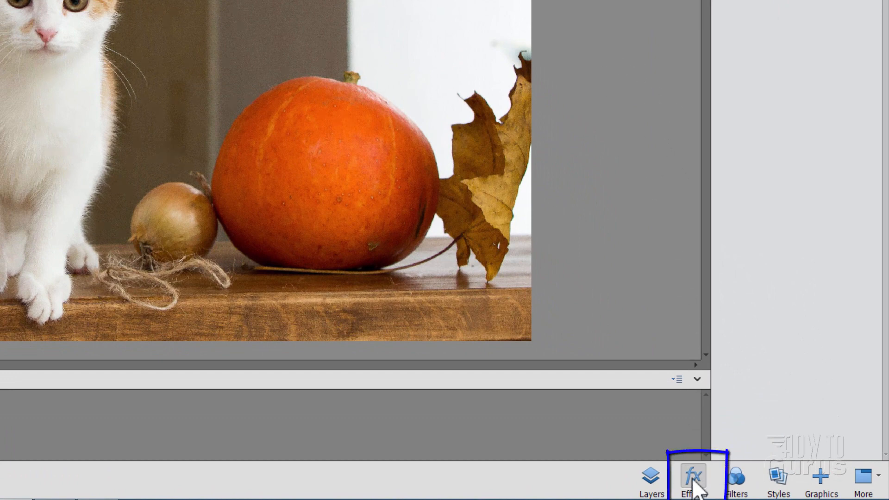
# - Show the Effects panel and browse the Elements+ and Faded Photo categories
pyautogui.click(649, 479)
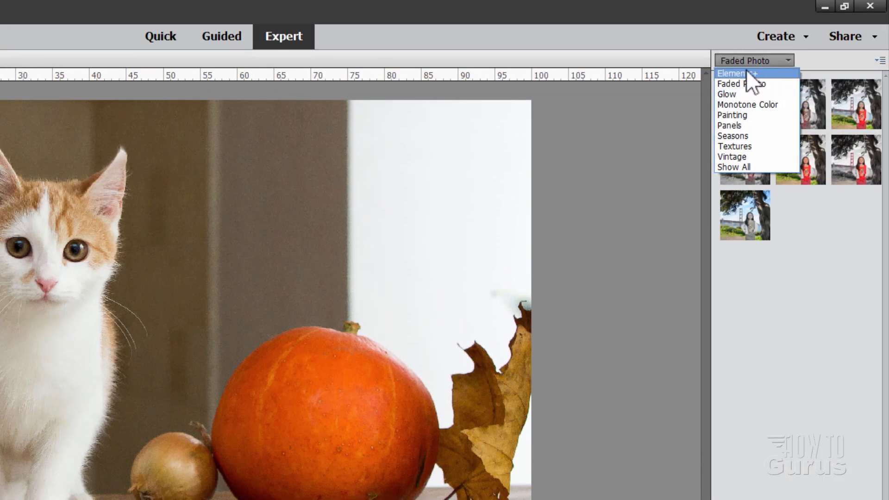
pyautogui.click(732, 73)
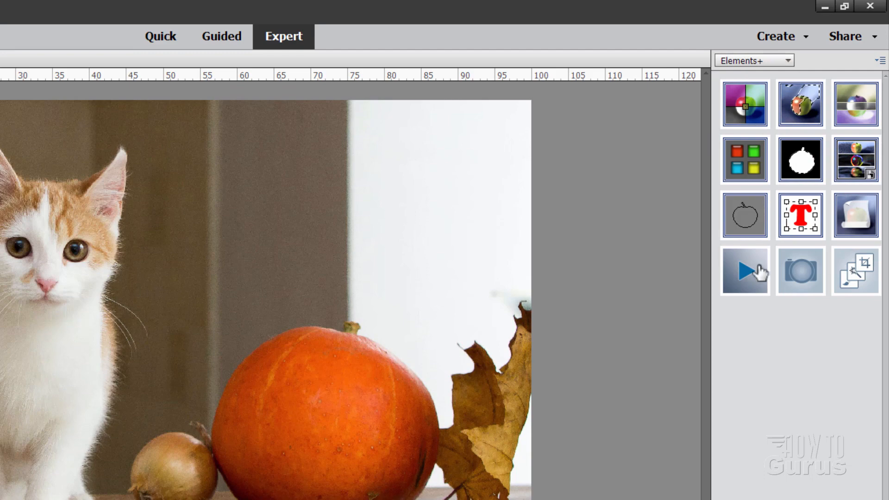
pyautogui.moveTo(717, 273)
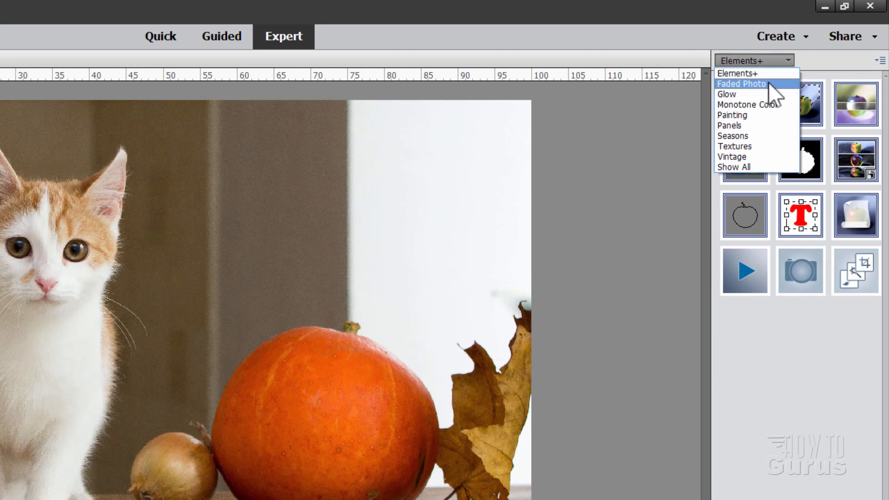
pyautogui.moveTo(742, 94)
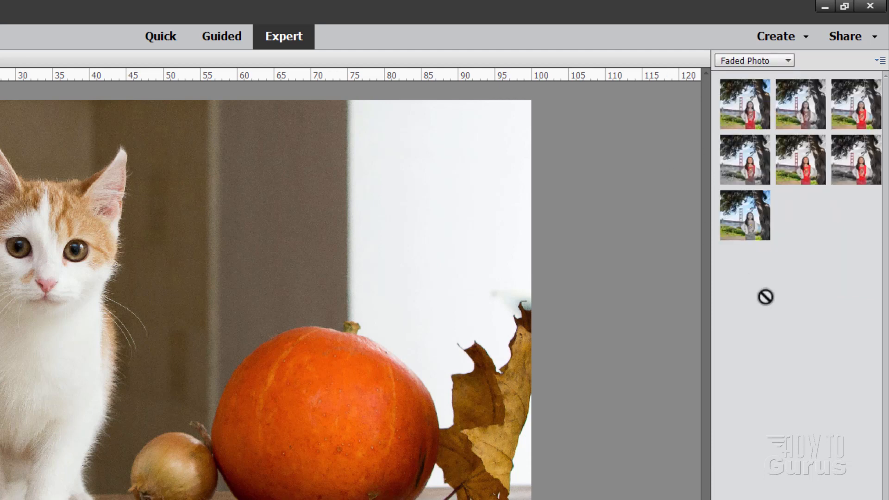
pyautogui.moveTo(795, 268)
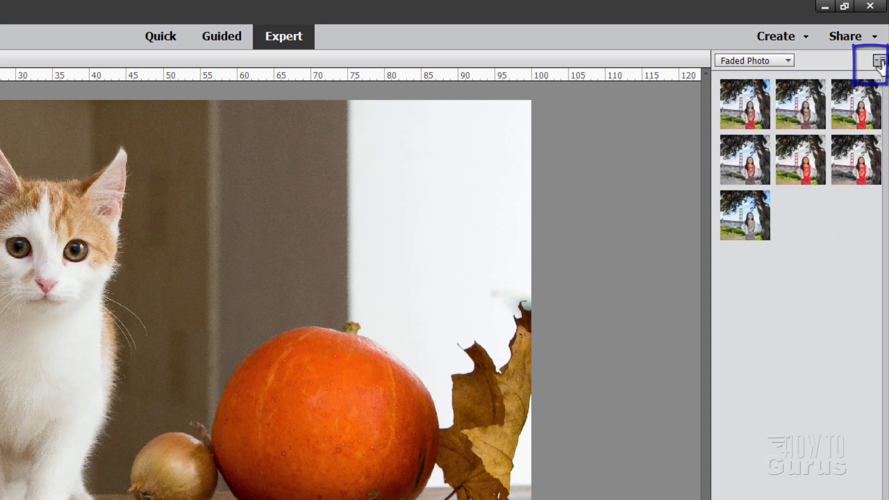
# - Turn on Show Names so effect names appear under the thumbnails
pyautogui.click(878, 60)
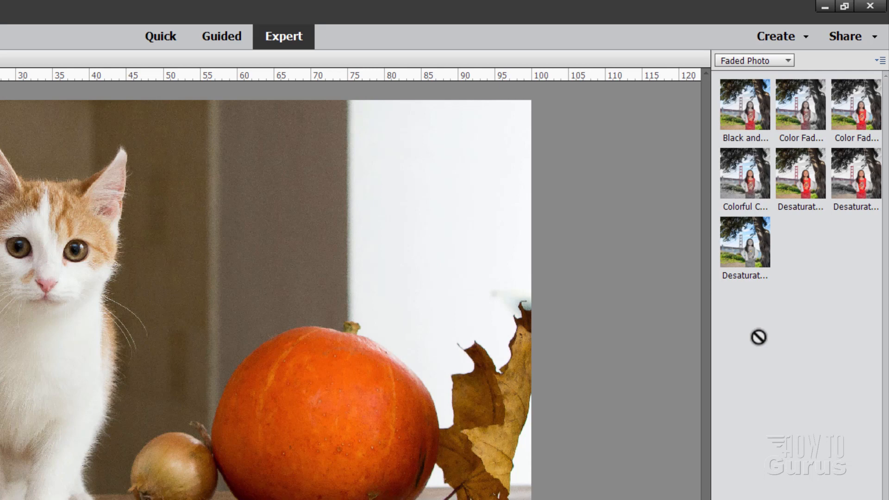
pyautogui.moveTo(744, 103)
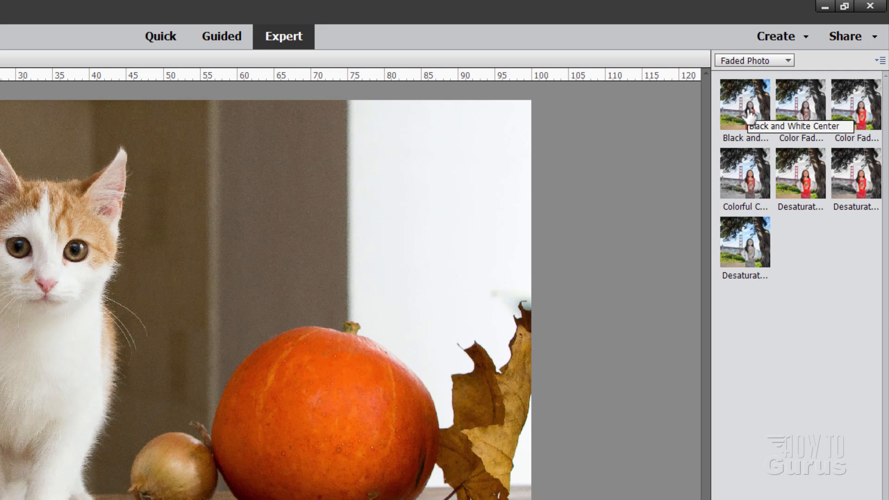
pyautogui.moveTo(800, 104)
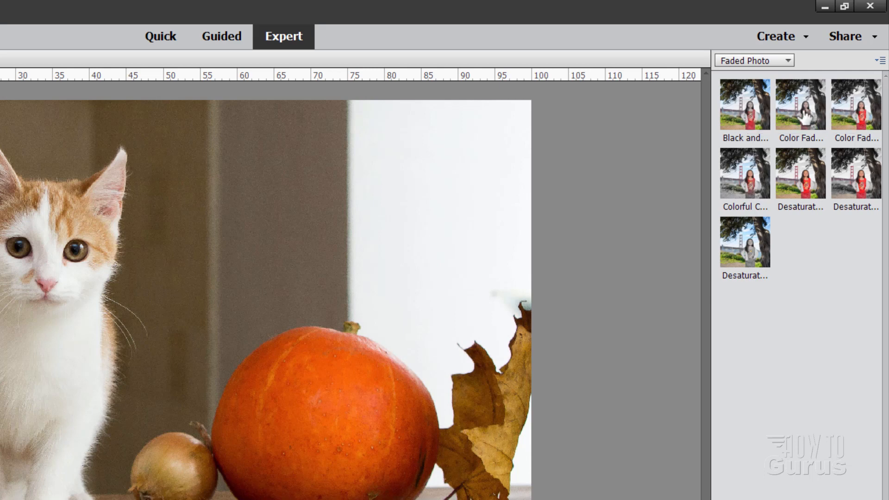
pyautogui.moveTo(800, 174)
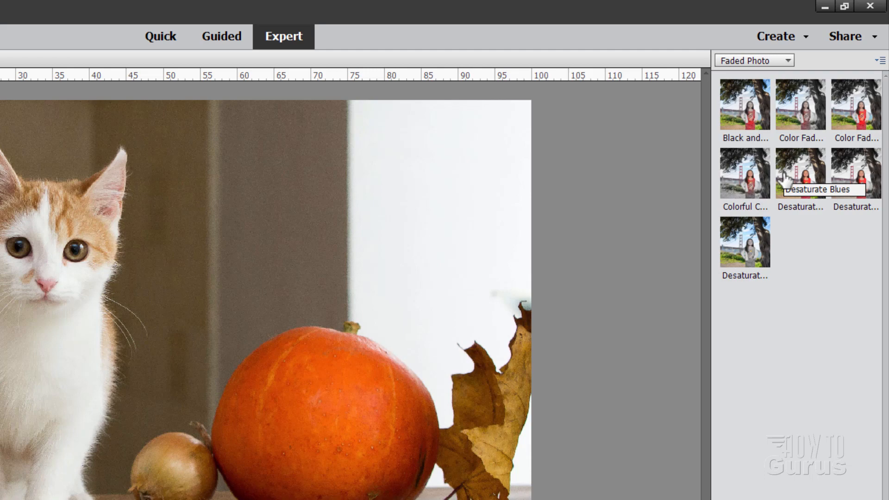
pyautogui.moveTo(744, 173)
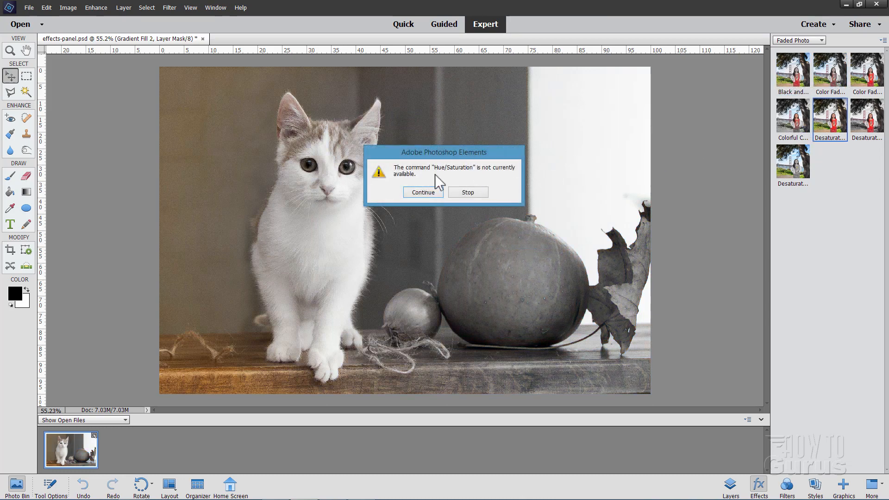
# - Dismiss the Hue/Saturation warning and revert the photo using Edit > Revert
pyautogui.click(422, 192)
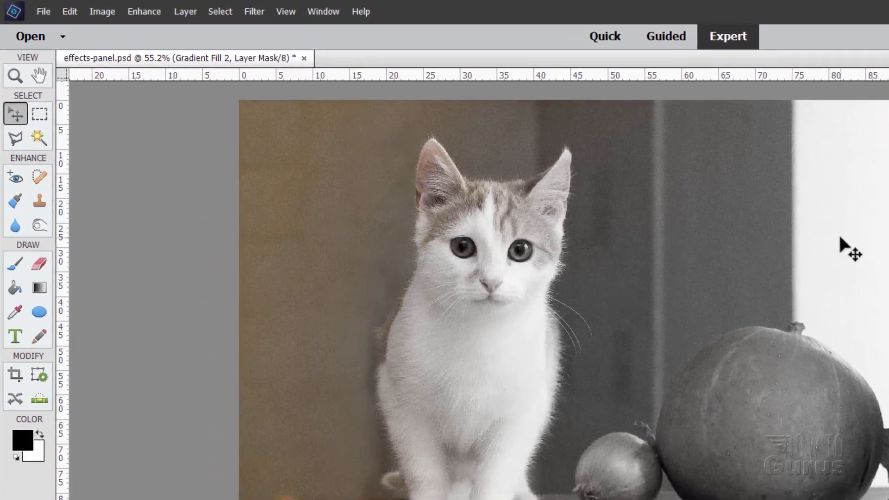
pyautogui.moveTo(187, 77)
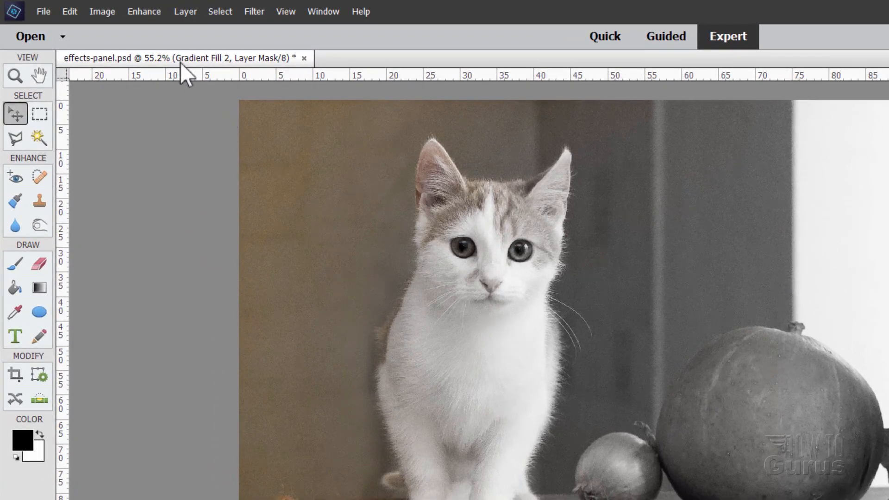
pyautogui.click(69, 11)
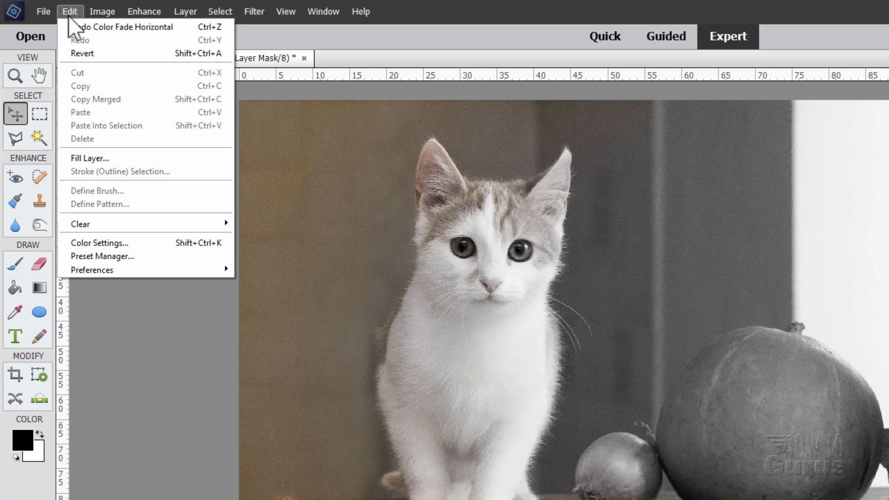
pyautogui.moveTo(82, 54)
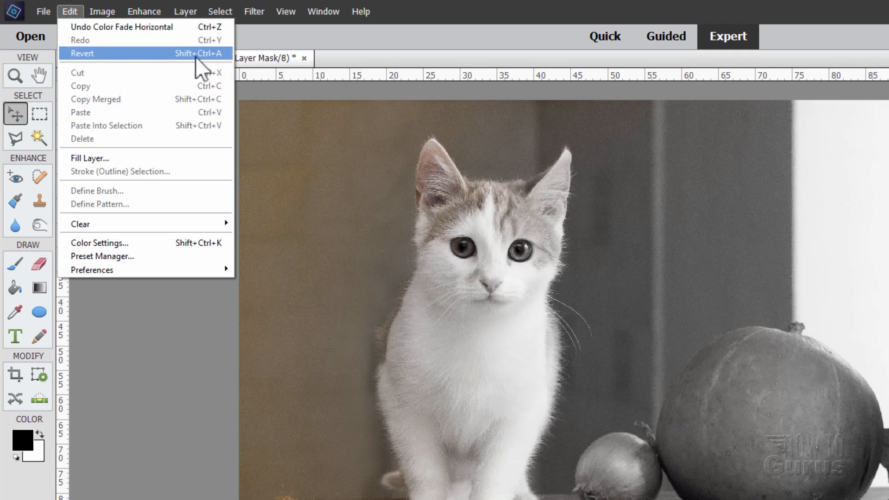
pyautogui.moveTo(105, 70)
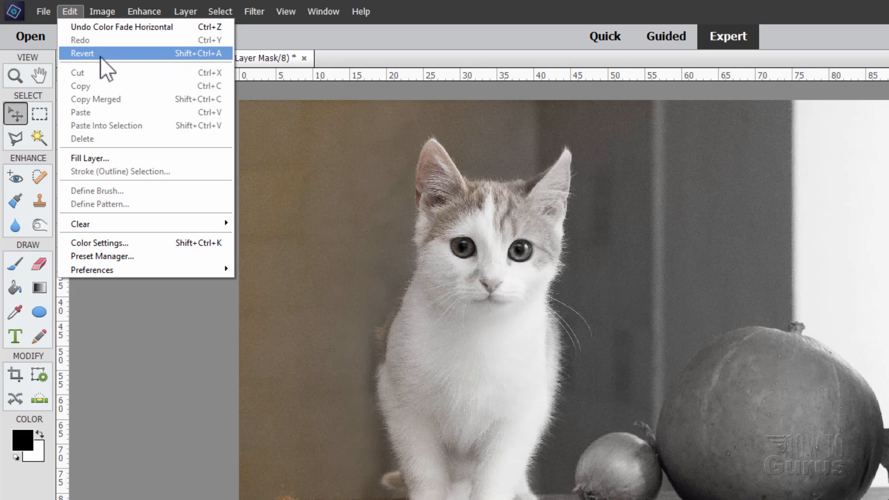
pyautogui.moveTo(156, 65)
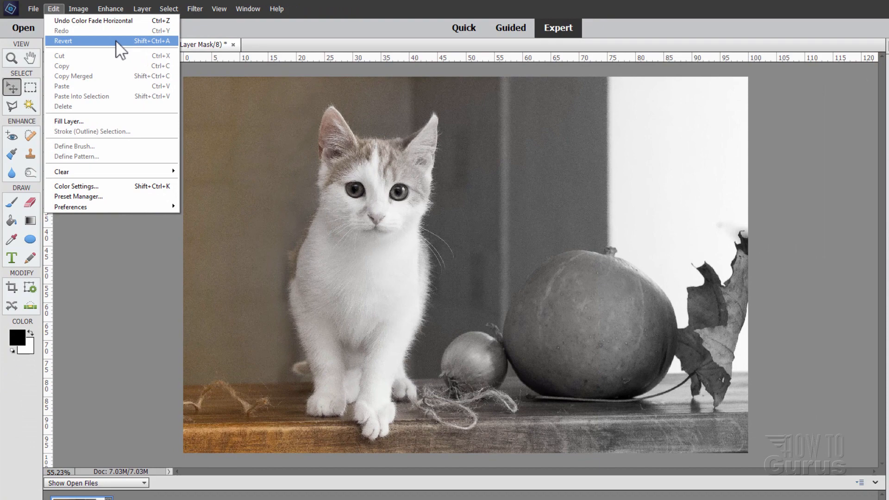
pyautogui.click(63, 41)
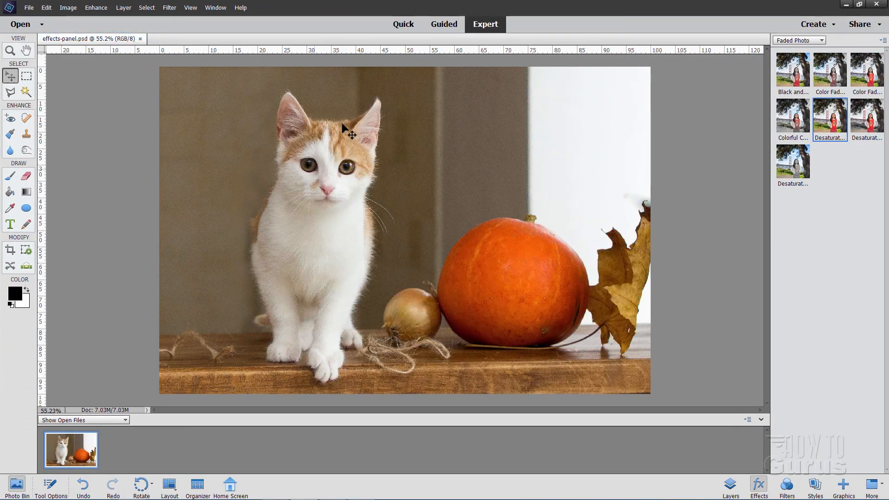
pyautogui.moveTo(422, 222)
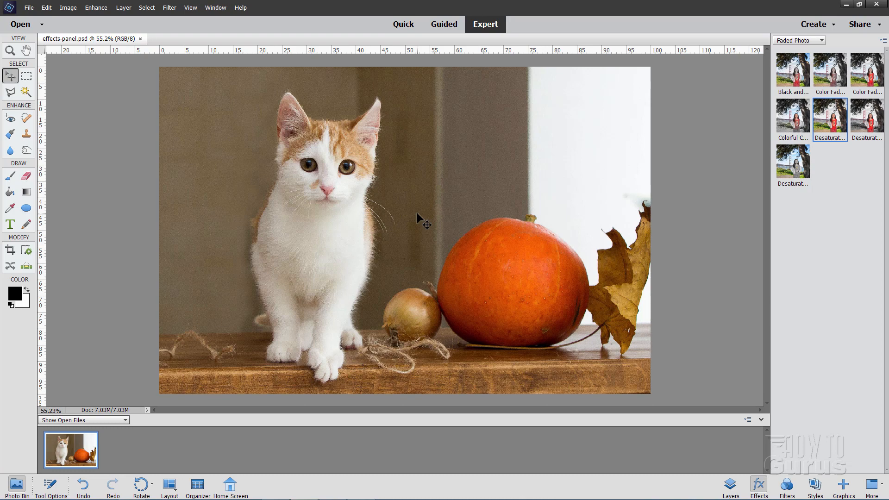
pyautogui.moveTo(618, 221)
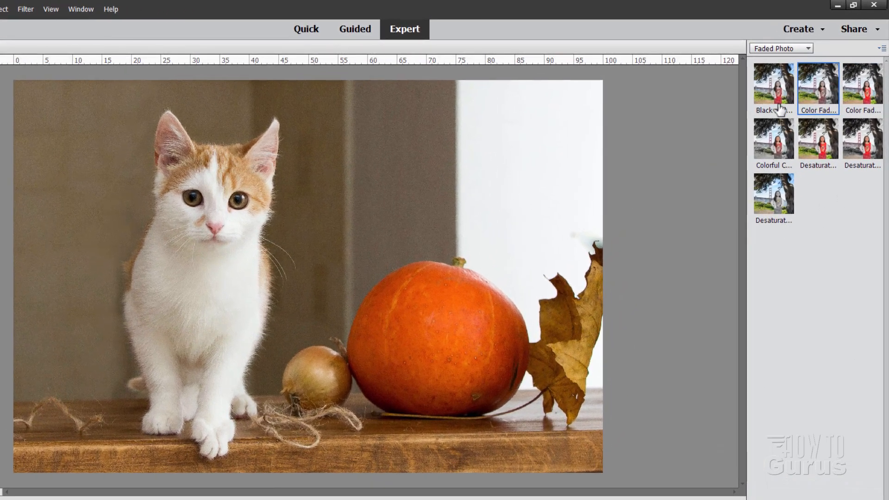
pyautogui.moveTo(772, 83)
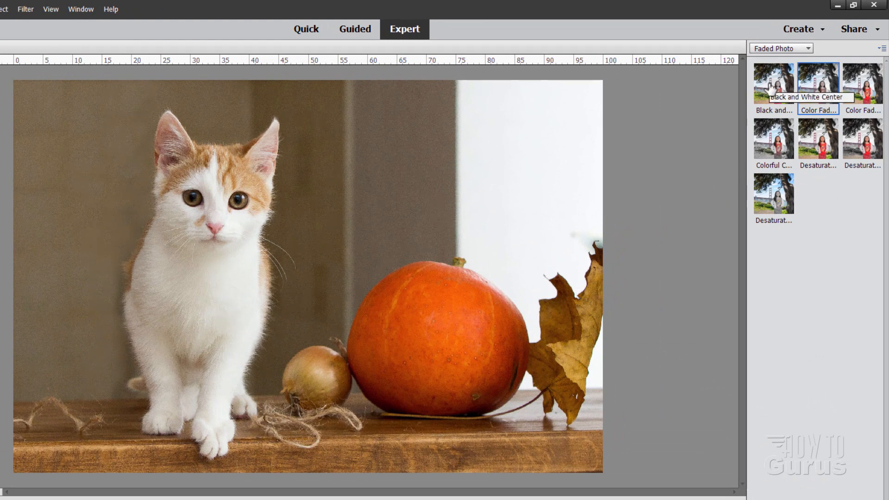
pyautogui.moveTo(810, 85)
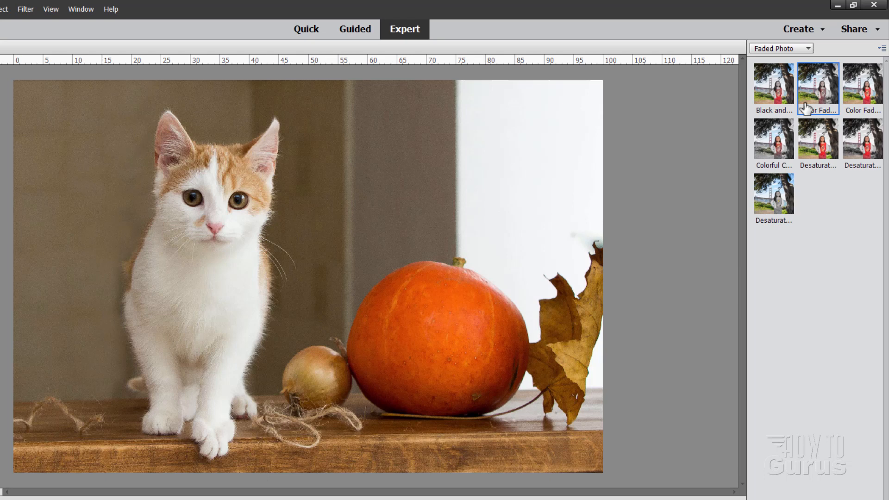
pyautogui.moveTo(861, 88)
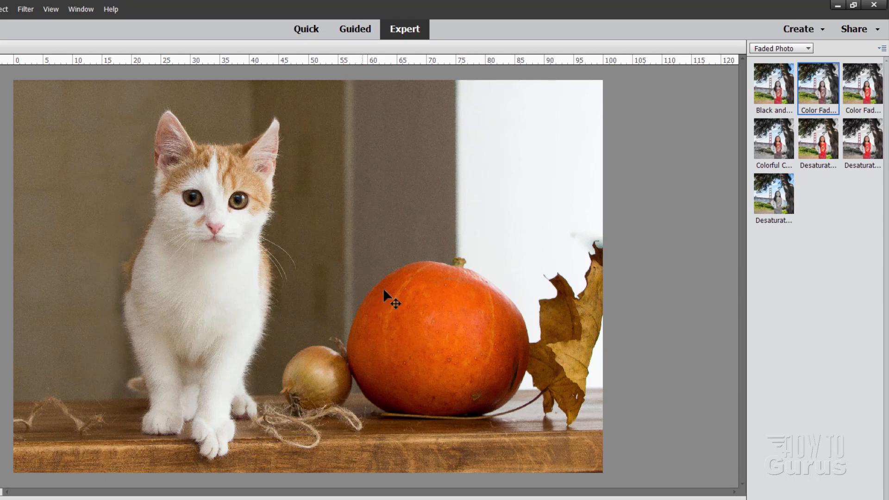
pyautogui.click(861, 88)
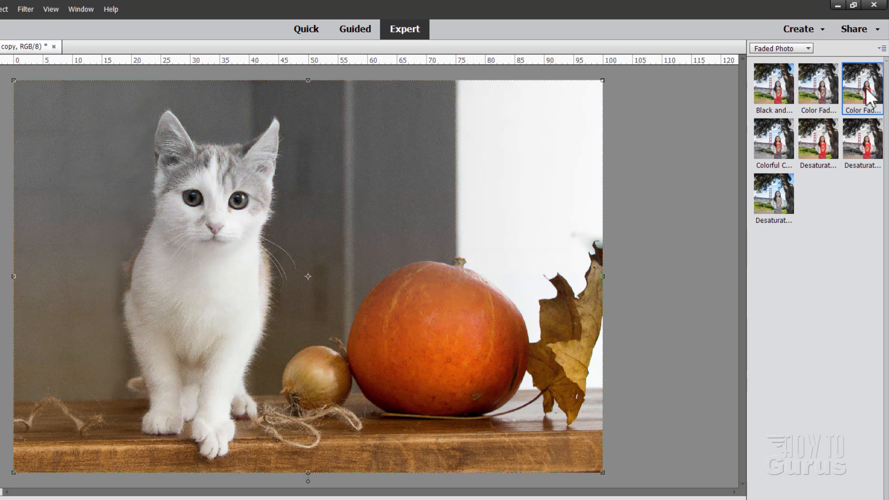
pyautogui.moveTo(478, 191)
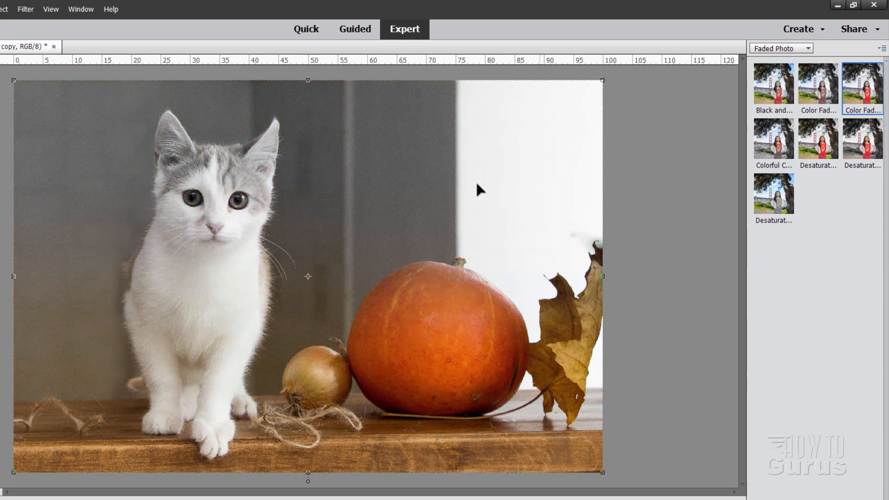
pyautogui.moveTo(285, 410)
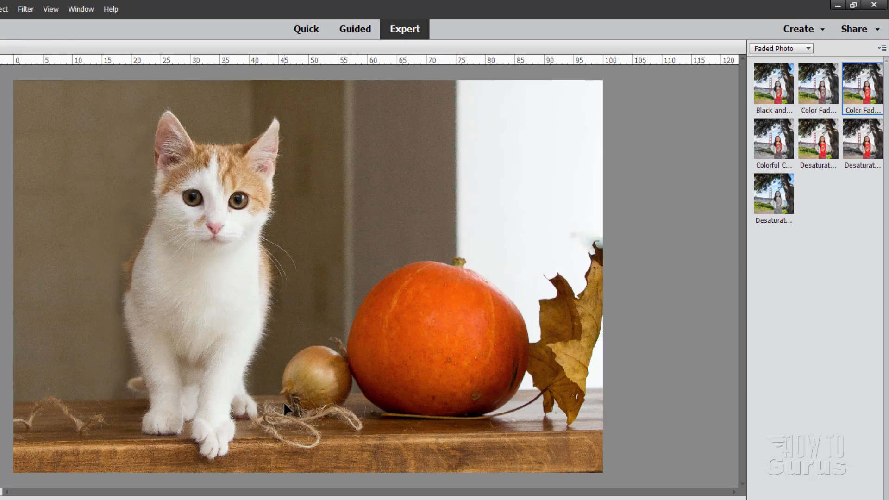
pyautogui.moveTo(772, 139)
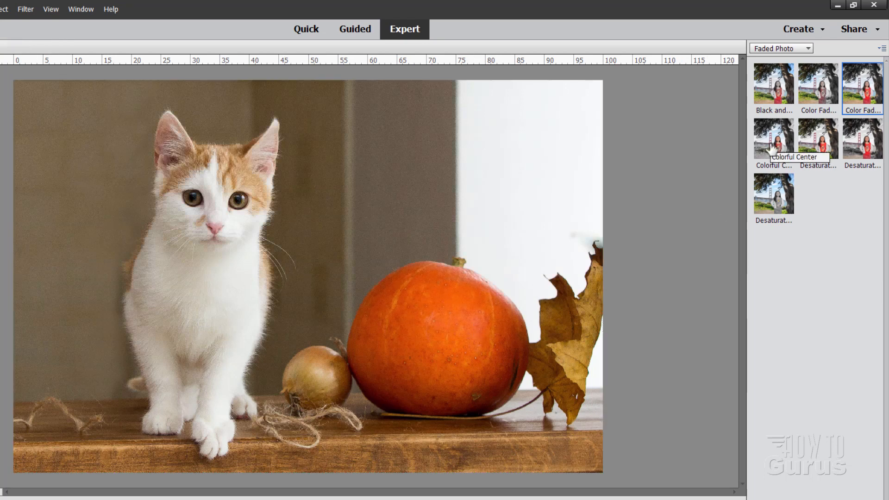
pyautogui.click(771, 138)
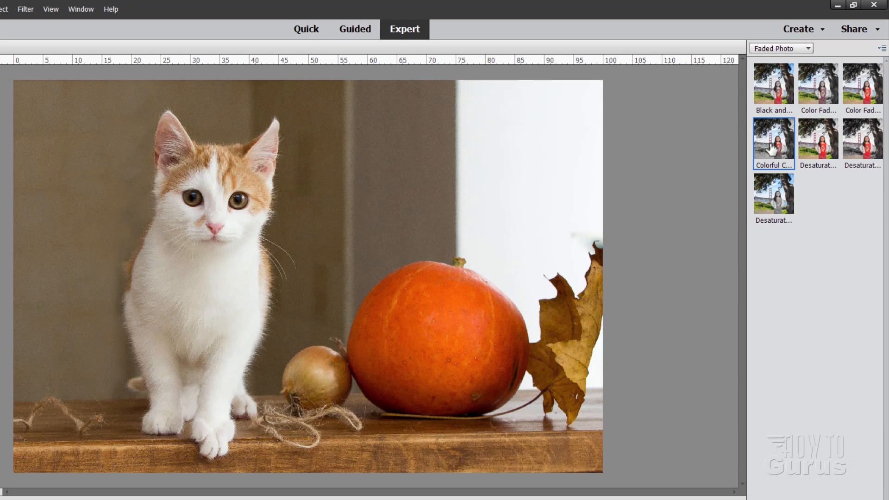
pyautogui.click(772, 137)
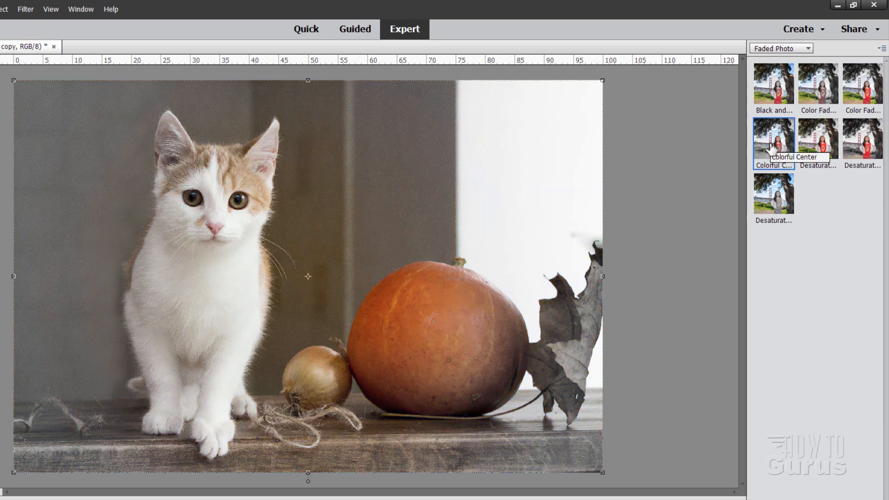
pyautogui.moveTo(324, 249)
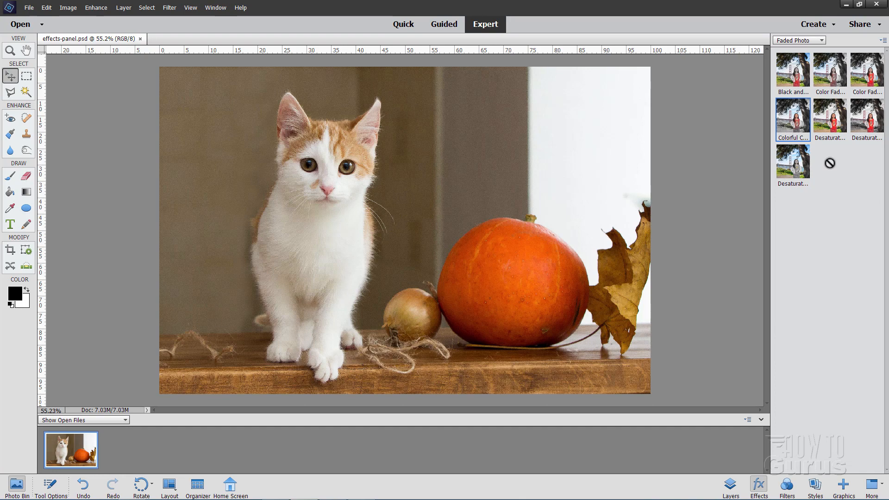
pyautogui.moveTo(753, 367)
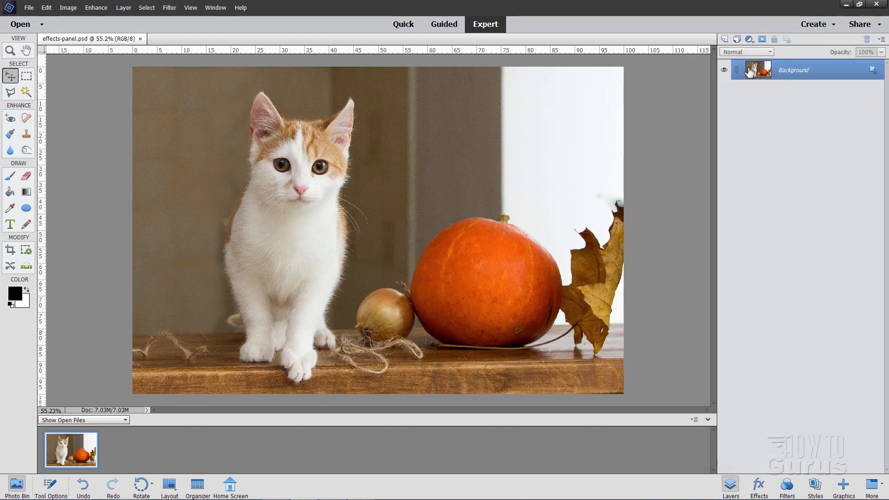
# - Duplicate the Background layer to create a Background copy layer above it
pyautogui.click(793, 70)
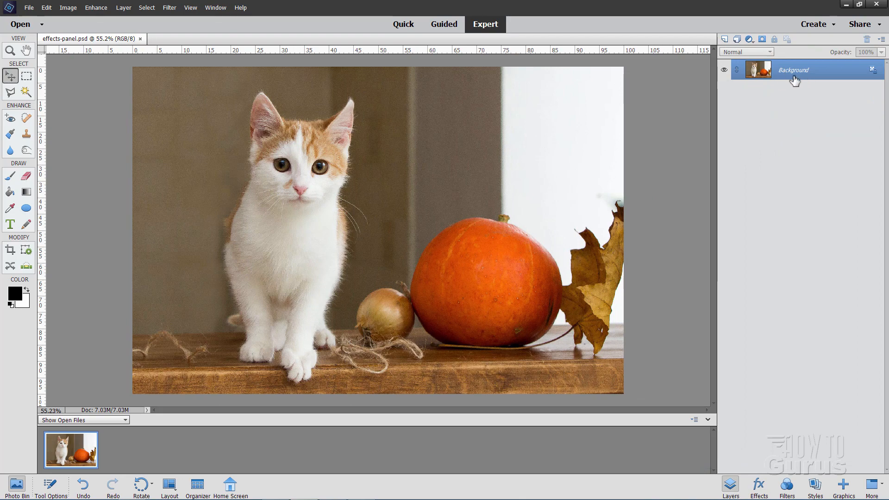
pyautogui.rightClick(793, 69)
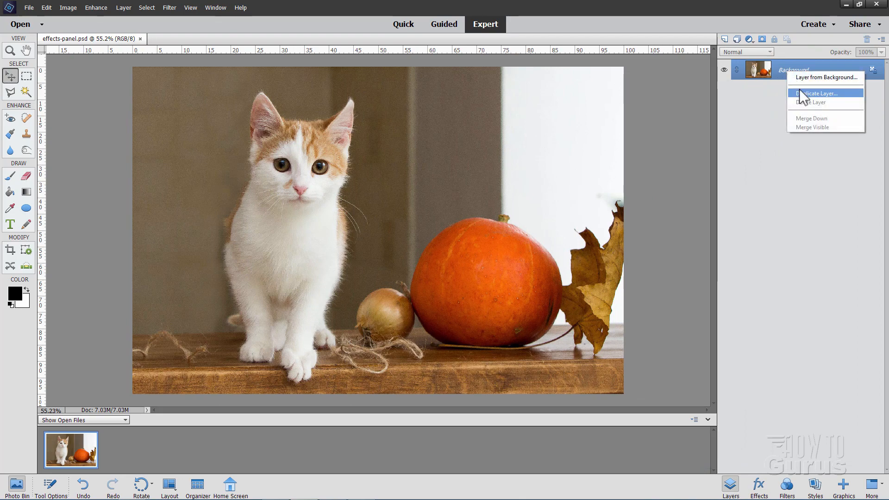
pyautogui.click(815, 93)
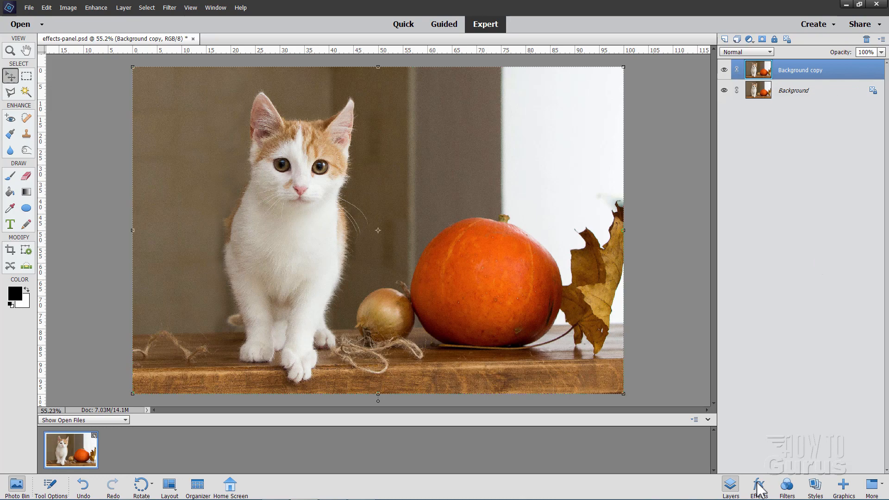
# - Apply the Bloom Effect from the Glow effects category to the photo
pyautogui.click(758, 485)
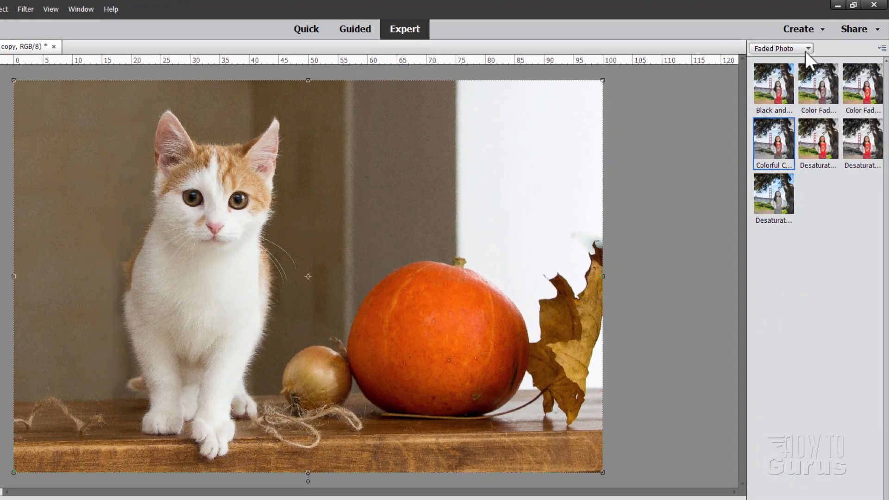
pyautogui.click(779, 48)
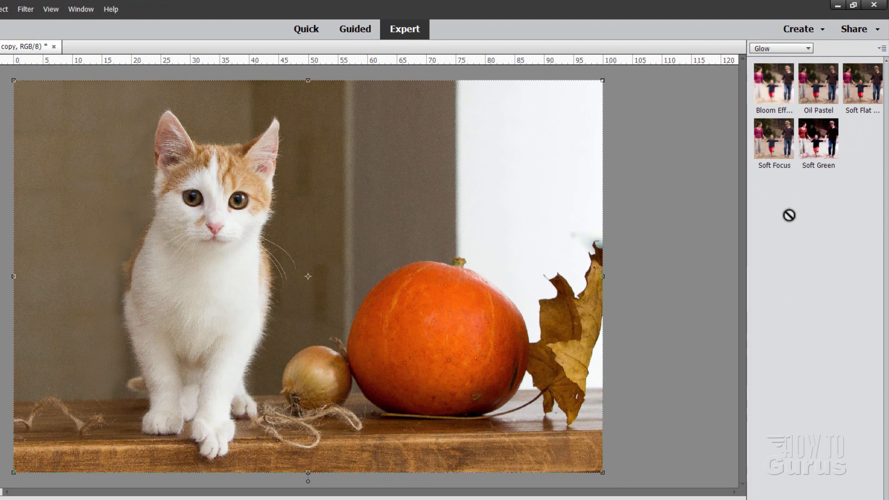
pyautogui.click(772, 84)
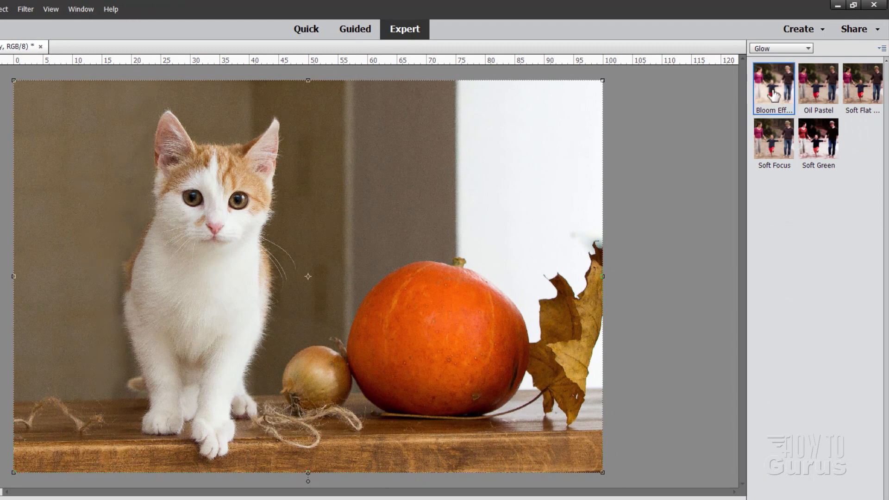
pyautogui.click(772, 83)
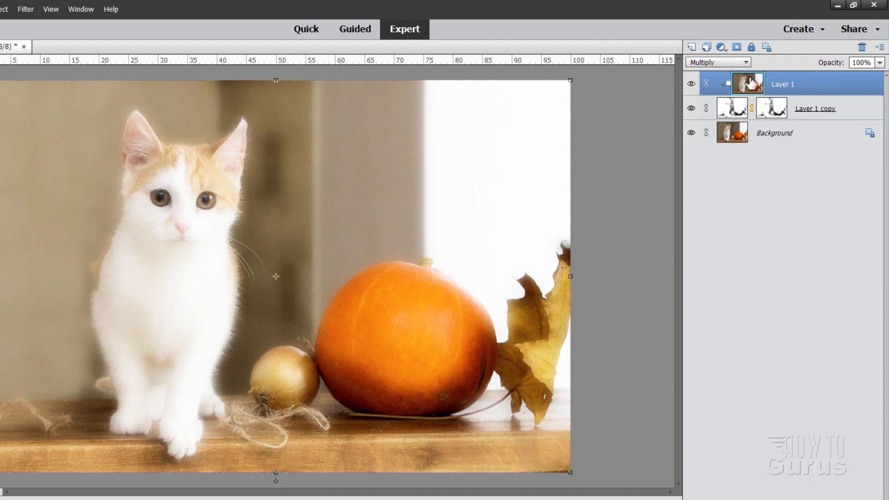
# - Try Darken, Color Burn, Darker Color, Lighten and Screen on Layer 1, ending on Multiply
pyautogui.click(717, 62)
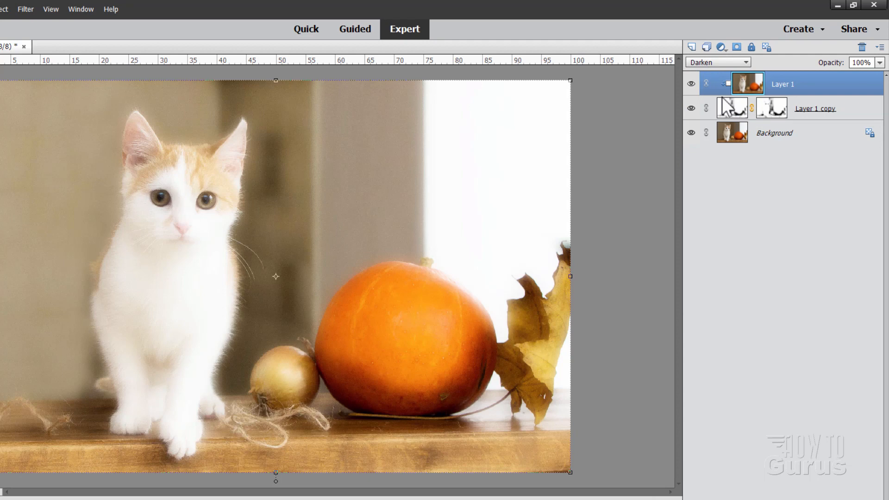
pyautogui.click(717, 61)
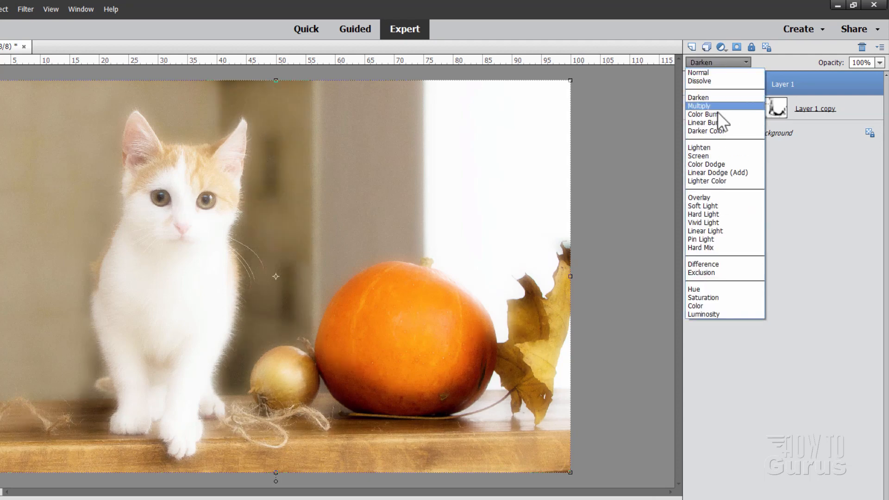
pyautogui.click(704, 114)
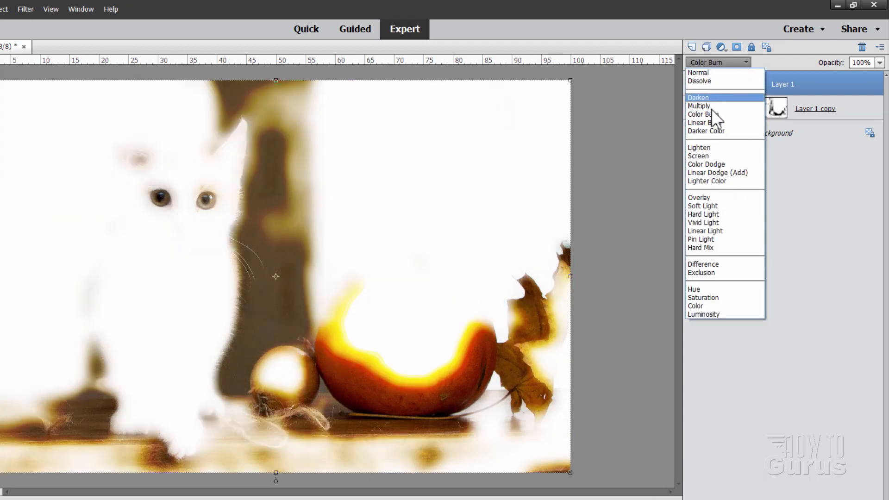
pyautogui.click(704, 122)
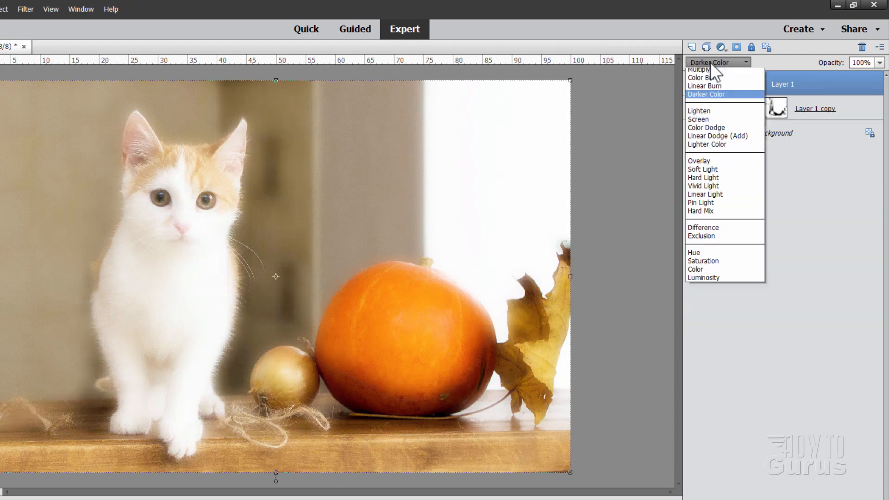
pyautogui.click(699, 110)
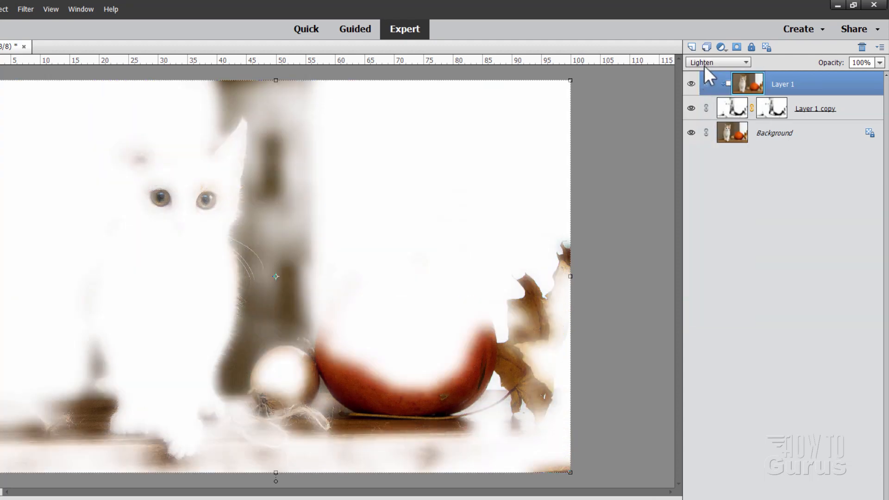
pyautogui.click(716, 62)
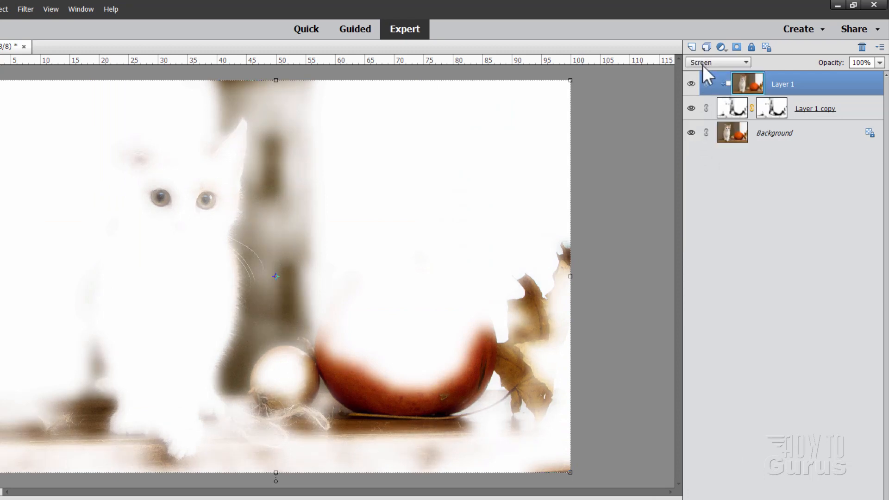
pyautogui.click(717, 62)
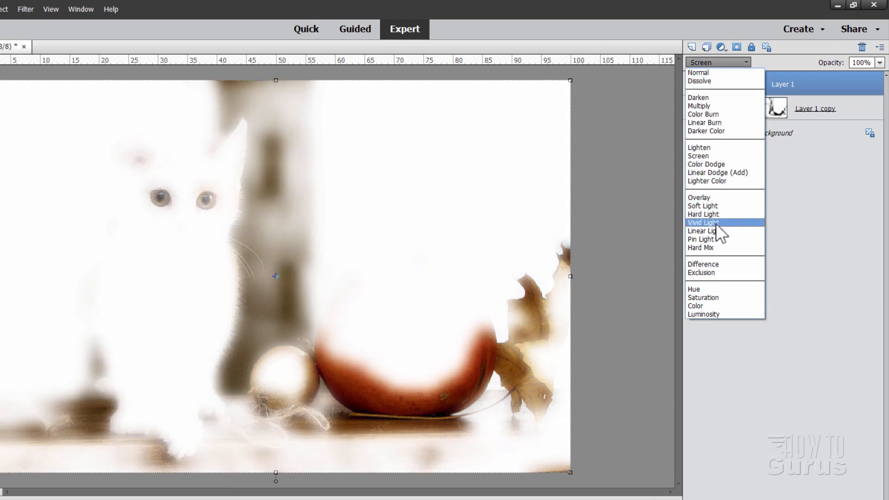
pyautogui.click(699, 105)
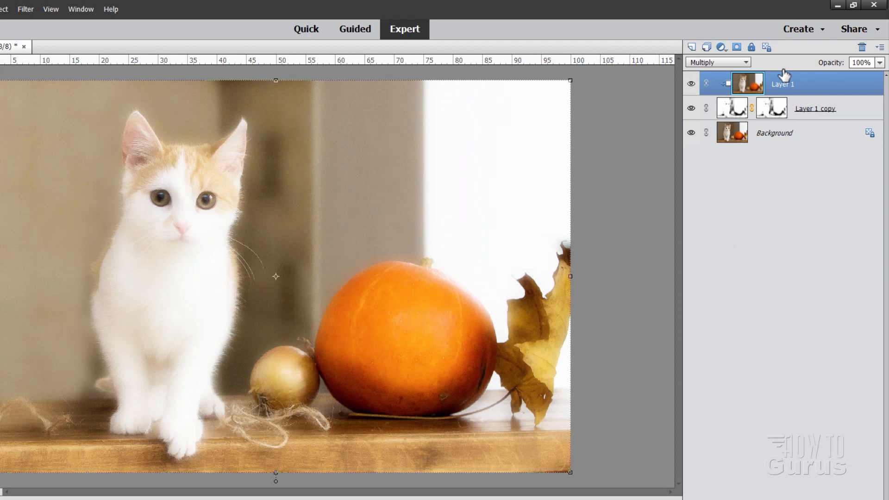
pyautogui.moveTo(844, 95)
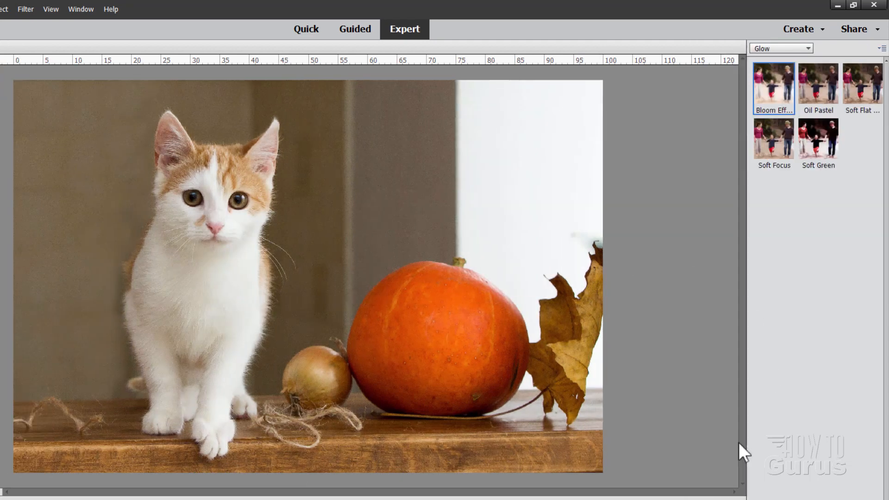
pyautogui.moveTo(817, 85)
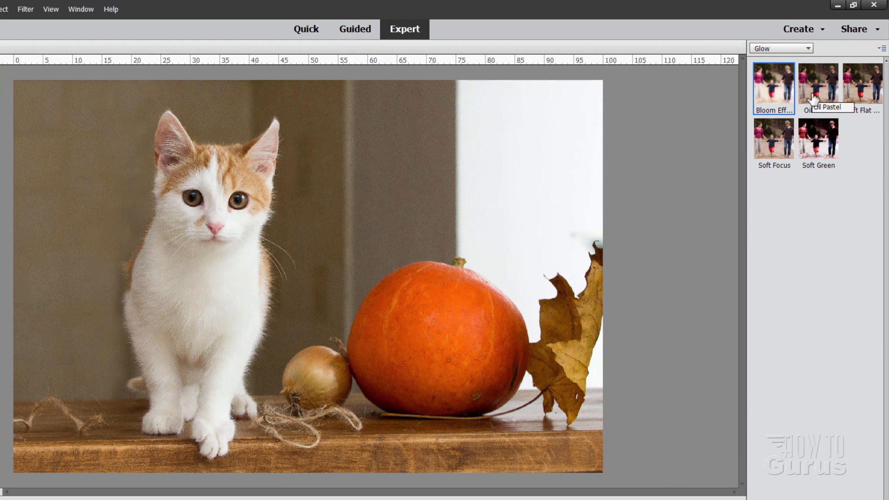
# - Preview the Oil Pastel and Soft Focus glow presets without applying them
pyautogui.click(817, 83)
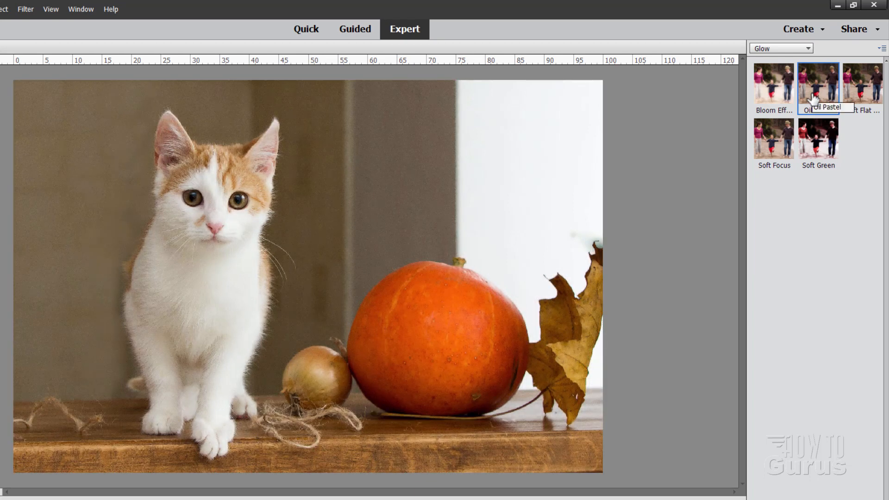
pyautogui.moveTo(858, 89)
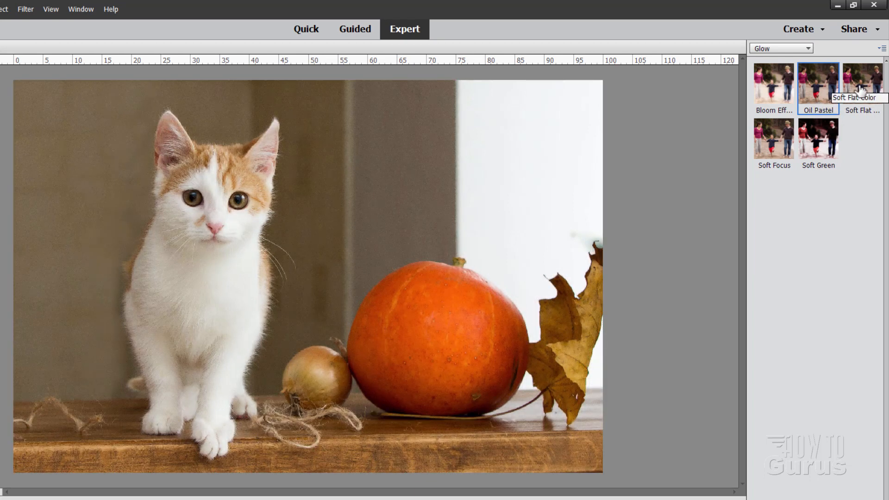
pyautogui.moveTo(773, 139)
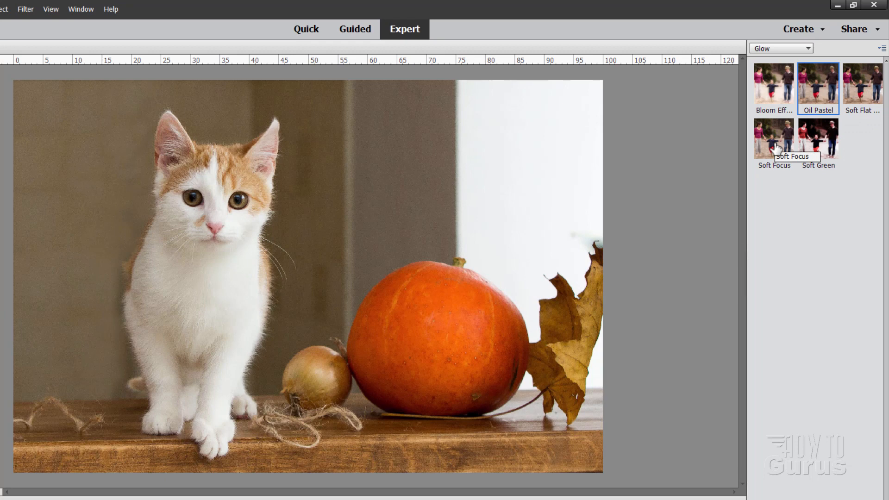
pyautogui.click(773, 138)
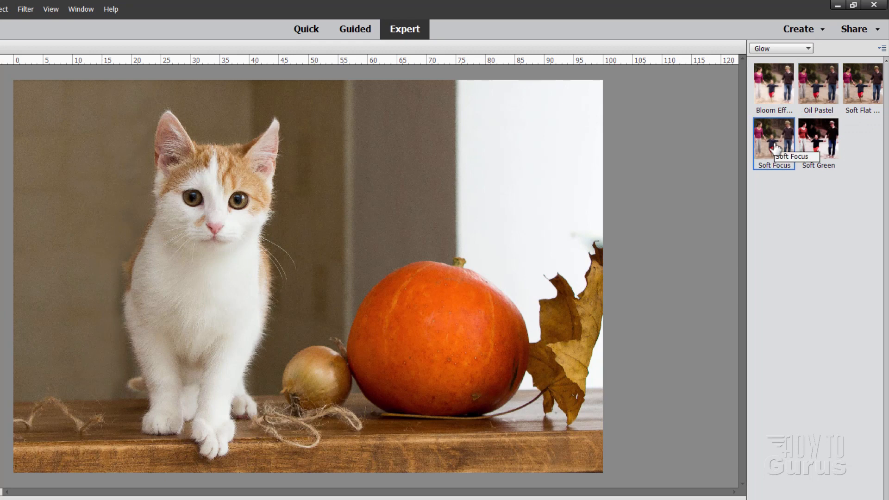
pyautogui.moveTo(572, 278)
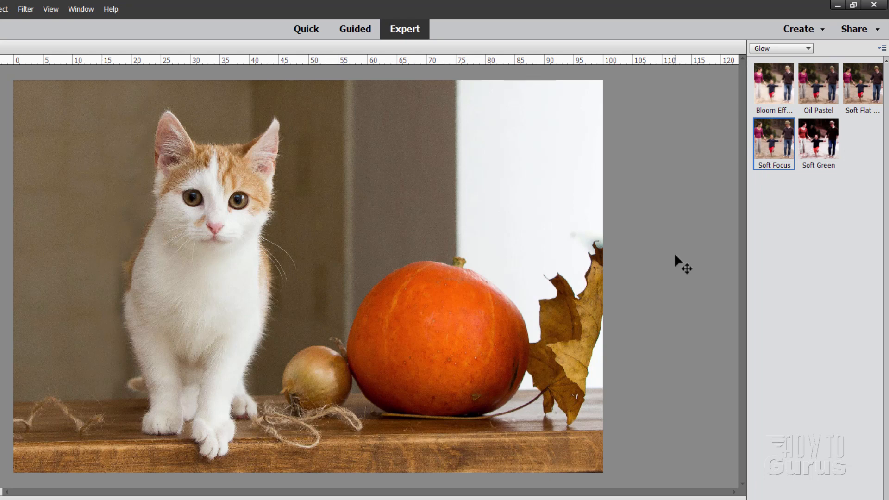
pyautogui.moveTo(816, 138)
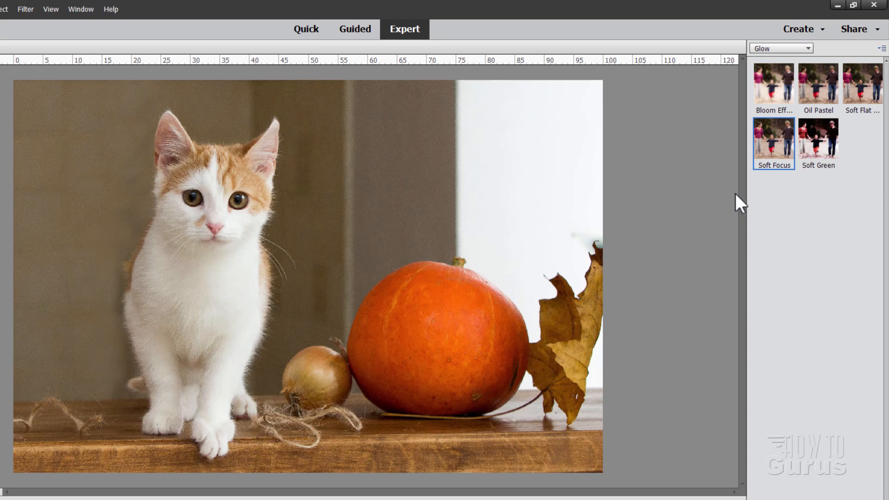
pyautogui.moveTo(814, 61)
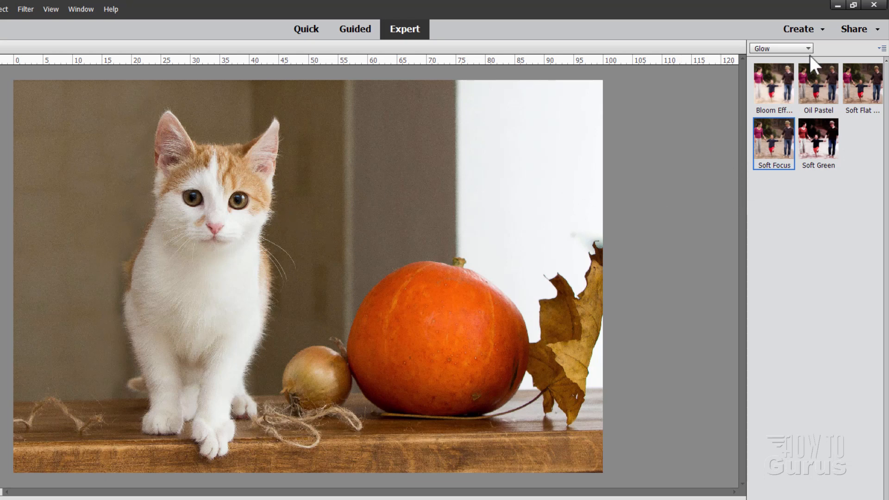
# - Try Tint Sepia from the Monotone Color category, then undo back to full colour
pyautogui.click(781, 48)
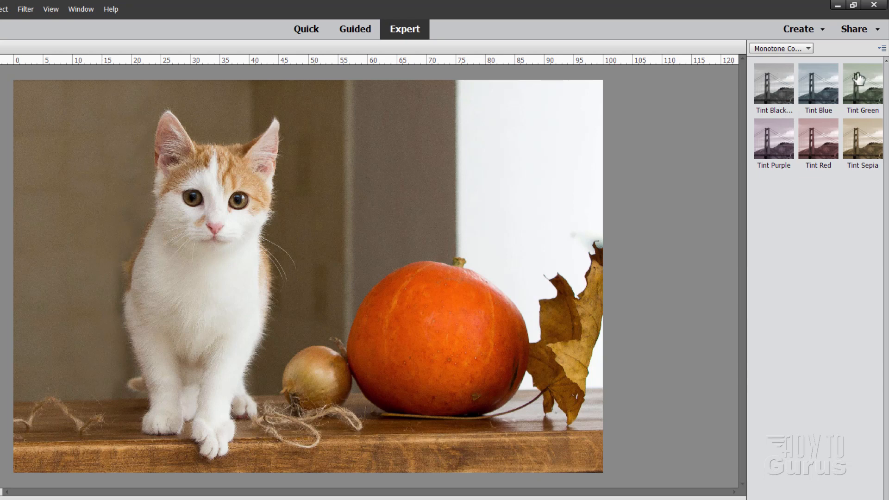
pyautogui.moveTo(781, 134)
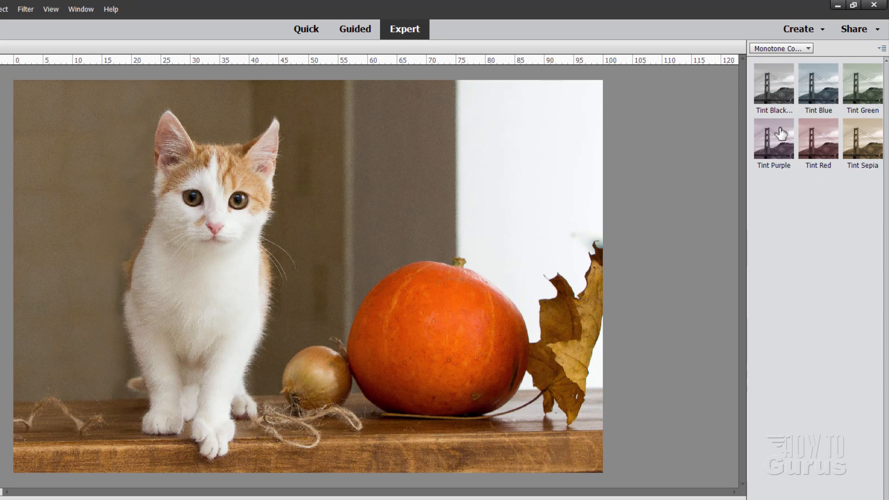
pyautogui.moveTo(769, 159)
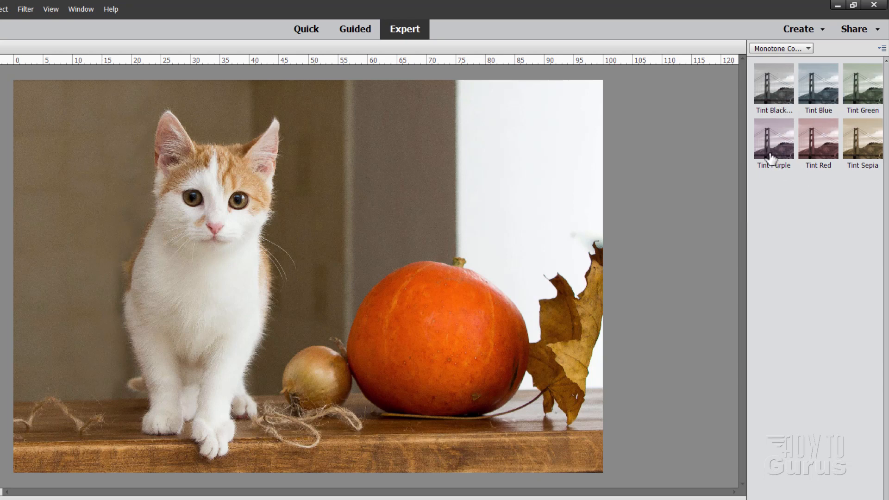
pyautogui.moveTo(861, 143)
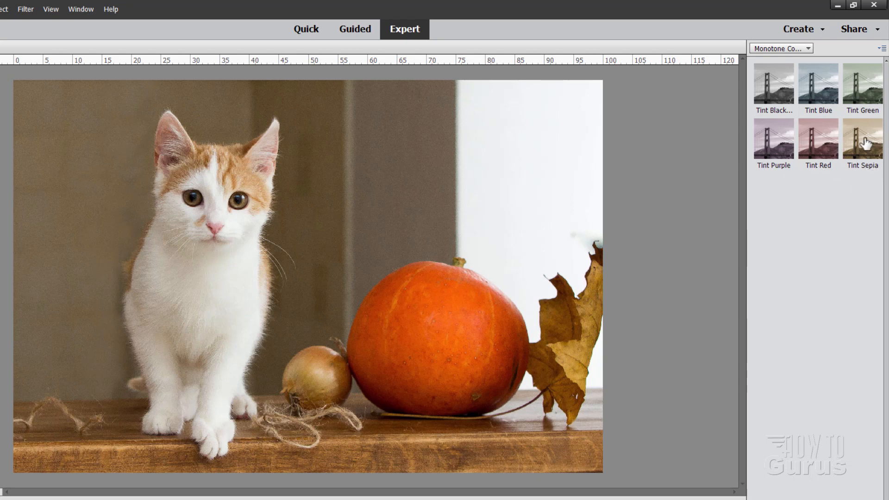
pyautogui.click(861, 139)
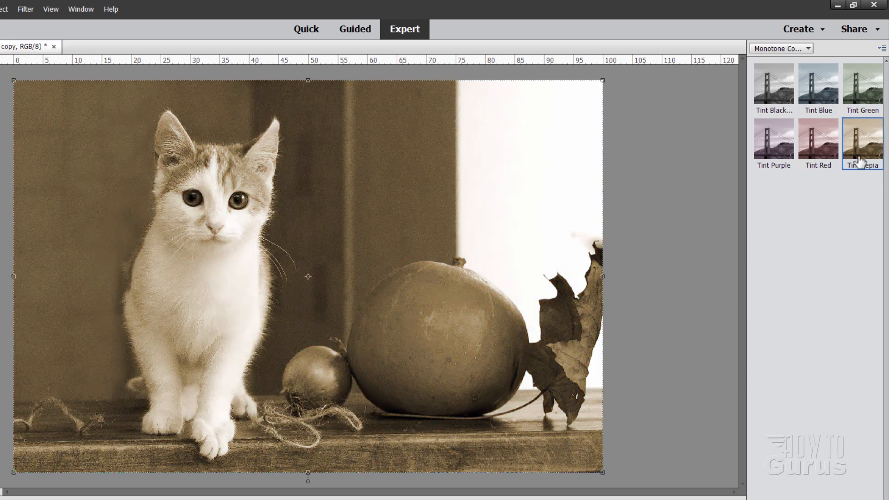
pyautogui.click(861, 140)
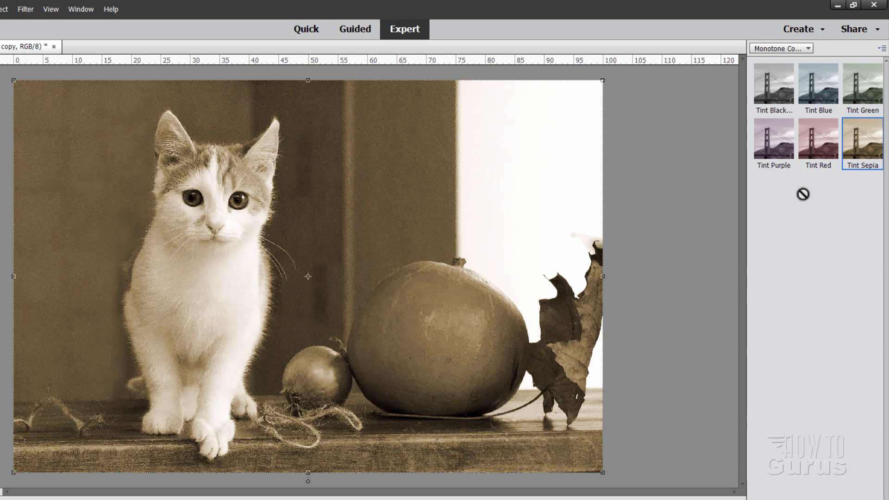
pyautogui.moveTo(861, 143)
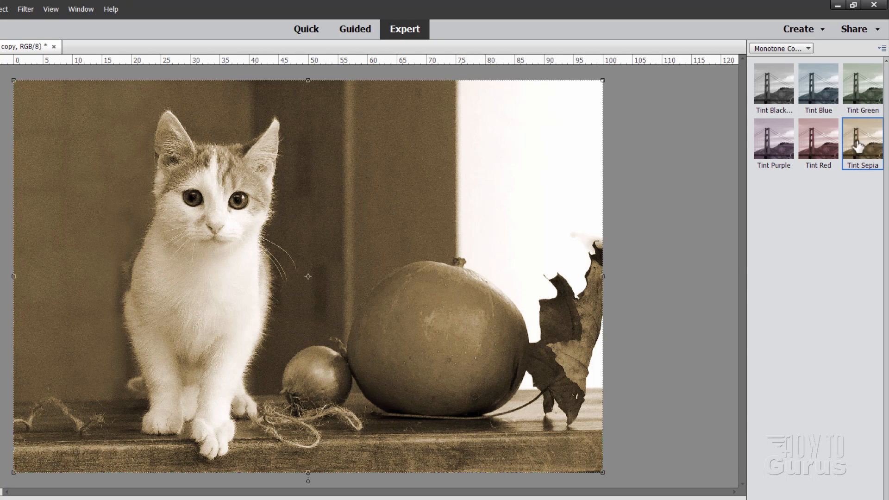
pyautogui.moveTo(788, 69)
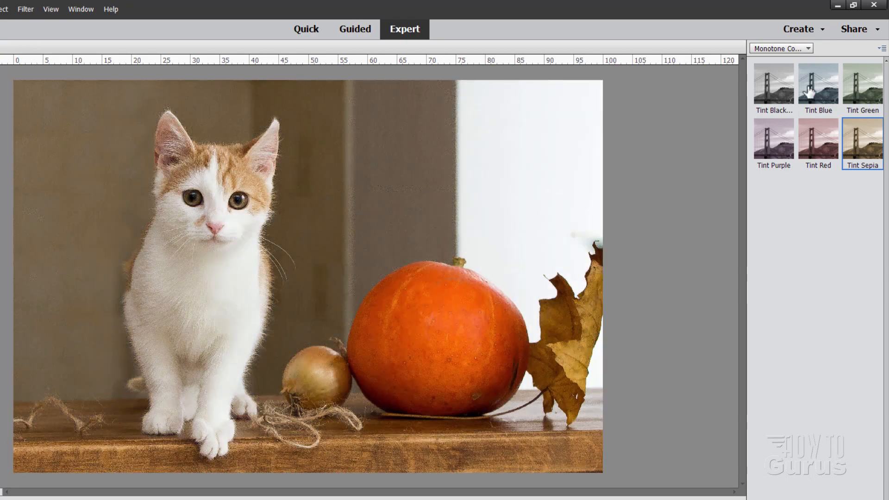
pyautogui.click(780, 47)
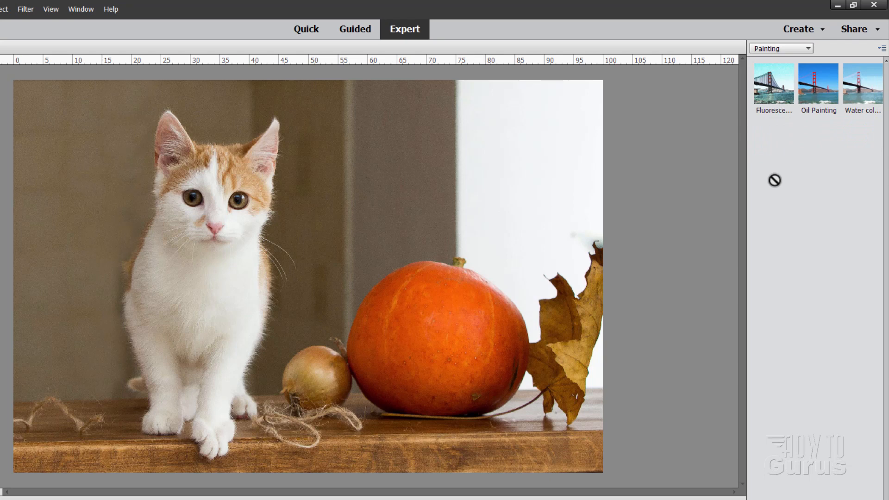
pyautogui.moveTo(794, 190)
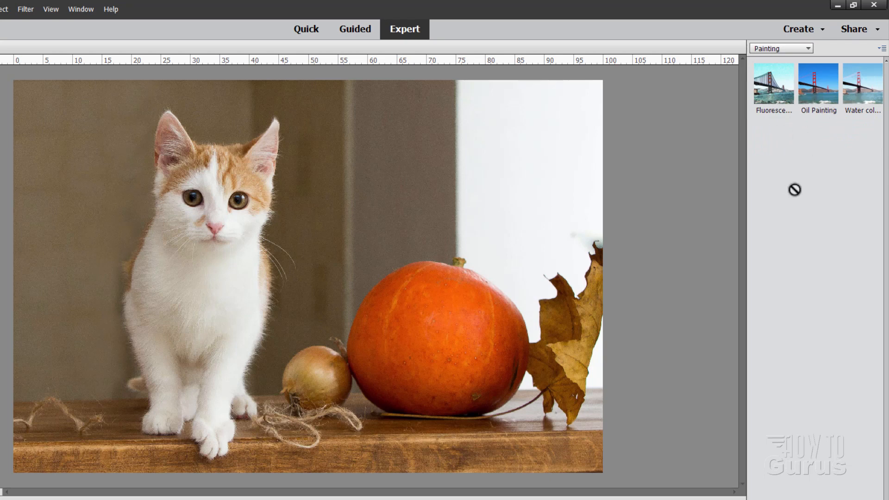
# - Preview the Fluorescent painting effect on the kitten photo
pyautogui.click(773, 86)
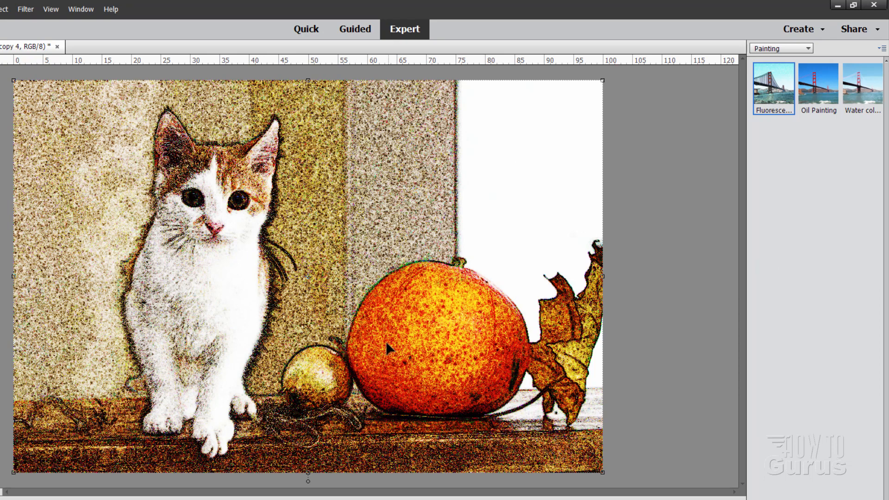
pyautogui.moveTo(227, 371)
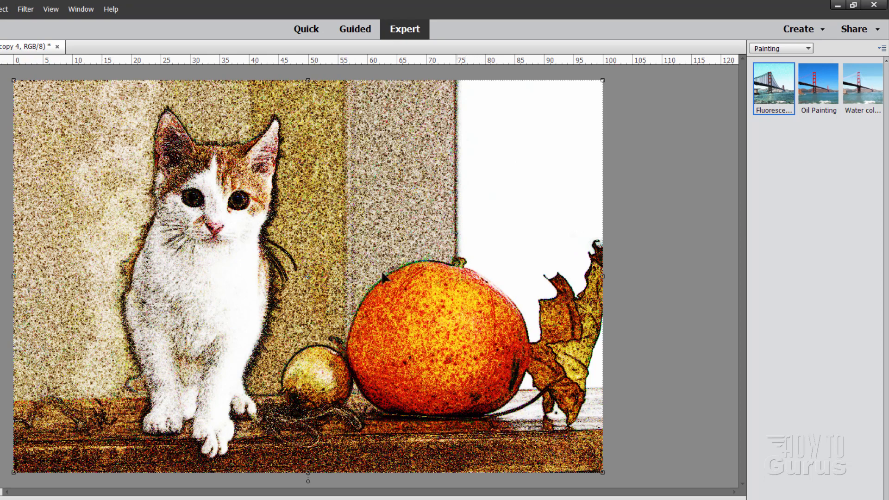
pyautogui.moveTo(770, 96)
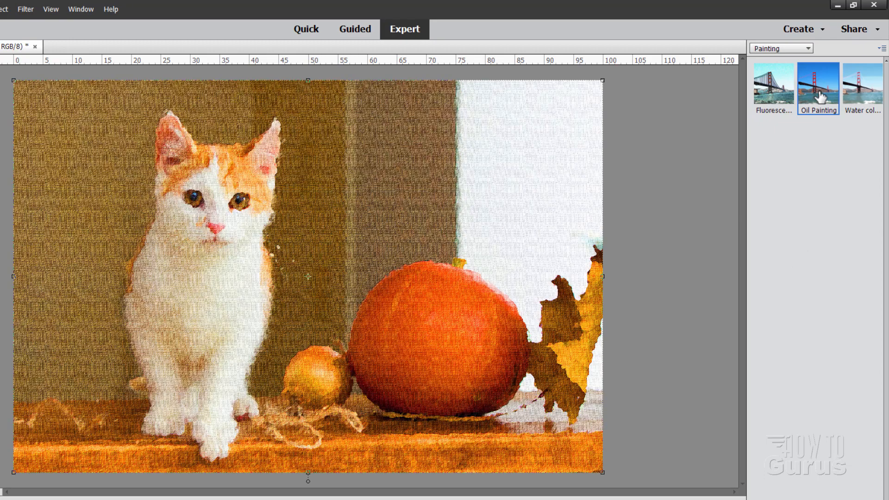
pyautogui.moveTo(818, 96)
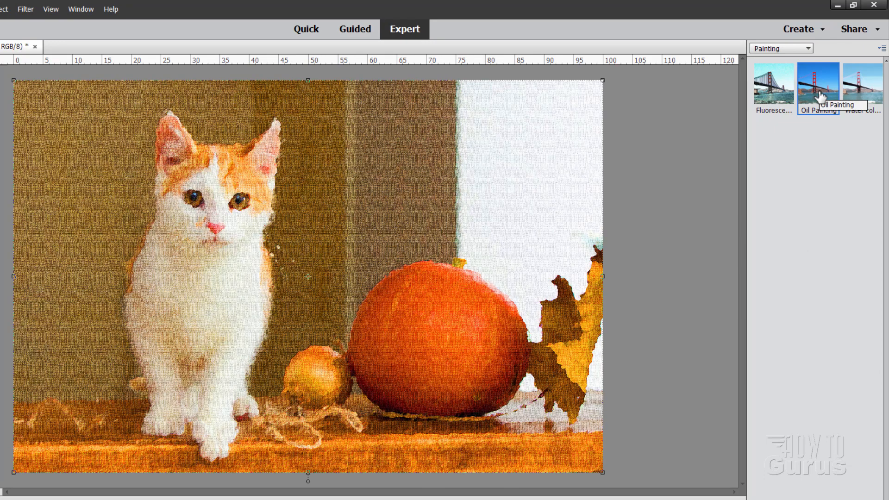
pyautogui.moveTo(836, 117)
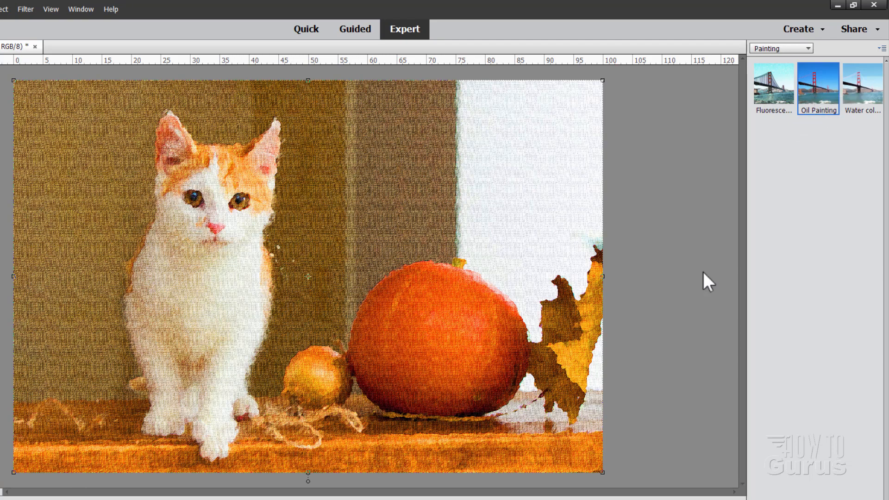
pyautogui.moveTo(694, 237)
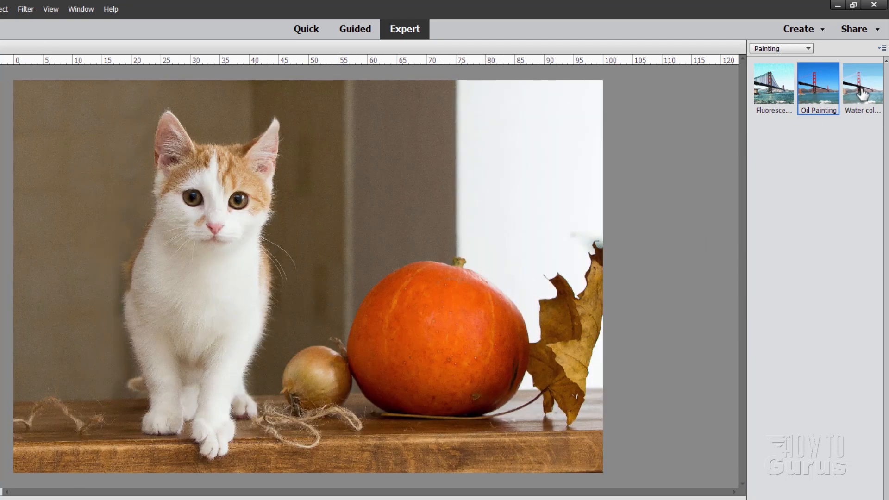
# - Apply the Water color Painting effect for a softened, washed-out look
pyautogui.click(861, 88)
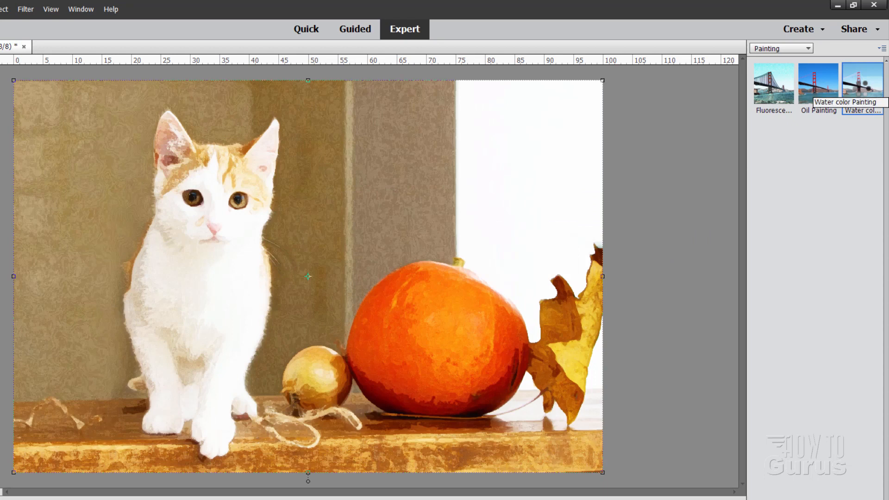
pyautogui.moveTo(702, 302)
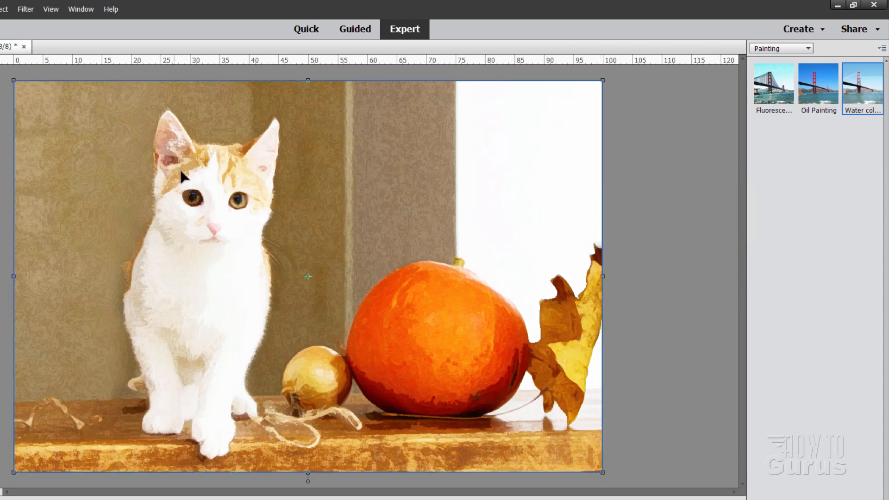
pyautogui.moveTo(169, 334)
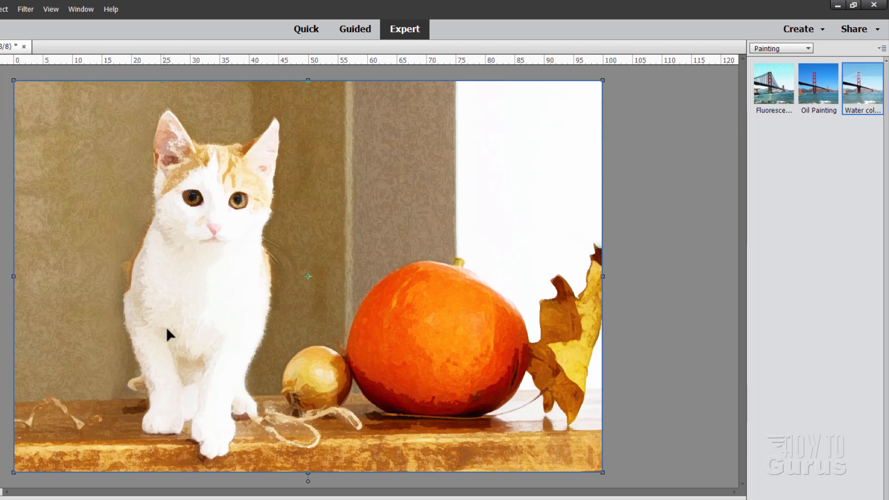
pyautogui.moveTo(234, 276)
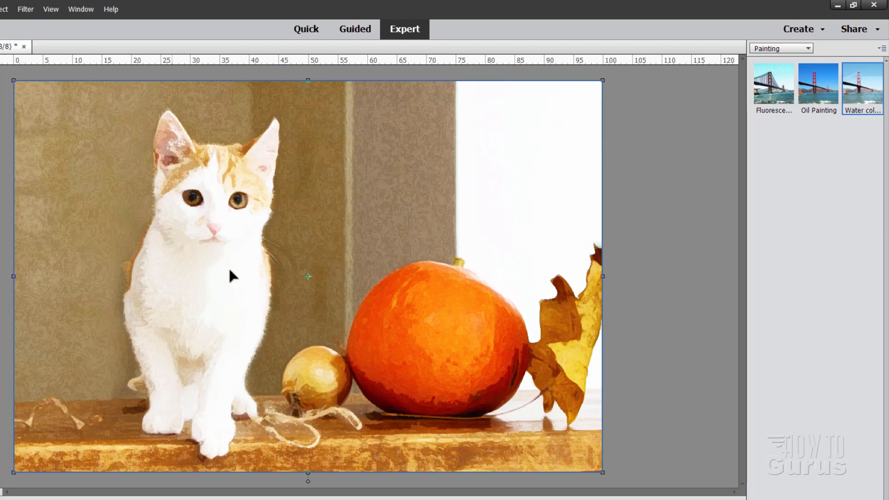
pyautogui.moveTo(566, 237)
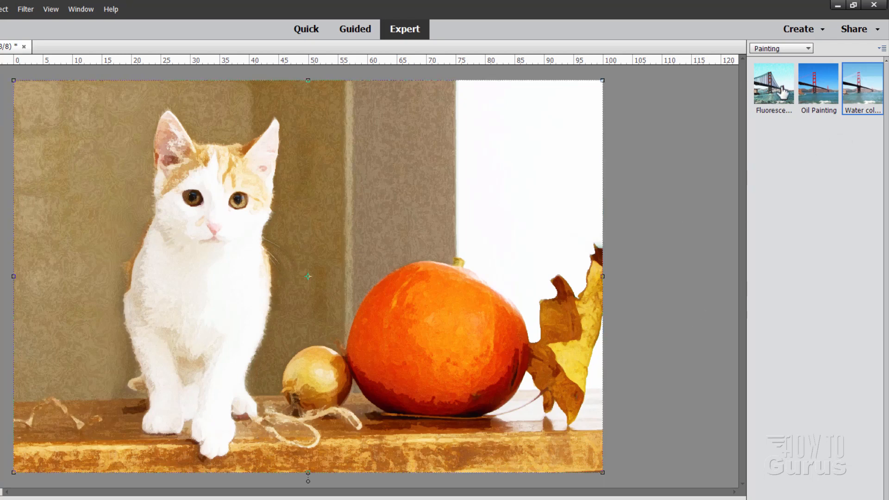
pyautogui.moveTo(812, 165)
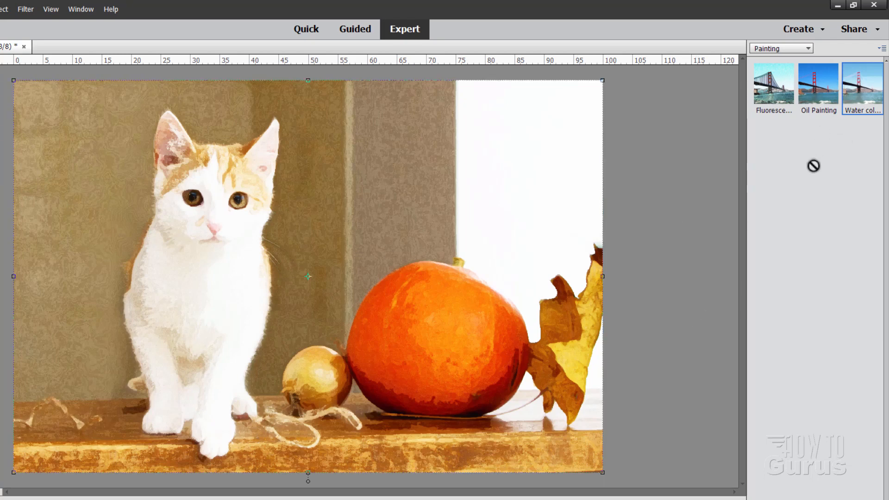
pyautogui.click(25, 9)
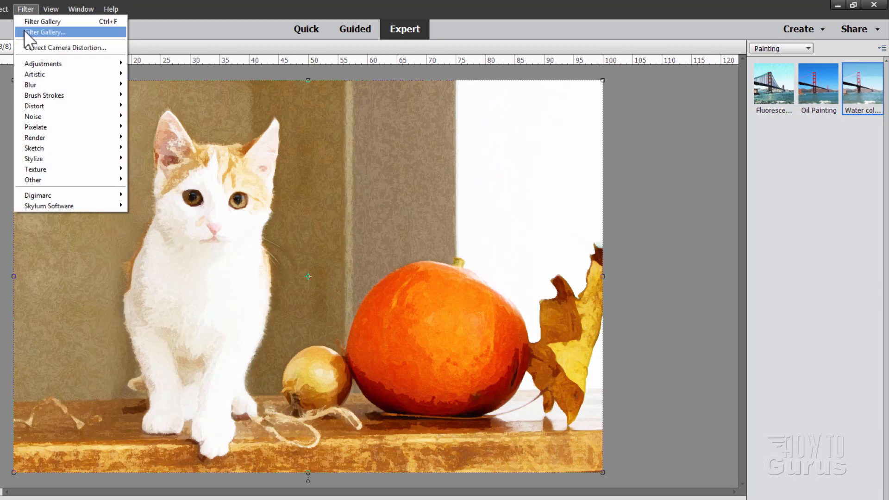
pyautogui.moveTo(54, 70)
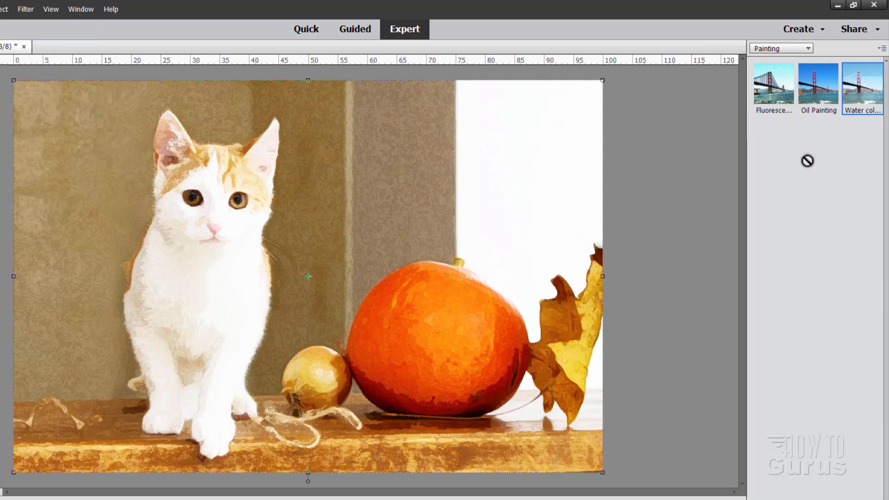
pyautogui.moveTo(680, 356)
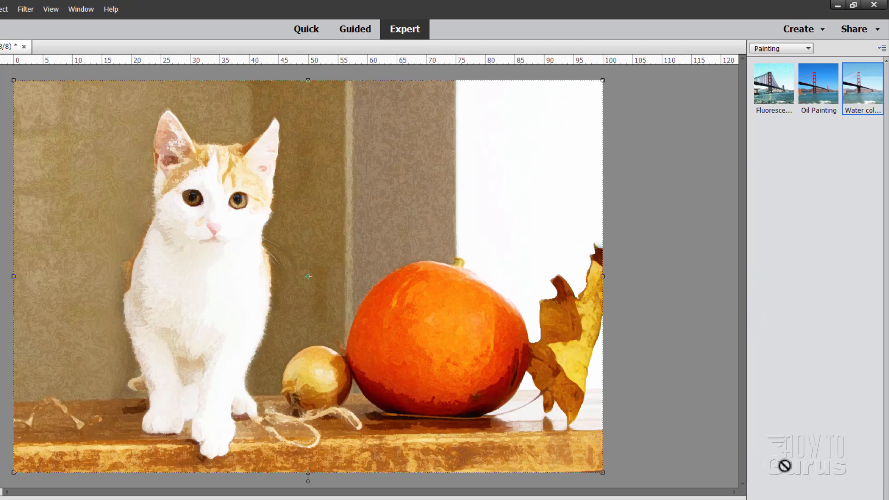
# - Switch the effects category to Panels, listing Maze, Notebook and Zig Zag
pyautogui.click(780, 47)
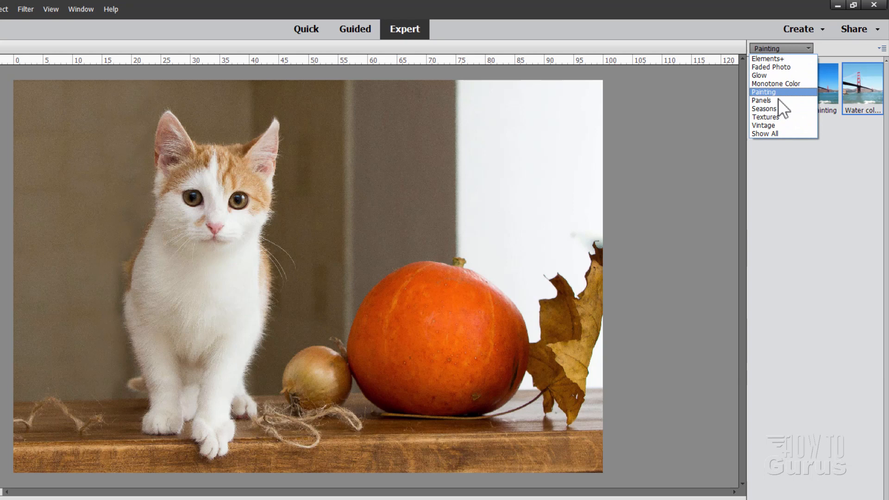
pyautogui.click(762, 100)
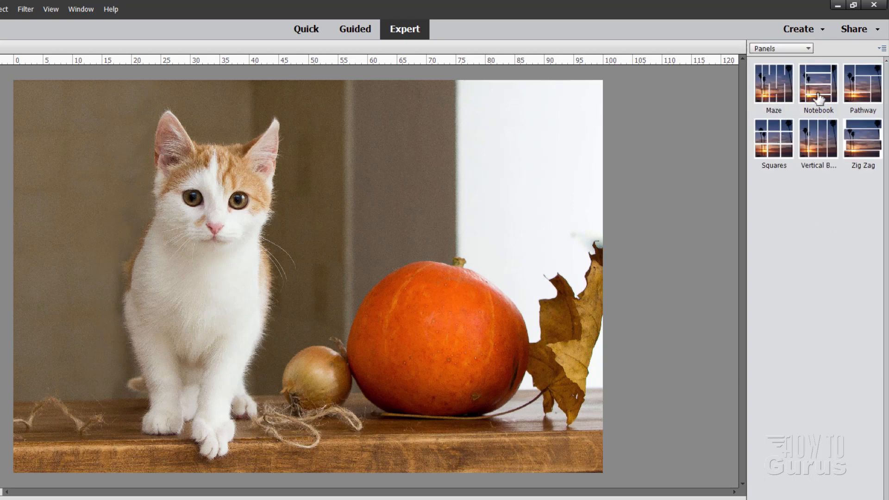
pyautogui.moveTo(780, 171)
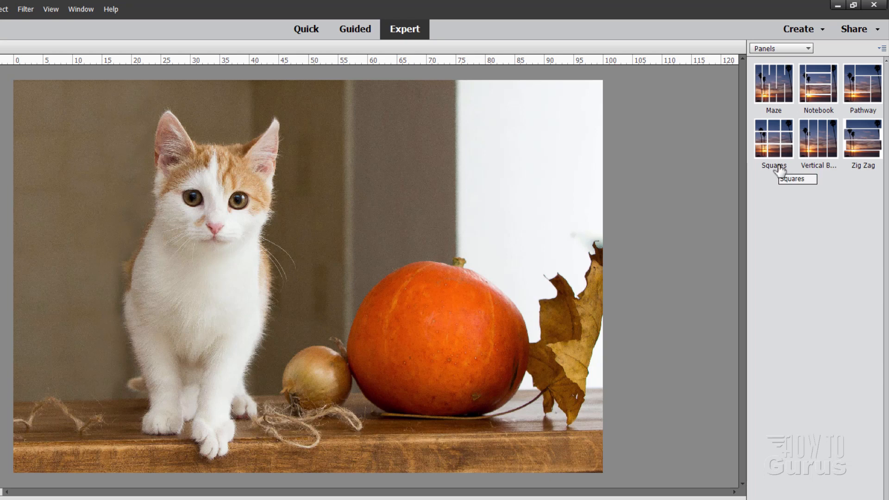
pyautogui.moveTo(765, 172)
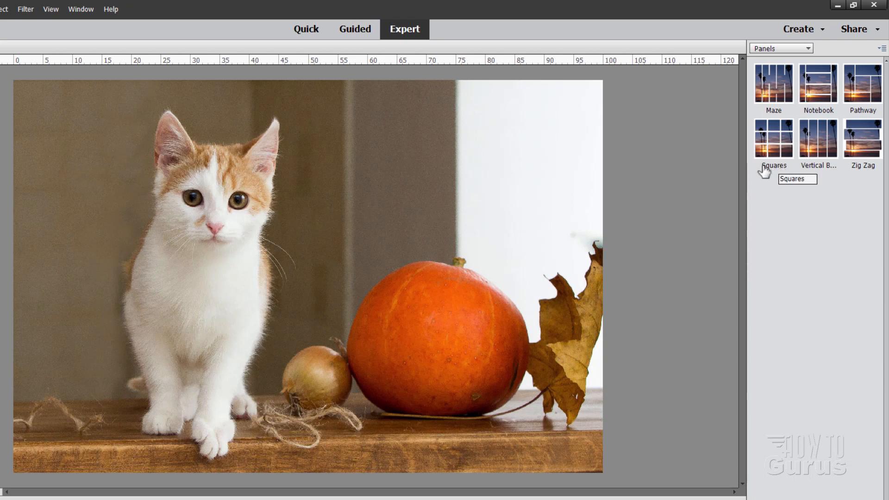
pyautogui.moveTo(861, 152)
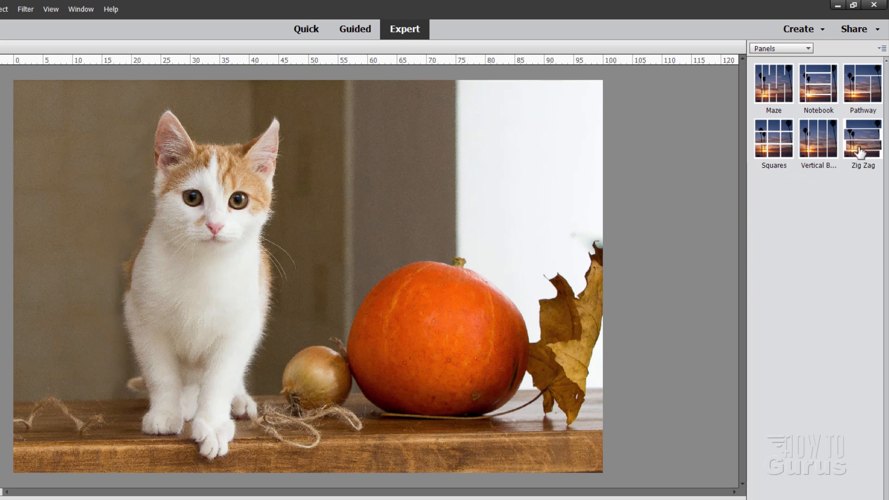
pyautogui.click(860, 140)
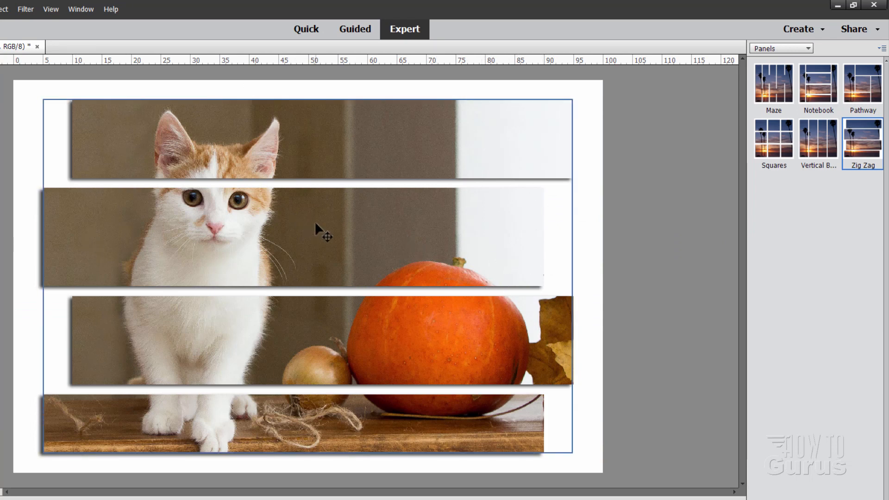
pyautogui.moveTo(255, 238)
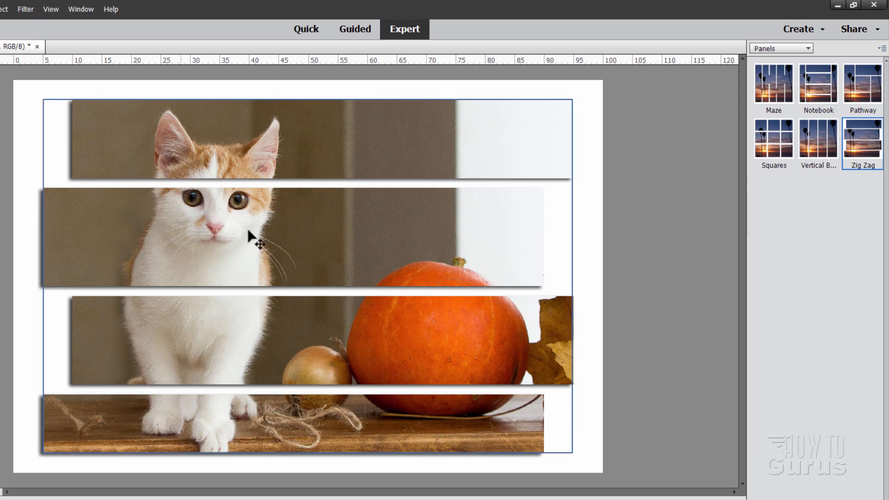
pyautogui.moveTo(167, 283)
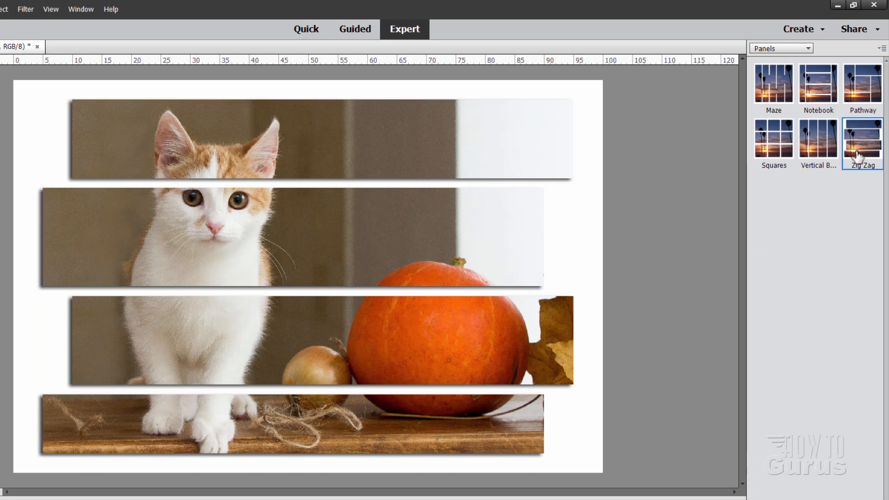
pyautogui.moveTo(765, 83)
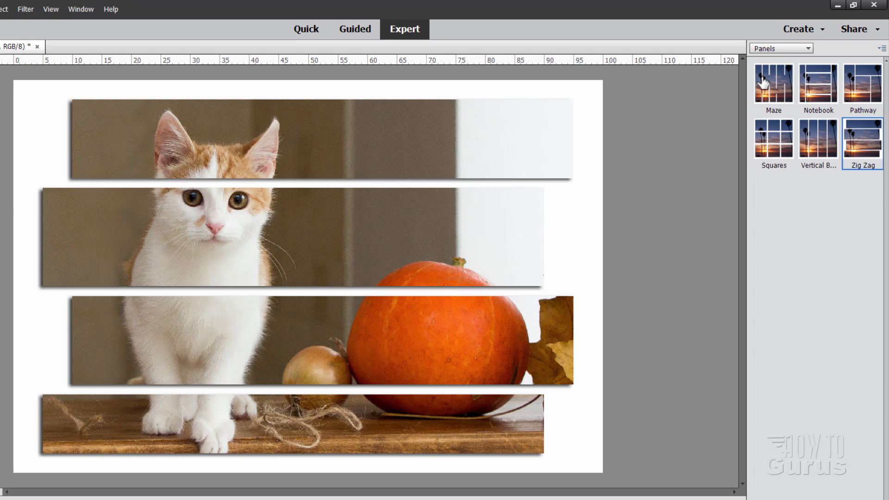
pyautogui.moveTo(634, 221)
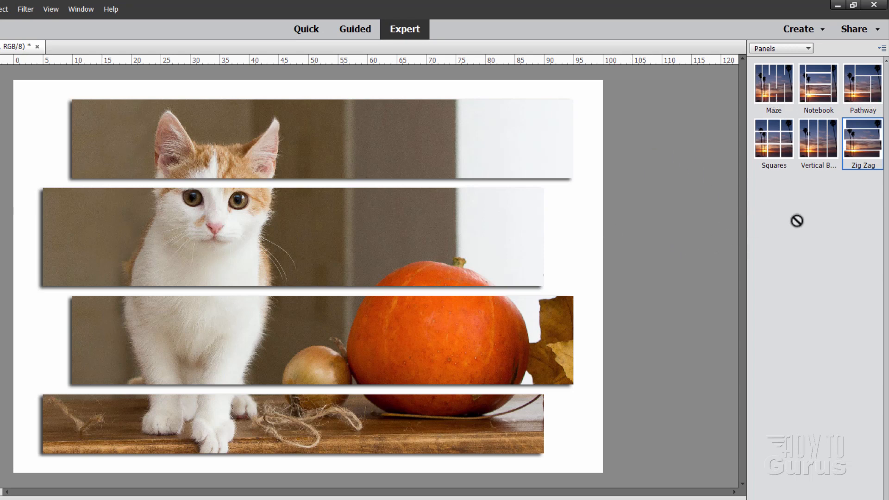
pyautogui.moveTo(752, 232)
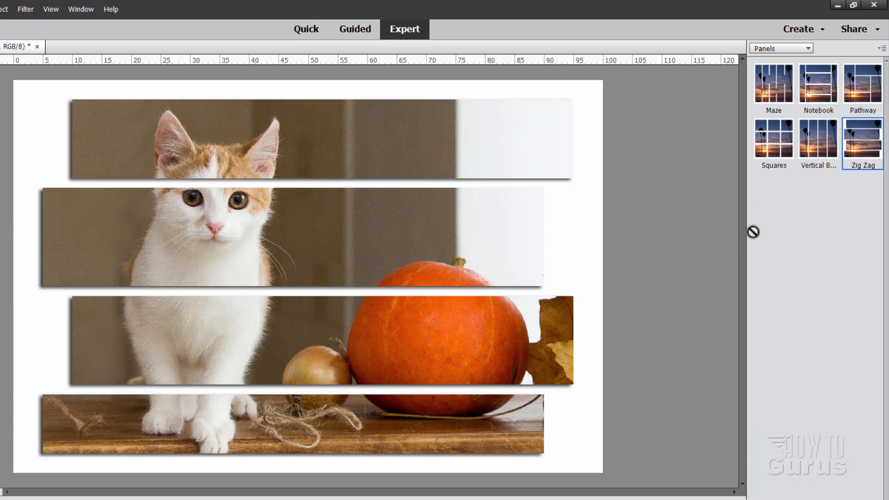
pyautogui.moveTo(737, 212)
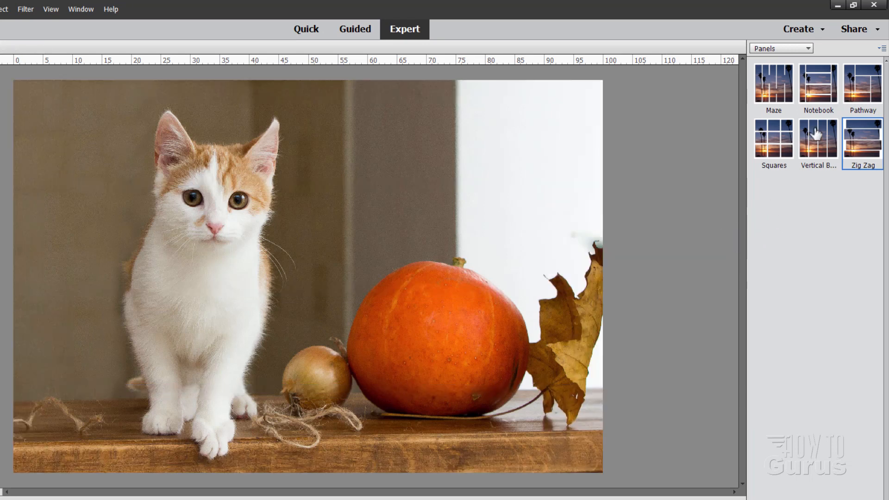
# - Switch the Effects panel category to Seasons and try the Rain effect
pyautogui.click(778, 48)
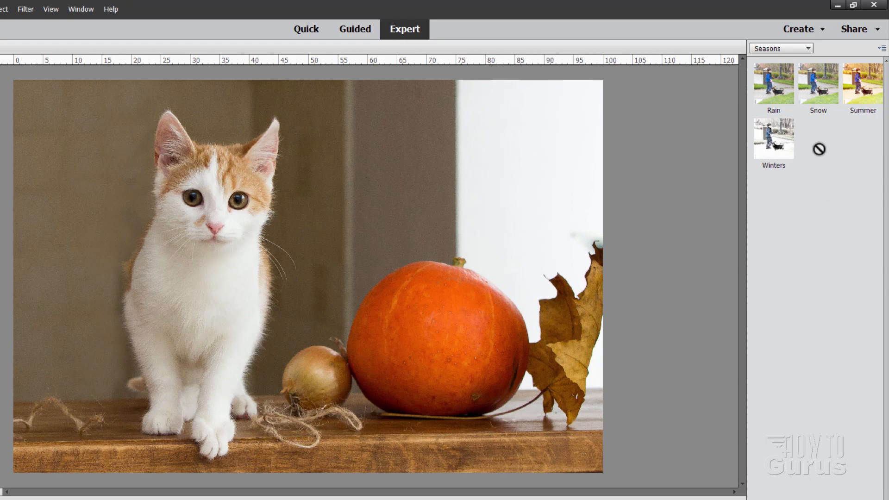
pyautogui.moveTo(801, 170)
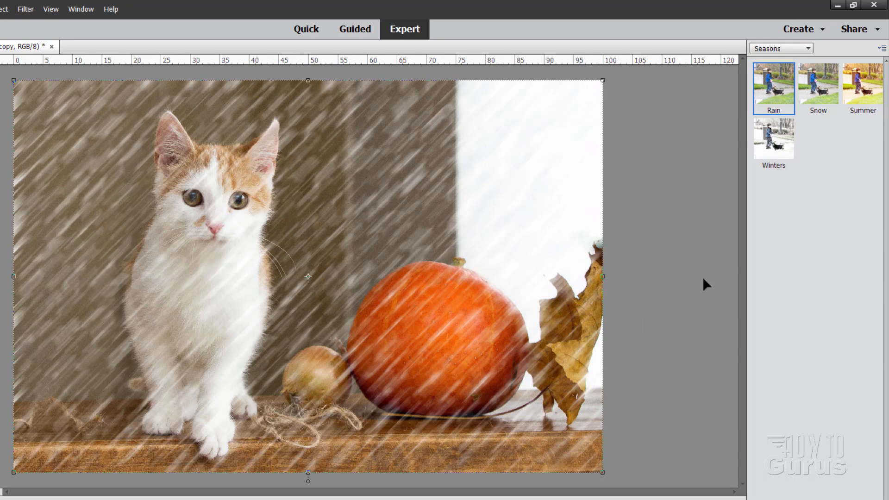
pyautogui.moveTo(705, 226)
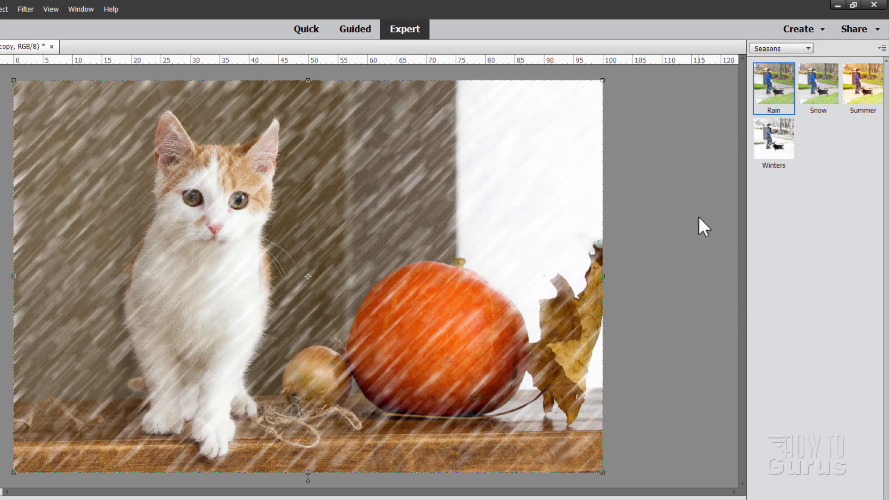
pyautogui.moveTo(780, 162)
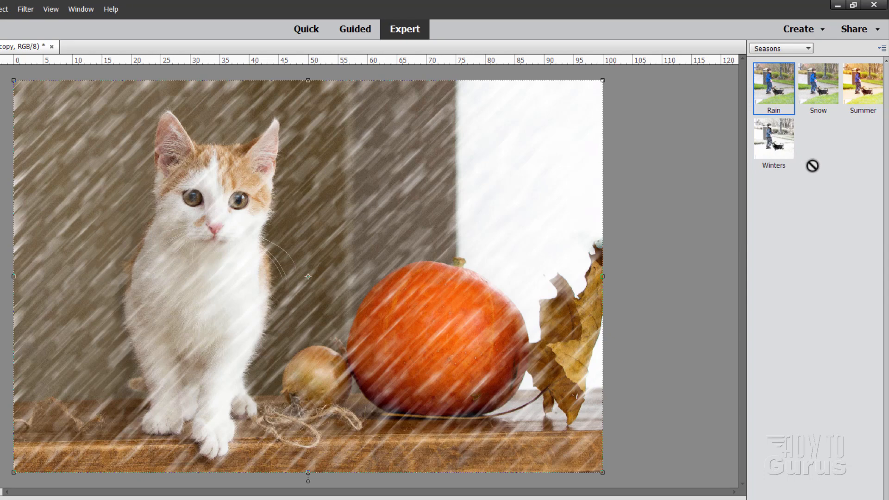
# - Preview the Snow and Summer effects on the kitten photo, then double-click Winters
pyautogui.click(816, 85)
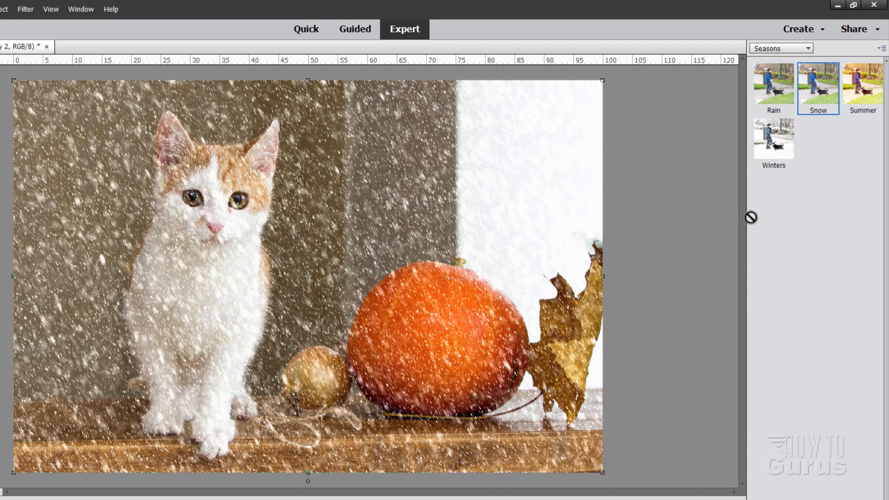
pyautogui.moveTo(265, 268)
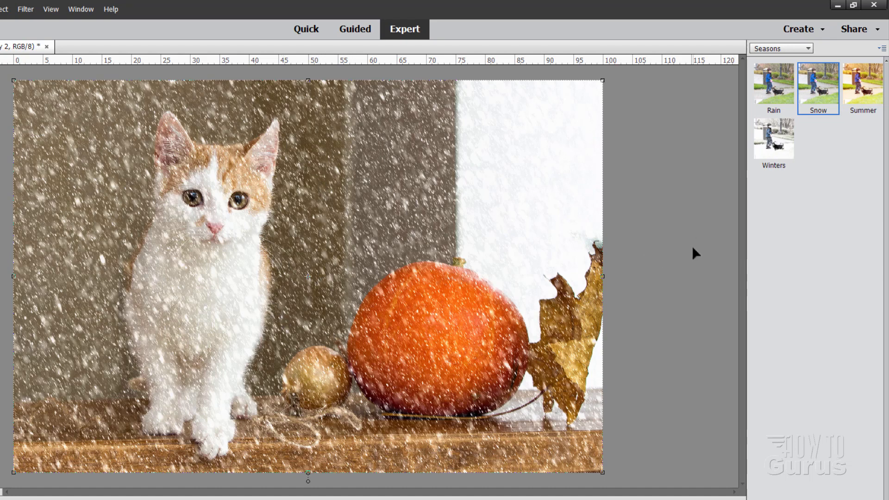
pyautogui.click(861, 83)
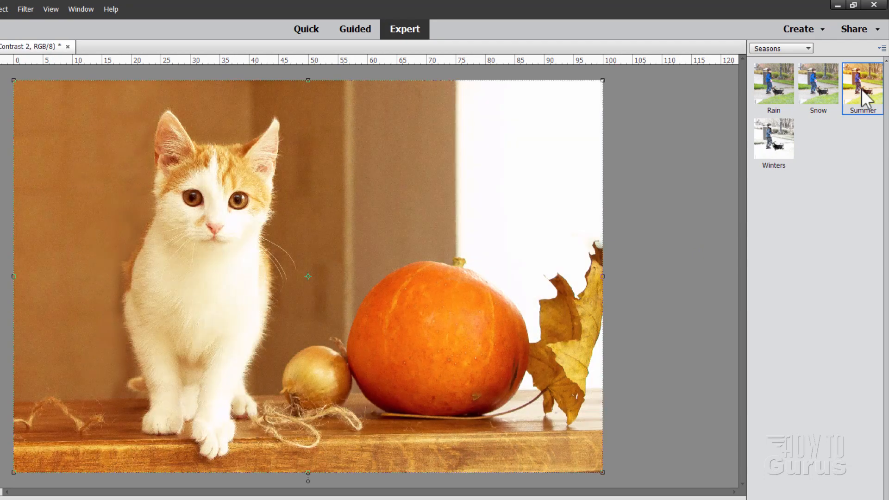
pyautogui.moveTo(813, 285)
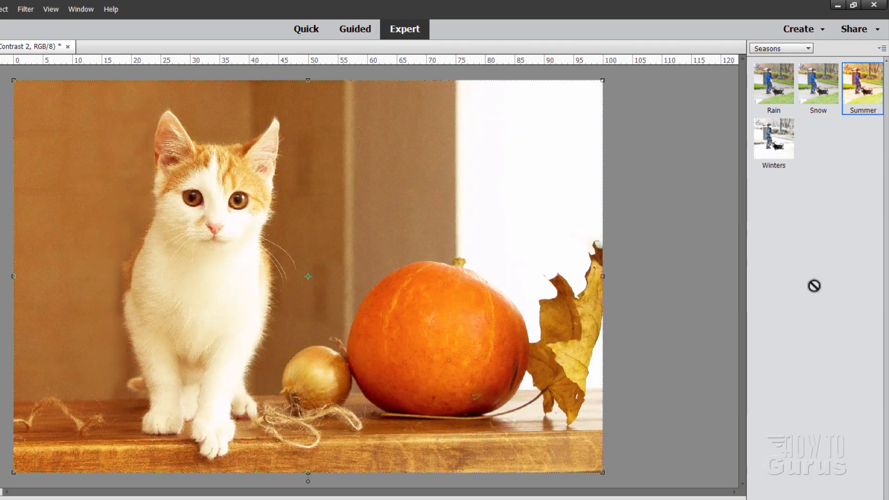
pyautogui.click(772, 139)
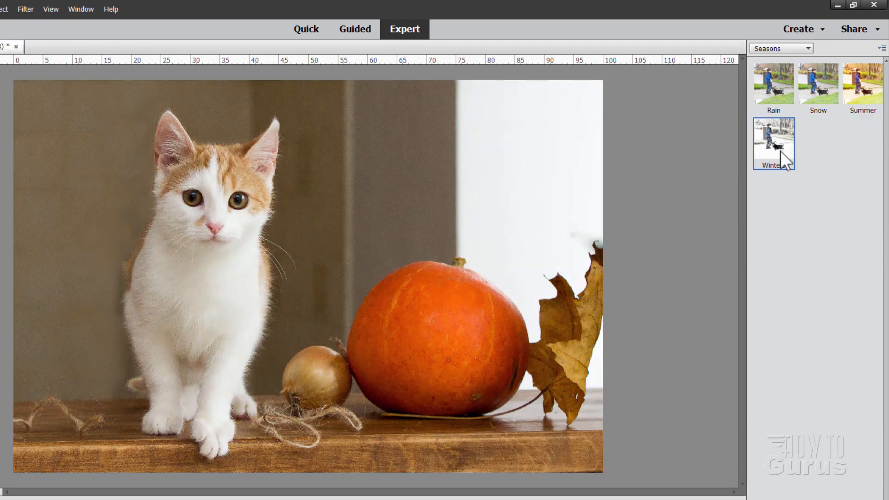
pyautogui.doubleClick(772, 143)
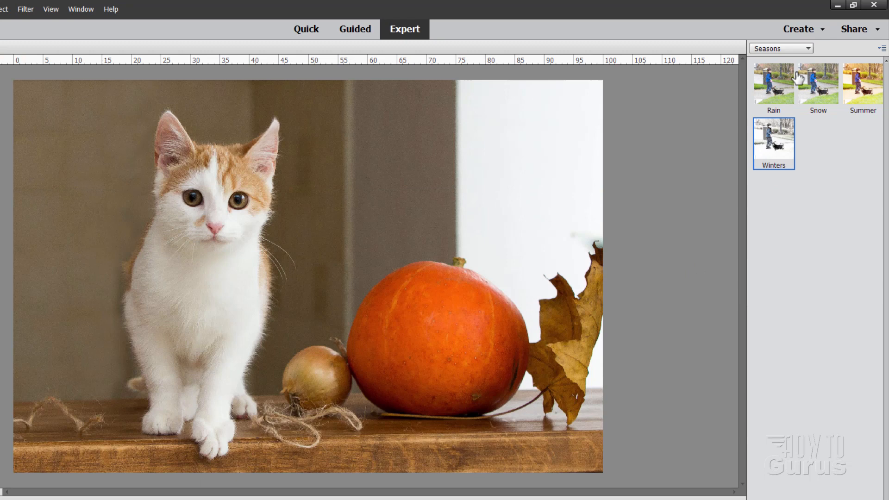
# - Change the Effects category to Textures and try the Lizard Skin texture
pyautogui.click(780, 48)
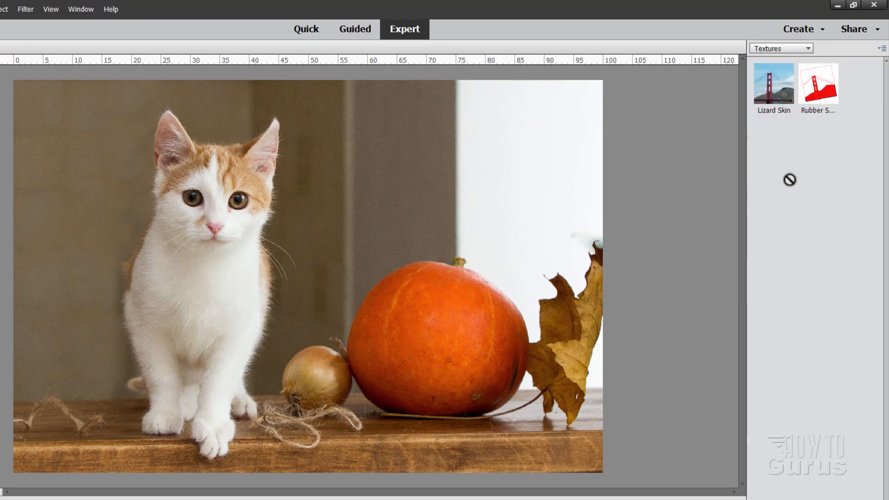
pyautogui.moveTo(806, 155)
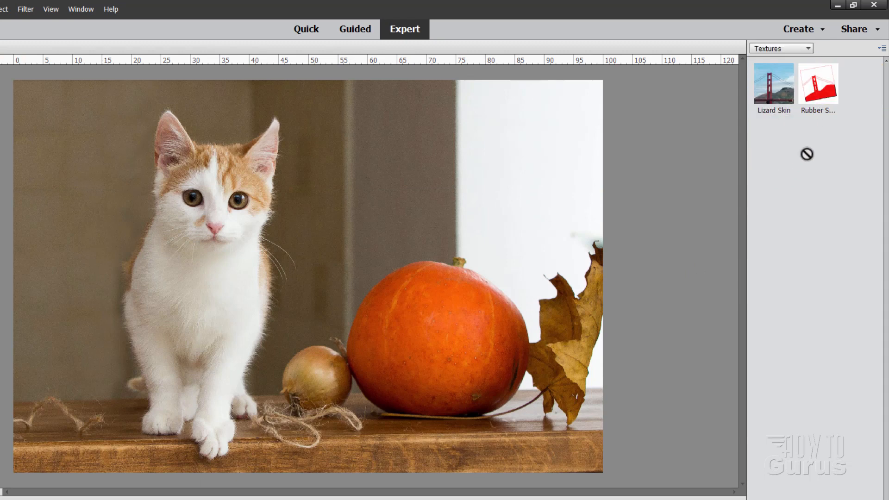
pyautogui.click(772, 85)
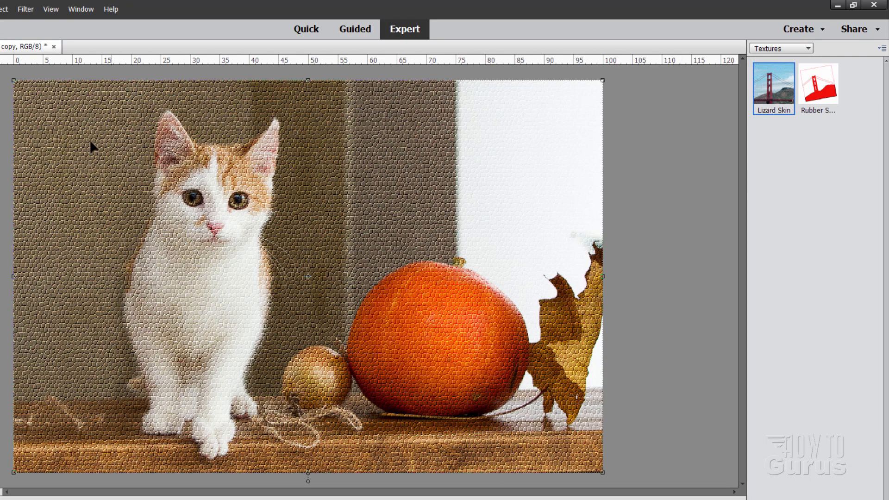
pyautogui.moveTo(209, 367)
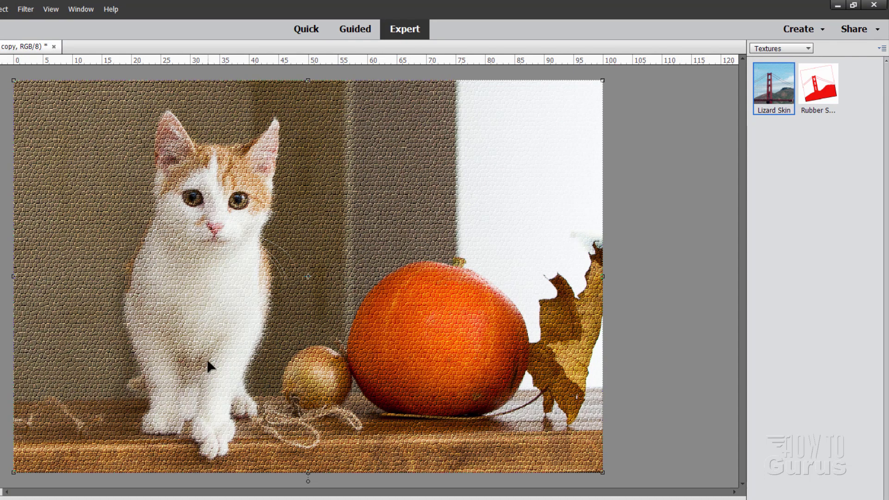
pyautogui.moveTo(337, 237)
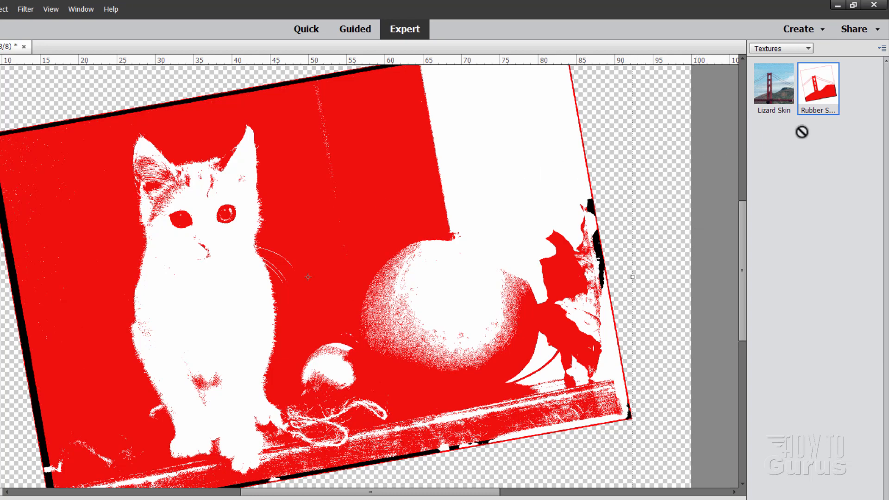
pyautogui.moveTo(651, 172)
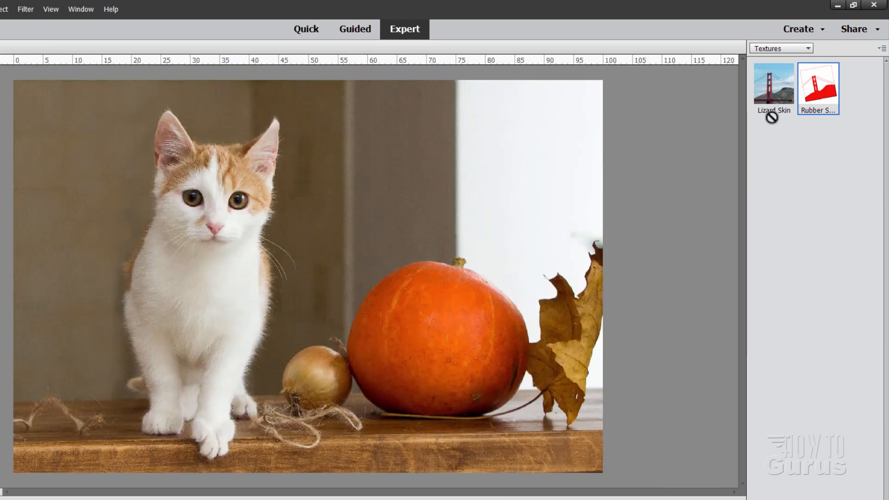
# - Show the Vintage effects and try the Colored Pencil, Old Paper and Old Photo looks
pyautogui.click(780, 48)
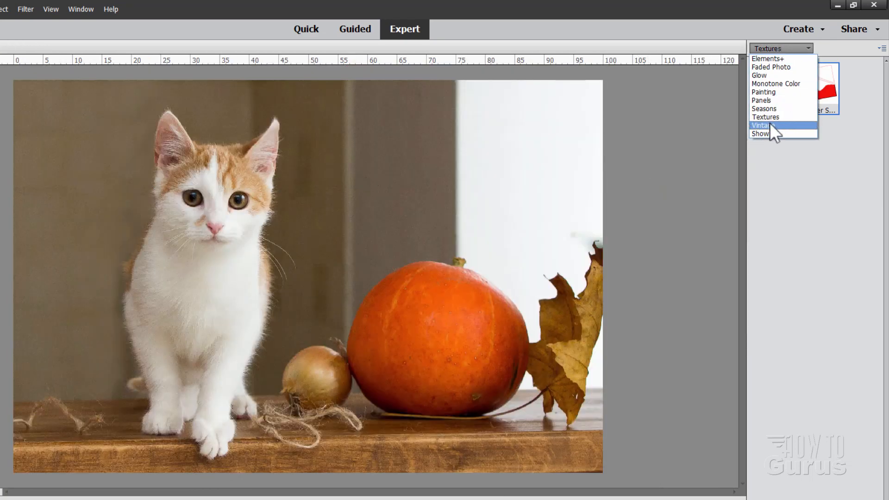
pyautogui.click(760, 126)
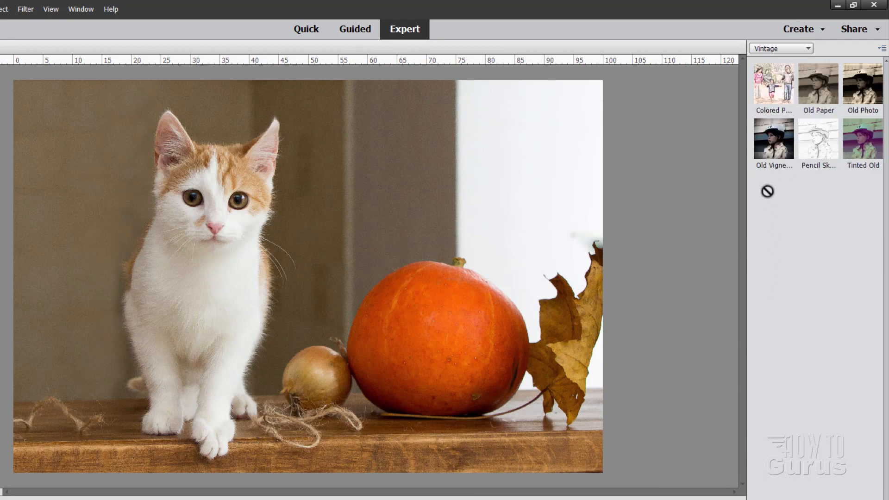
pyautogui.moveTo(773, 238)
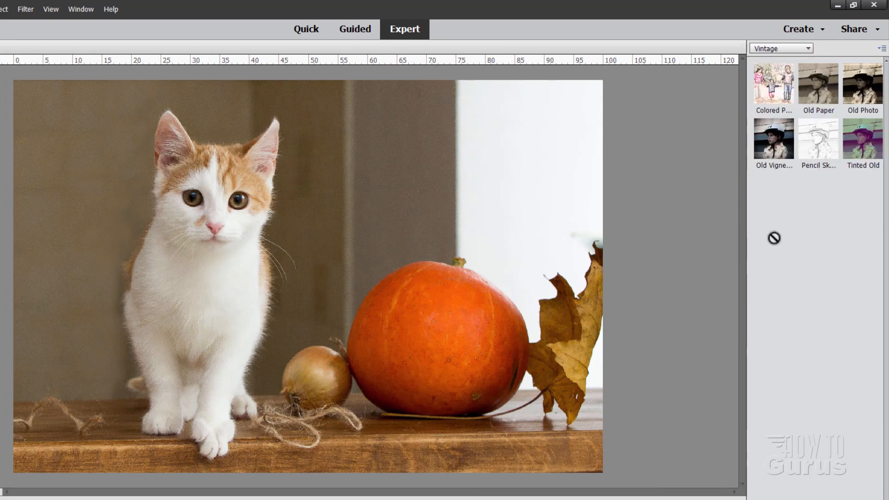
pyautogui.click(772, 83)
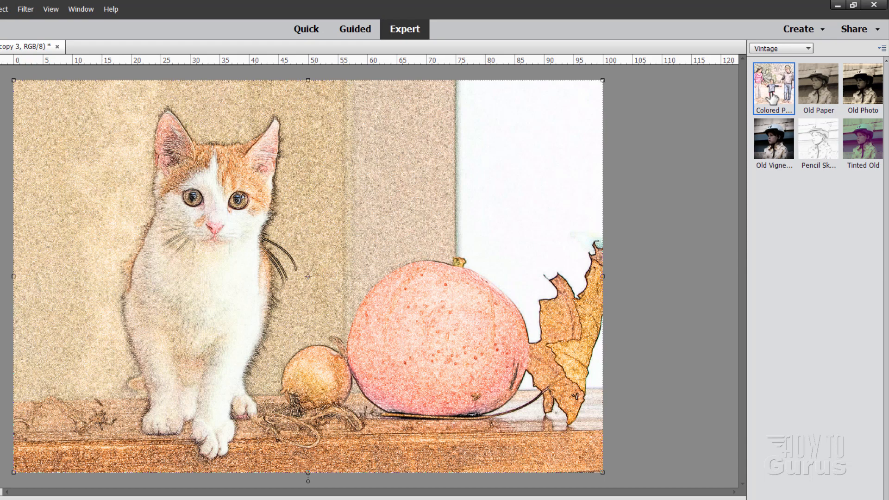
pyautogui.moveTo(692, 224)
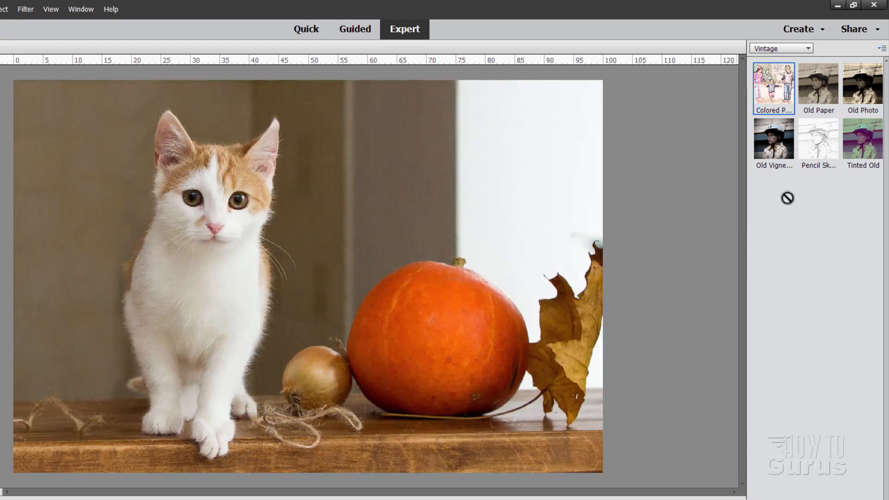
pyautogui.click(817, 82)
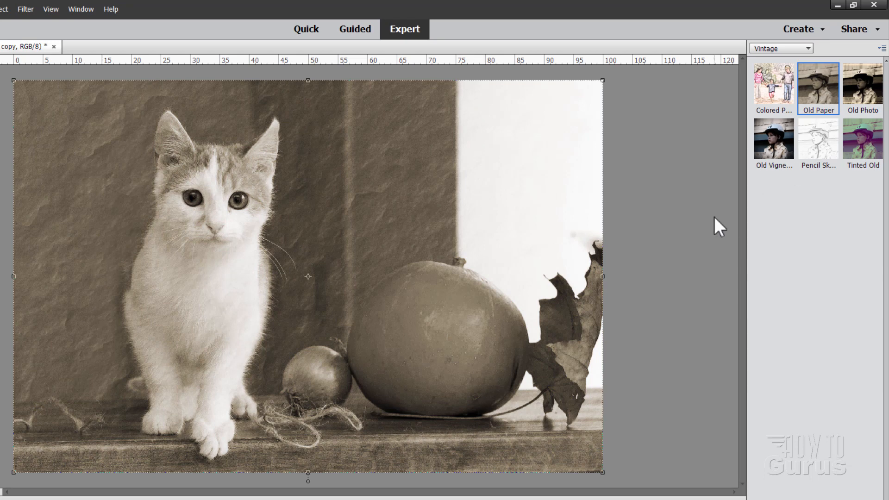
pyautogui.moveTo(114, 174)
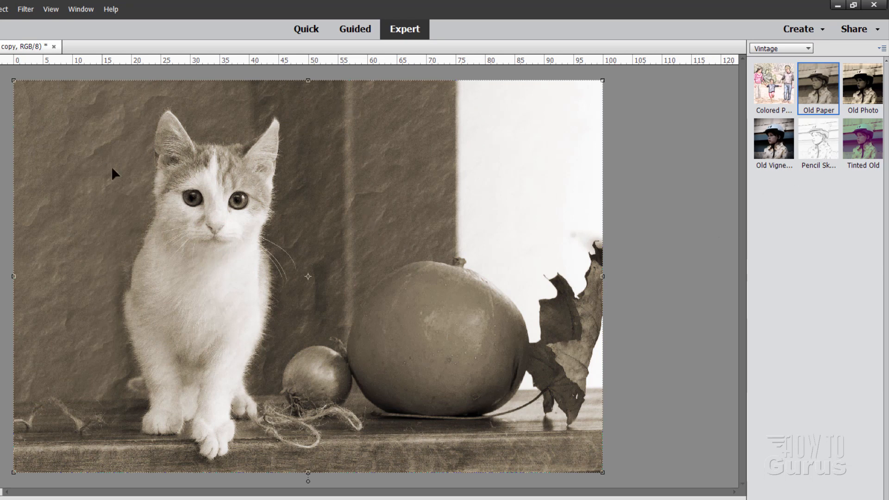
pyautogui.moveTo(447, 272)
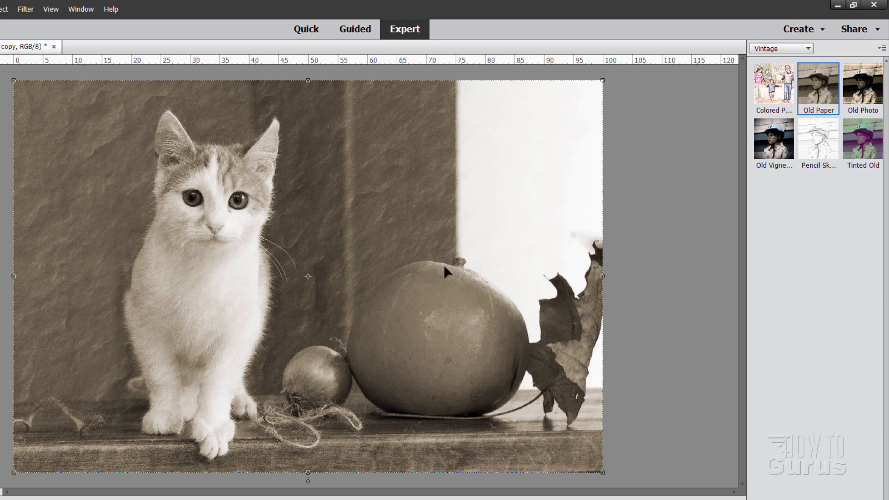
pyautogui.moveTo(402, 227)
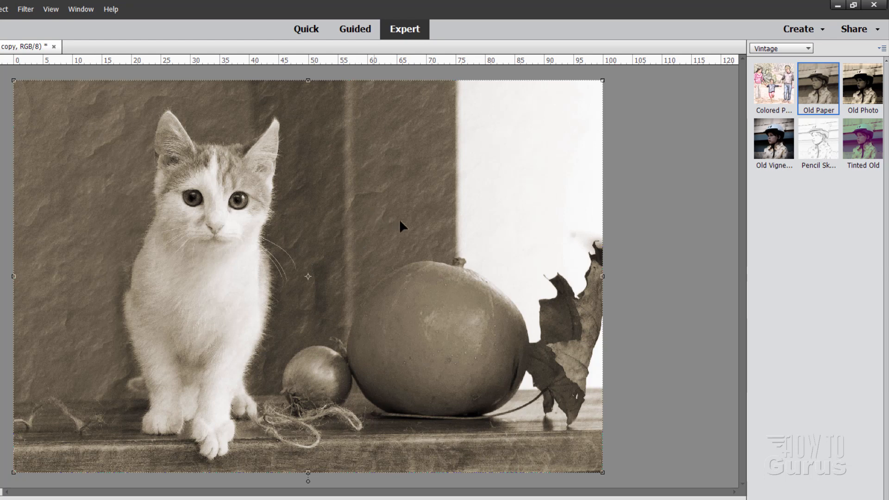
pyautogui.moveTo(412, 220)
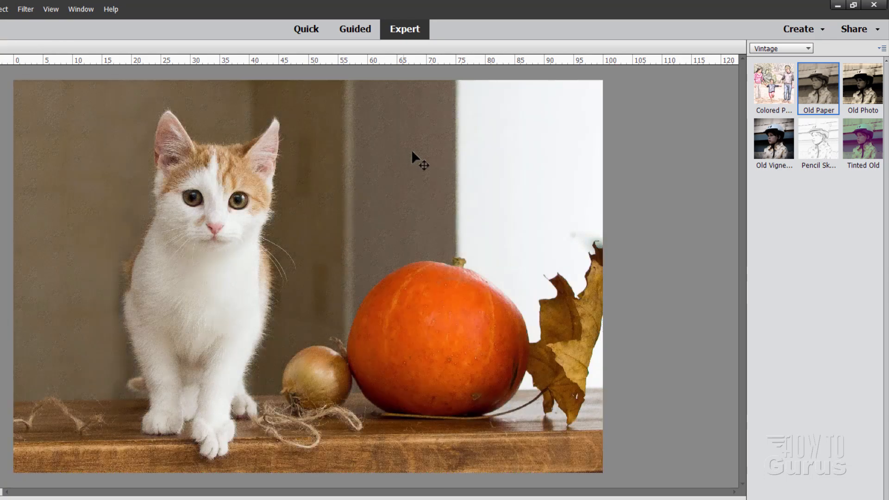
pyautogui.click(861, 88)
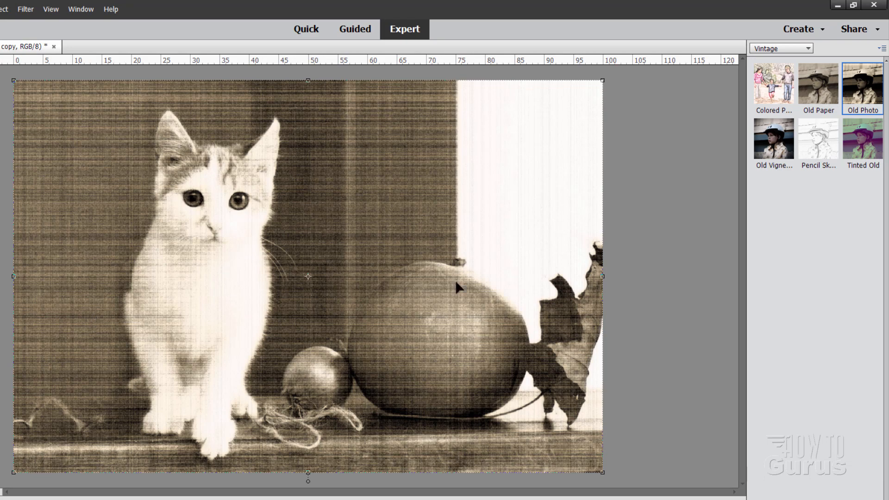
pyautogui.moveTo(373, 115)
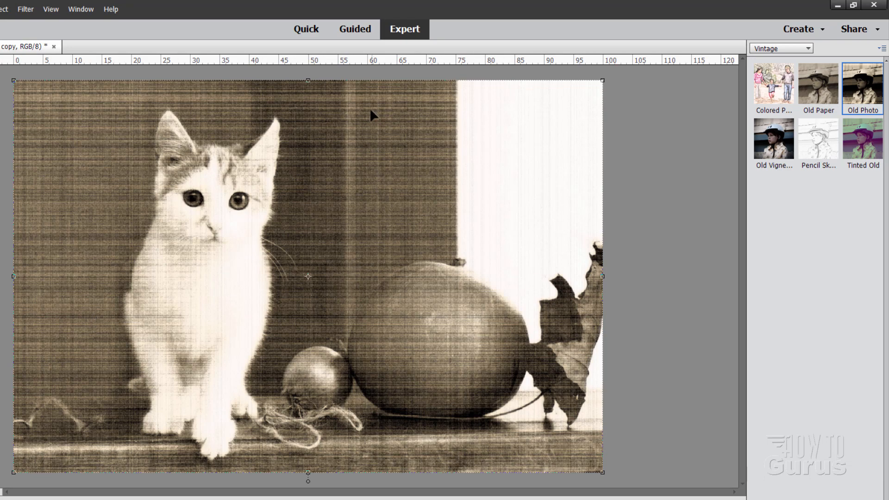
pyautogui.moveTo(78, 248)
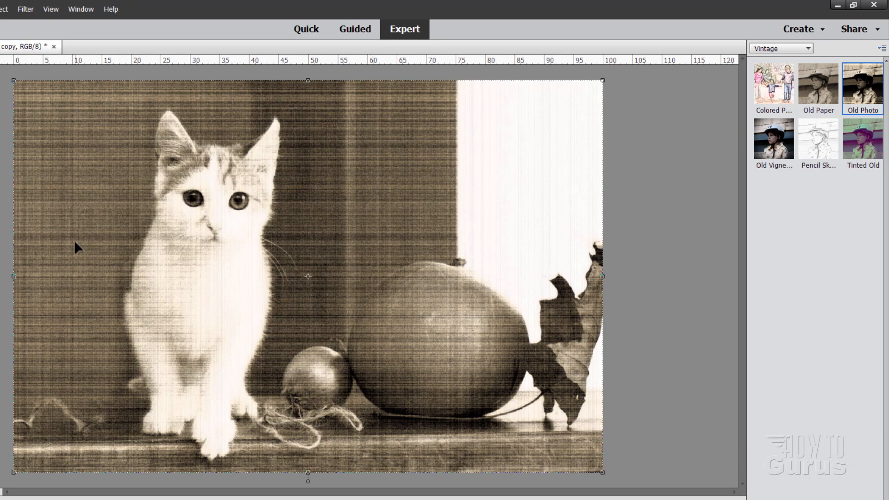
pyautogui.moveTo(357, 267)
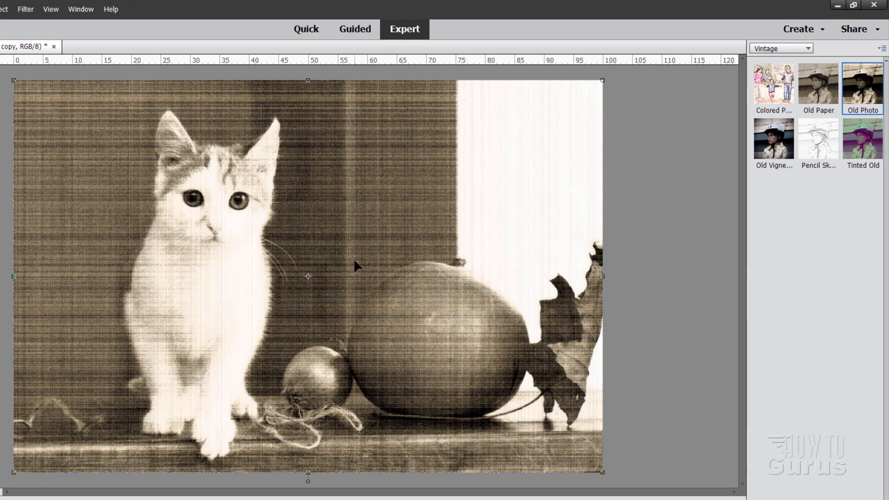
pyautogui.moveTo(71, 290)
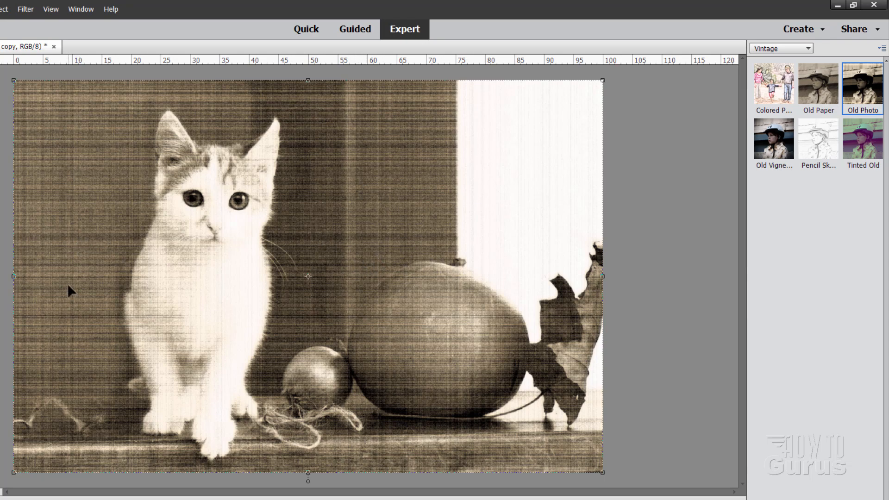
pyautogui.moveTo(342, 227)
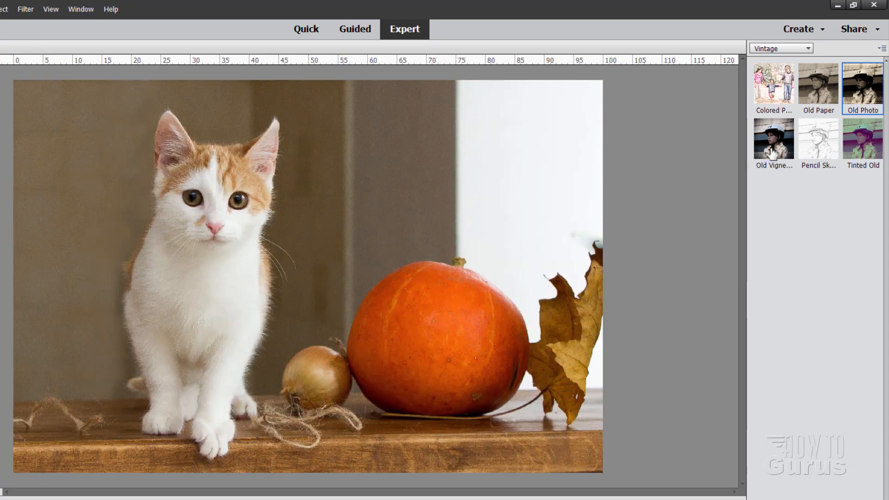
pyautogui.click(772, 140)
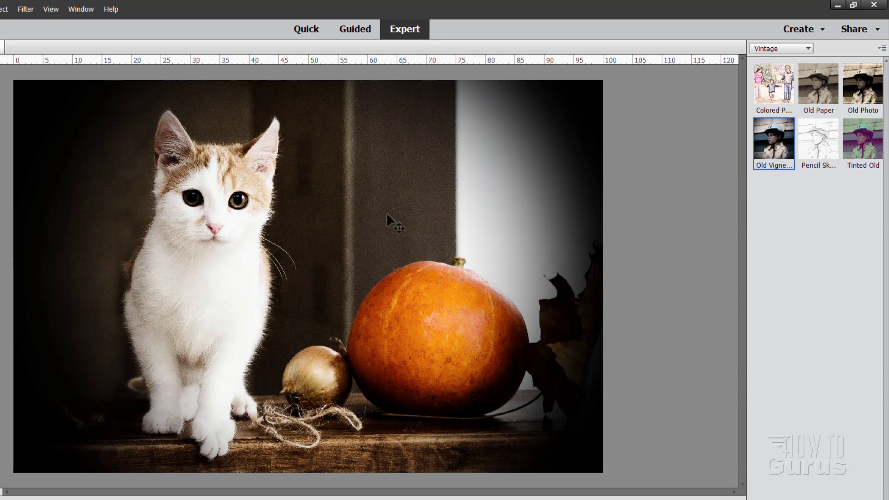
pyautogui.moveTo(594, 356)
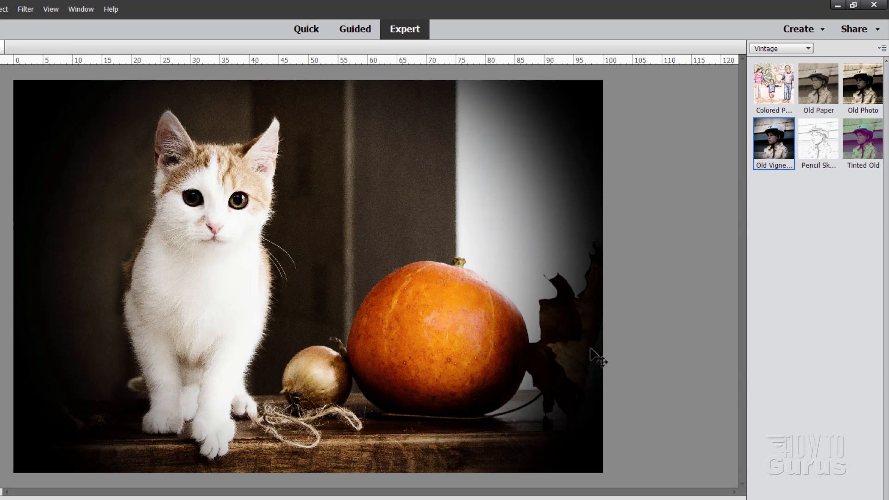
pyautogui.moveTo(365, 325)
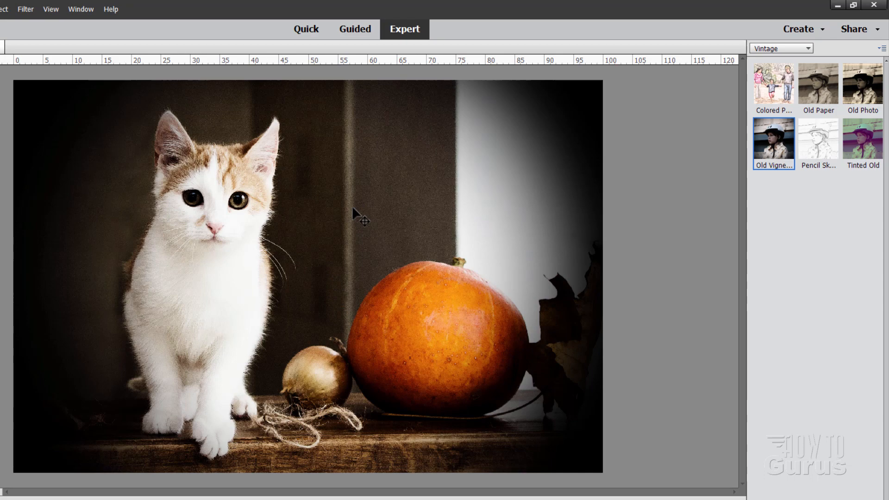
pyautogui.moveTo(431, 196)
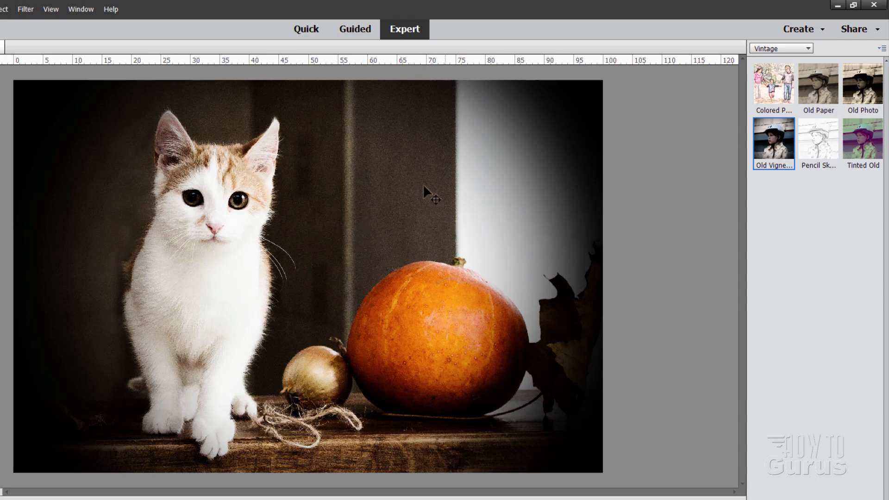
pyautogui.moveTo(384, 201)
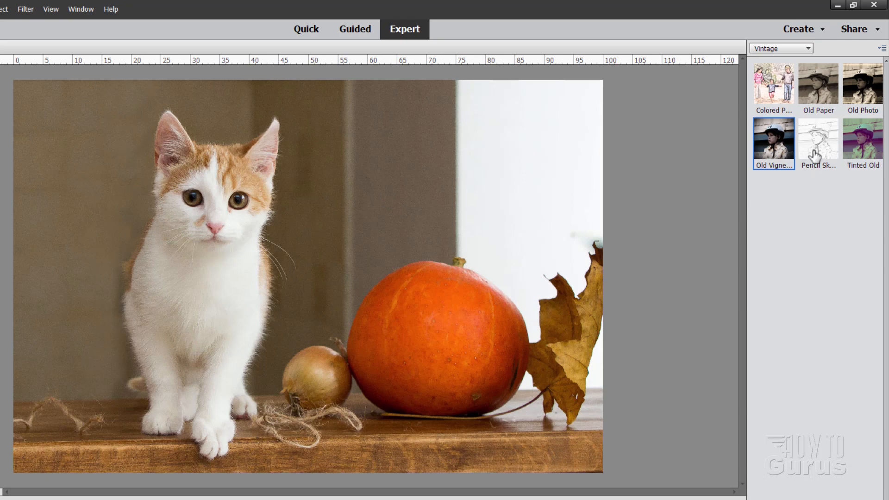
pyautogui.click(816, 139)
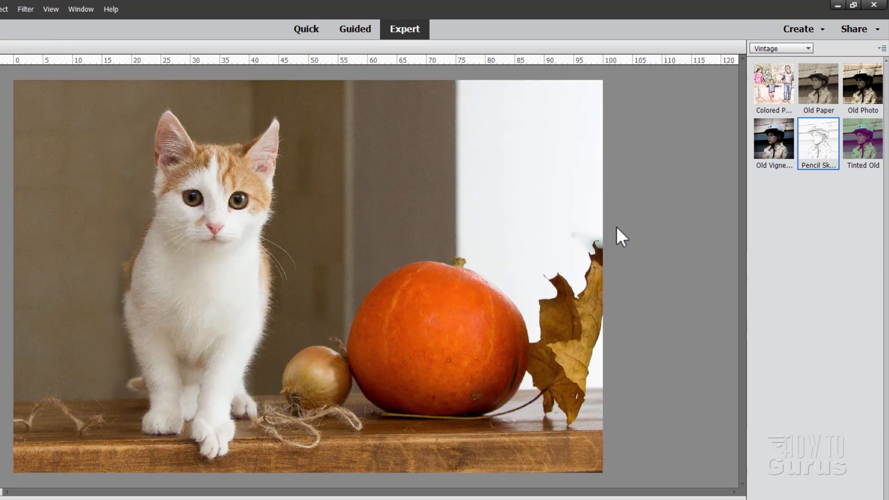
pyautogui.moveTo(704, 230)
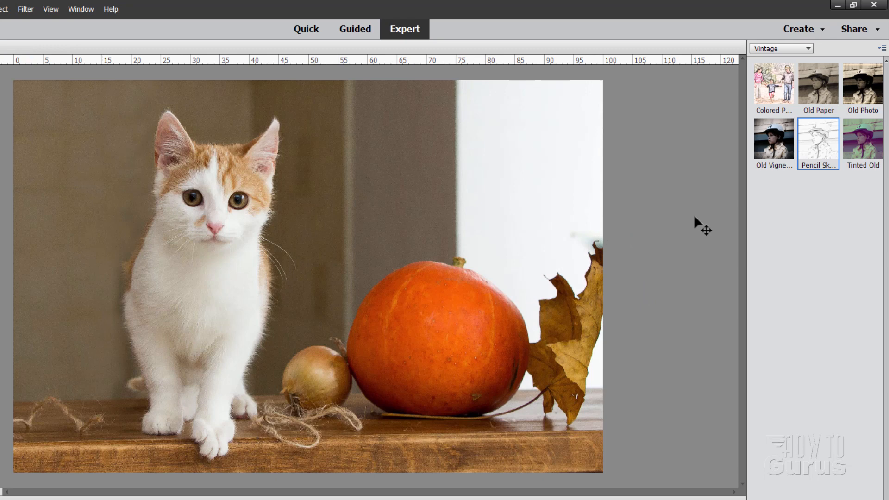
pyautogui.moveTo(863, 153)
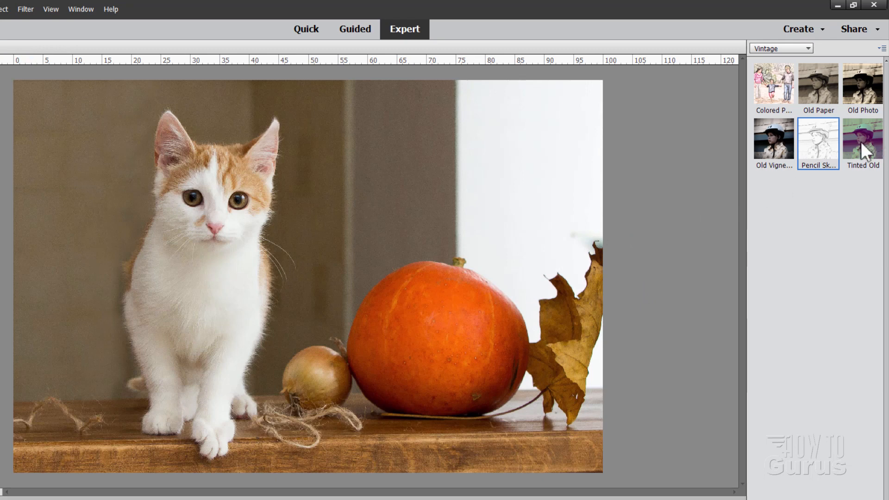
pyautogui.click(861, 140)
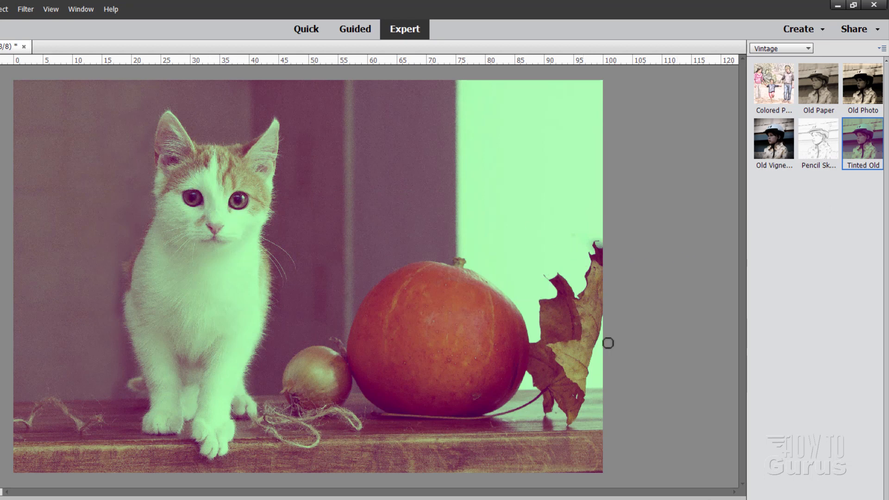
pyautogui.moveTo(710, 307)
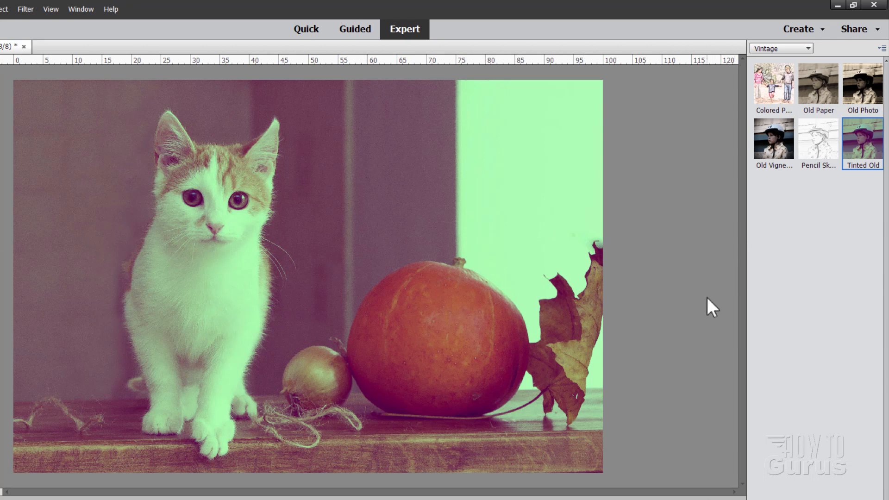
pyautogui.moveTo(656, 275)
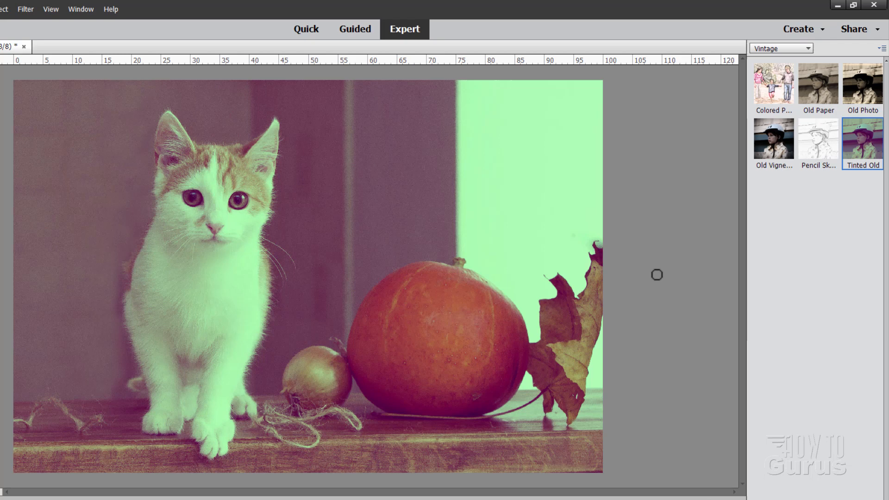
pyautogui.moveTo(714, 291)
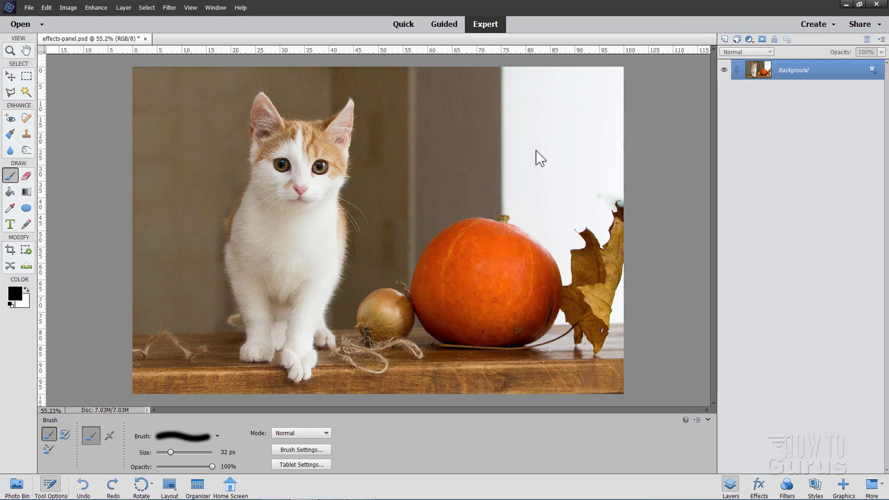
# - Apply Old Vignette to the photo and check the single Background layer in Layers
pyautogui.click(758, 486)
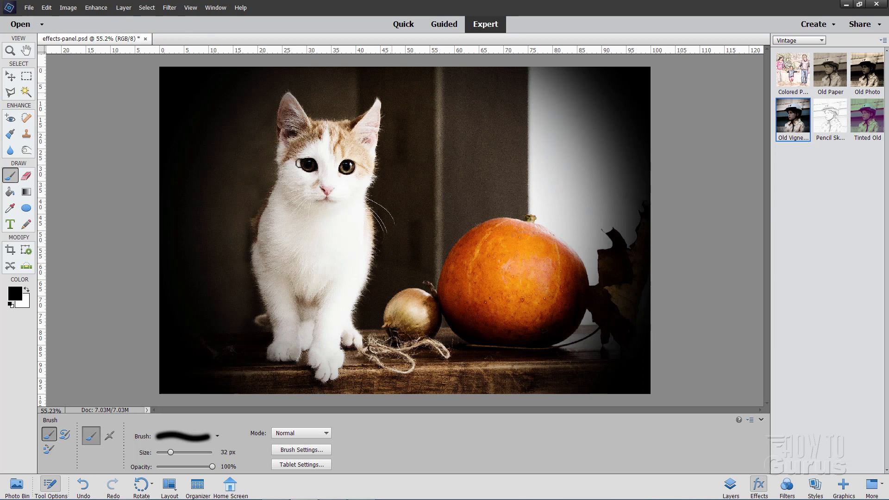
pyautogui.moveTo(729, 487)
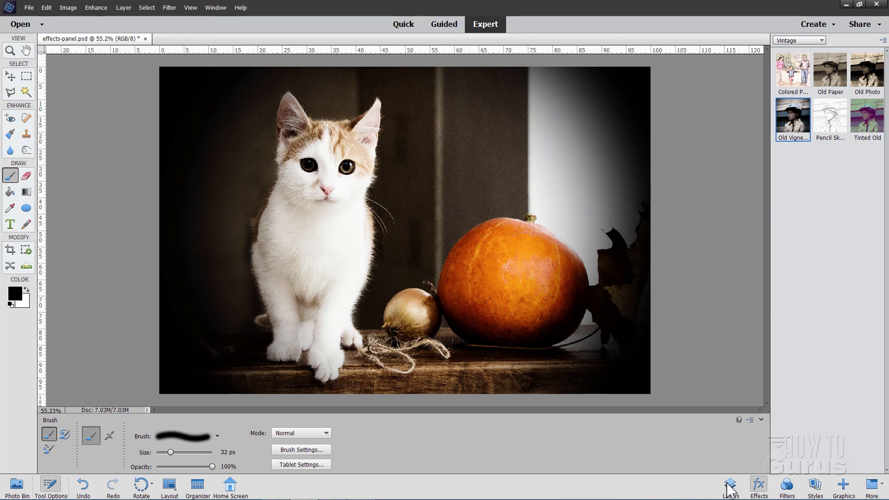
pyautogui.click(730, 486)
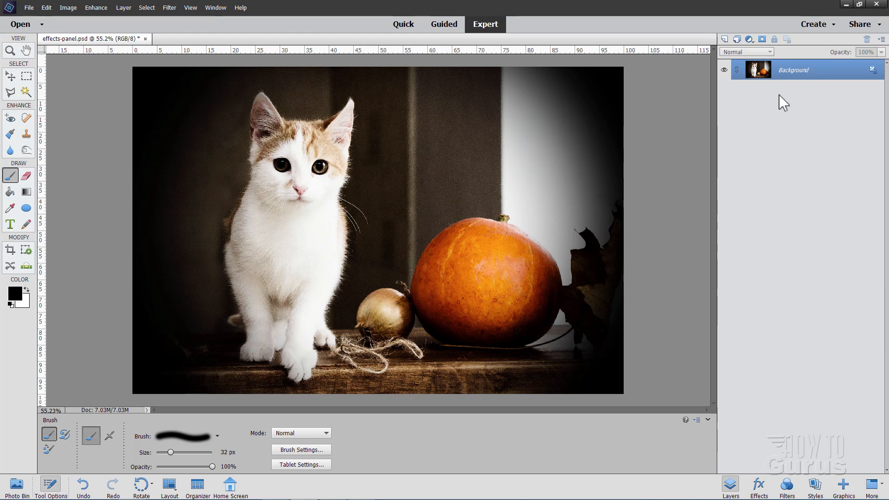
pyautogui.moveTo(606, 235)
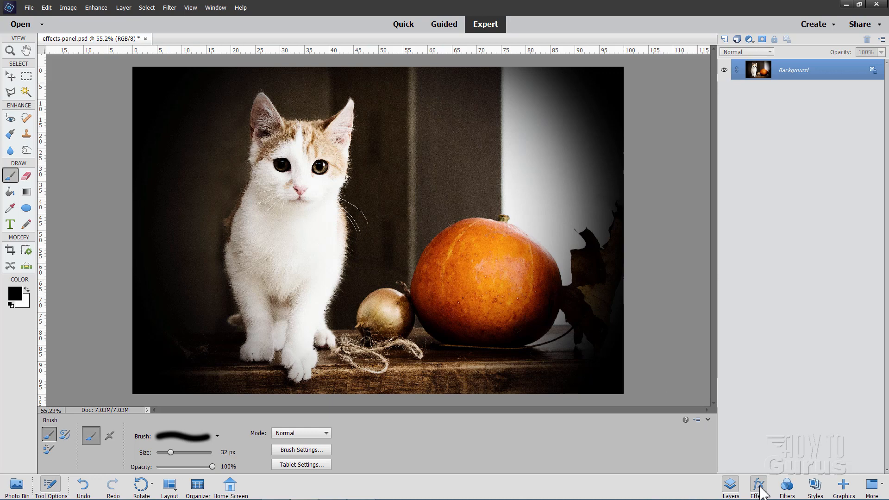
pyautogui.click(757, 486)
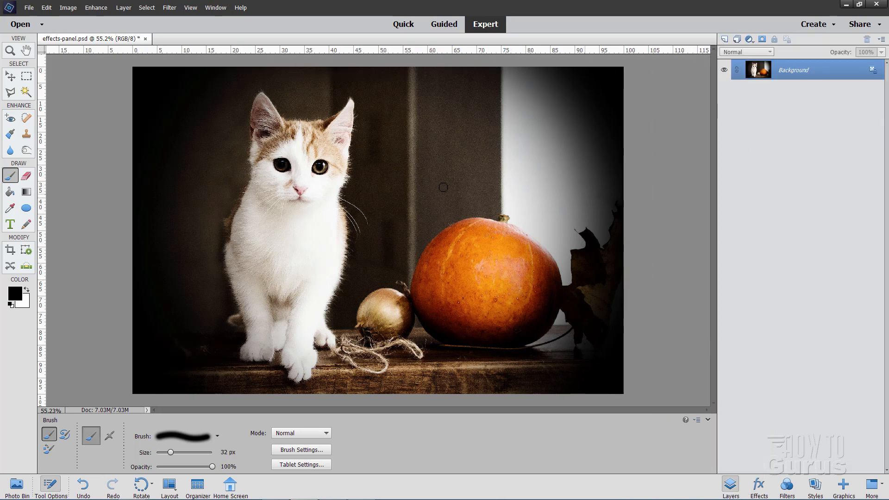
pyautogui.moveTo(402, 253)
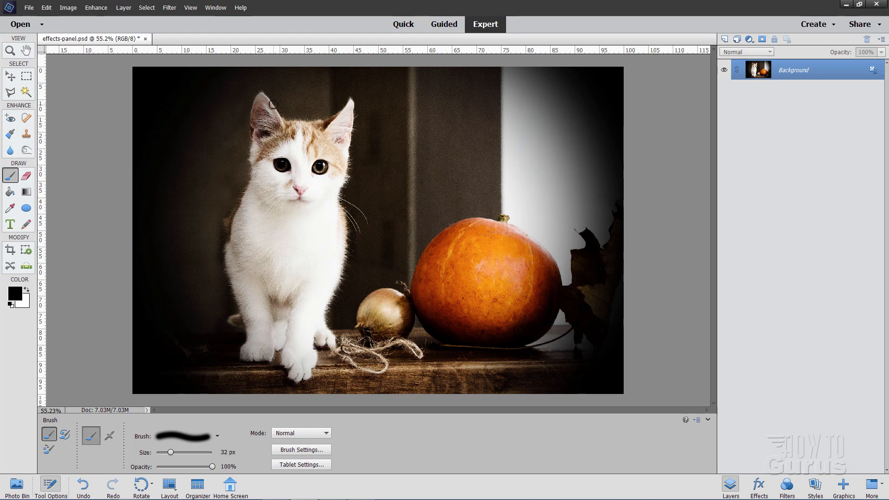
pyautogui.moveTo(196, 129)
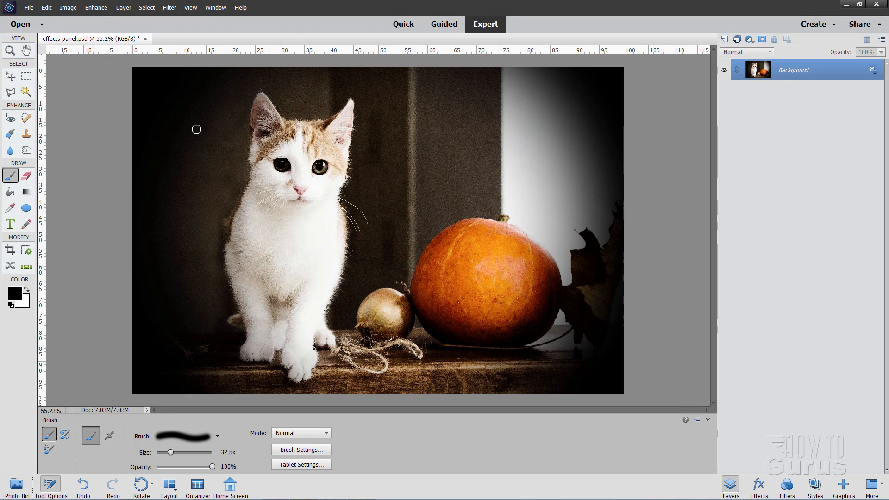
# - Convert the Background layer to a regular layer with Layer from Background
pyautogui.rightClick(793, 70)
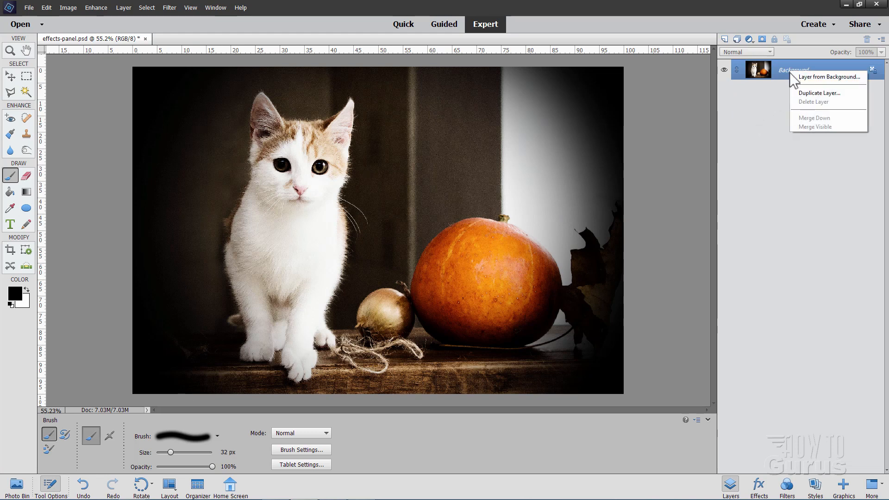
pyautogui.moveTo(816, 85)
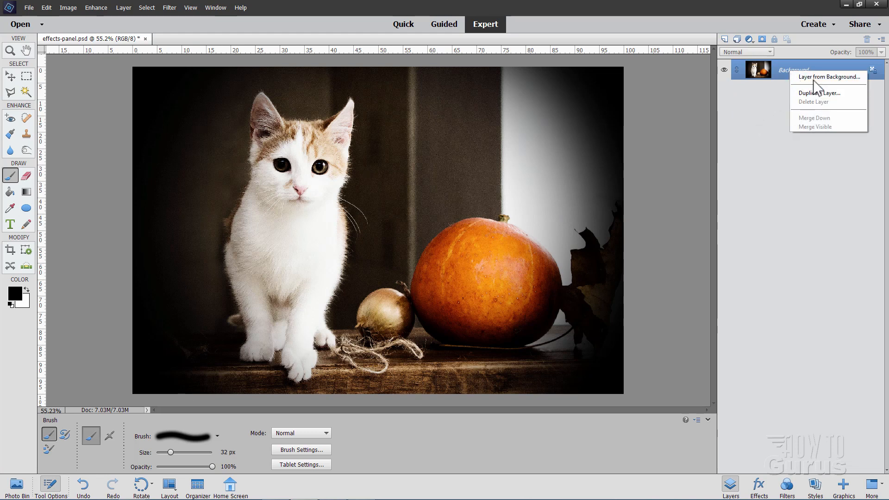
pyautogui.click(828, 76)
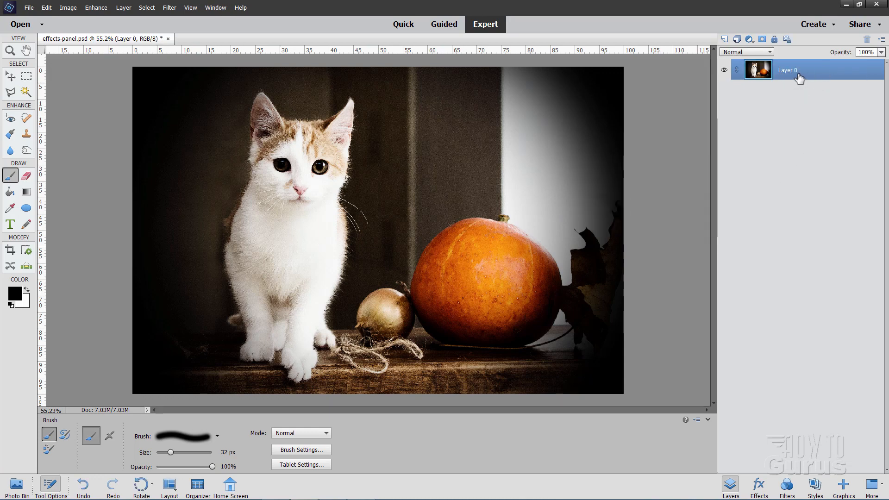
# - Bring the recently edited effects-panel.jpg in as Layer 1, then select Layer 0
pyautogui.click(29, 8)
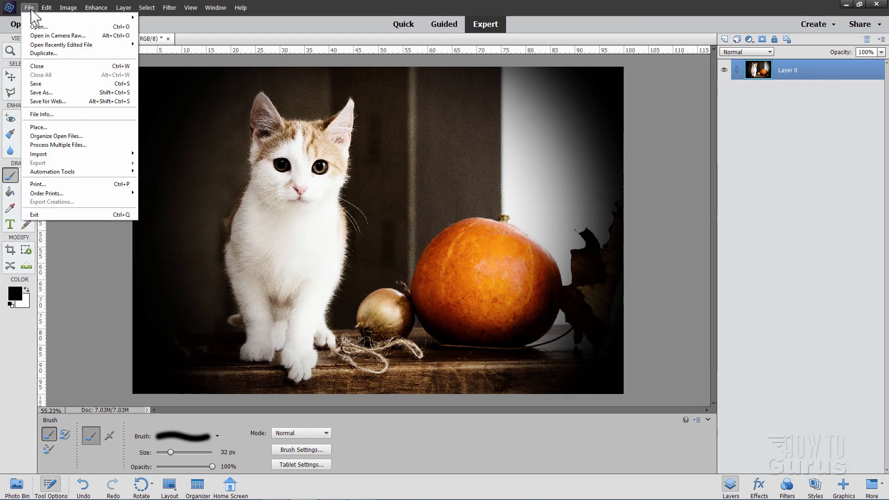
pyautogui.moveTo(61, 45)
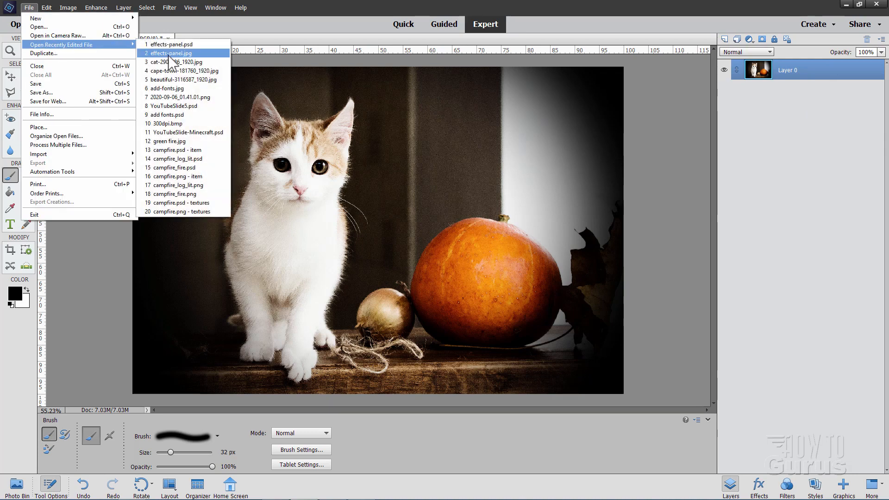
pyautogui.click(176, 62)
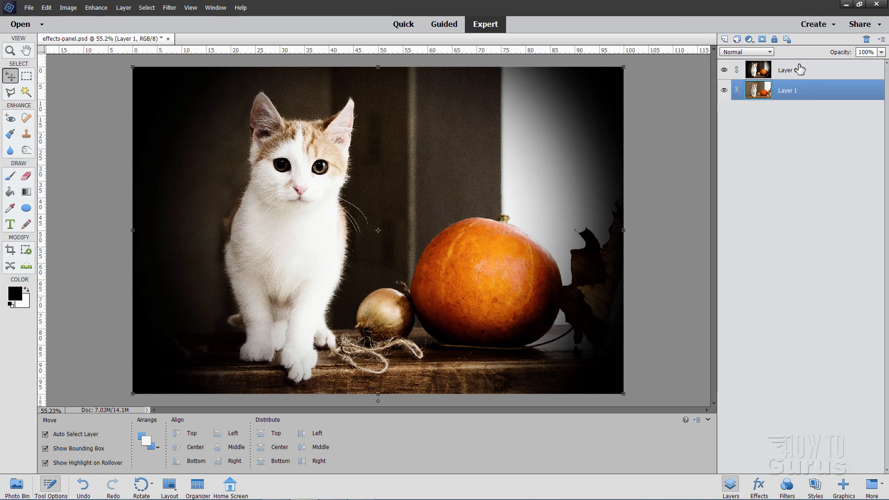
pyautogui.click(791, 69)
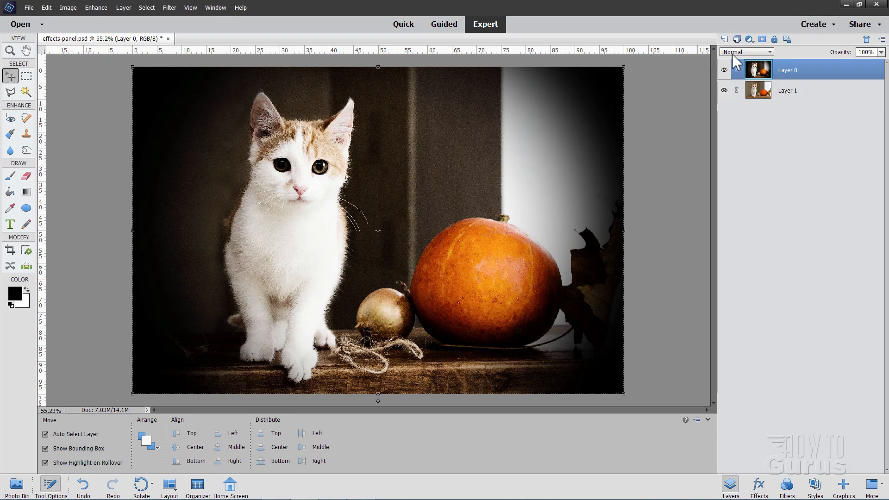
# - Try Darken, Lighten and another blend mode on Layer 0, then return to Normal
pyautogui.click(744, 51)
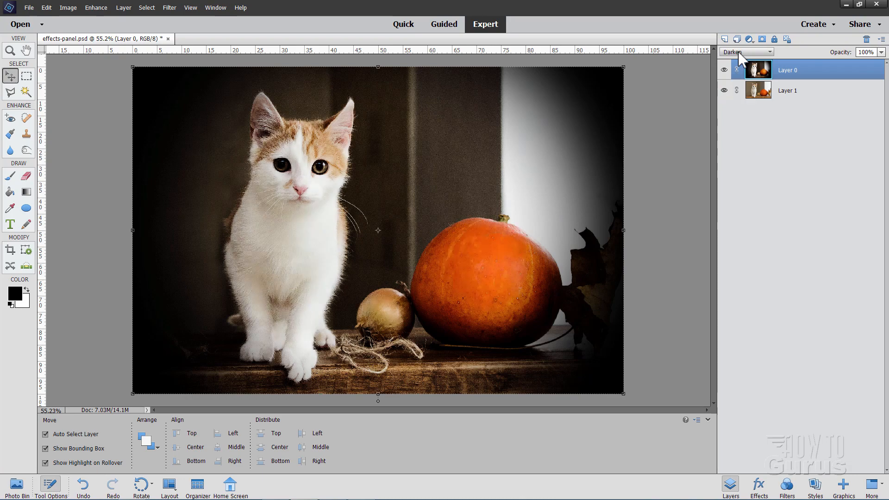
pyautogui.click(745, 52)
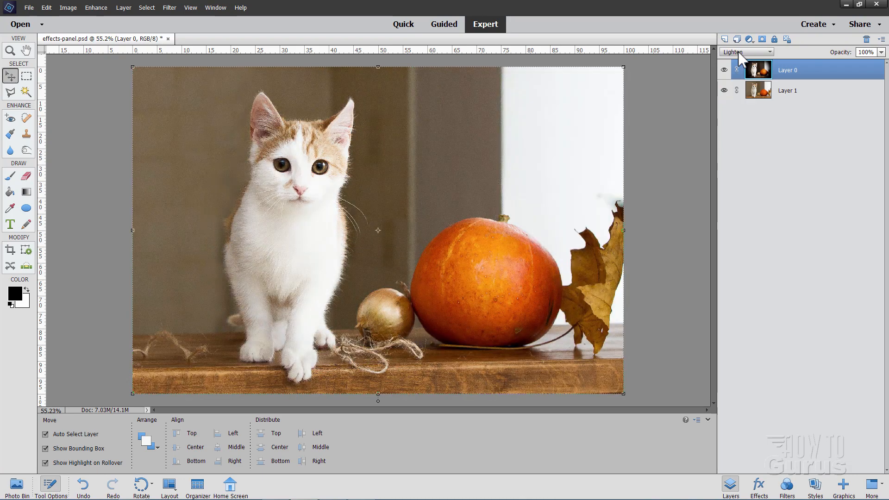
pyautogui.click(745, 52)
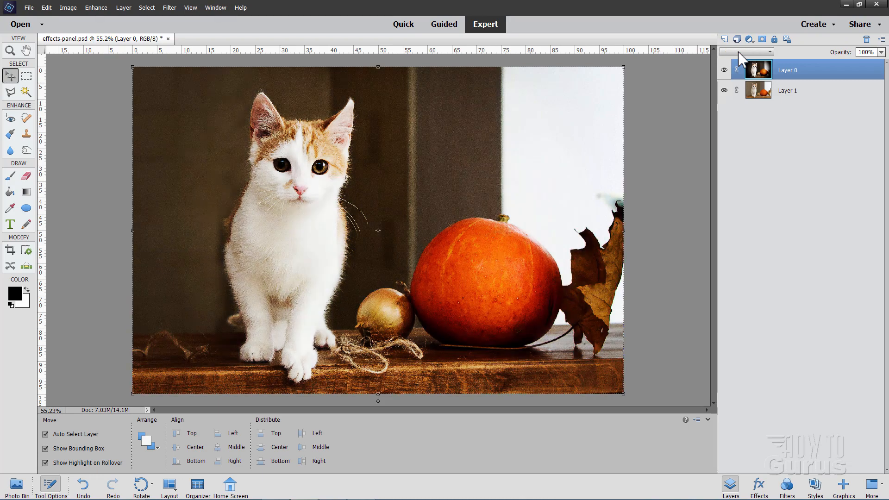
pyautogui.click(745, 51)
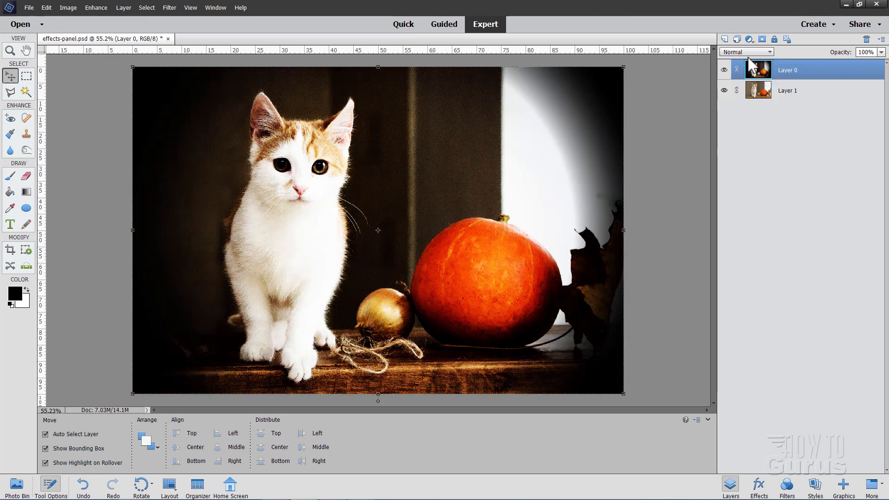
pyautogui.click(758, 486)
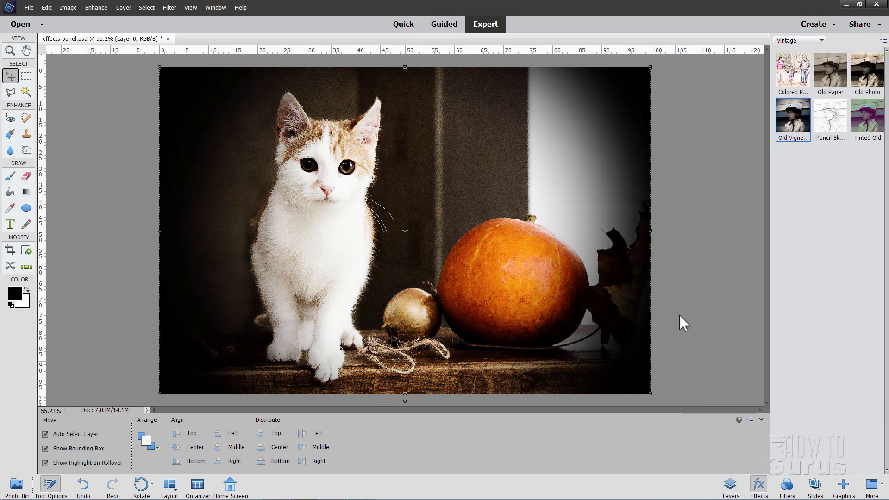
# - Open the Effects category dropdown and browse toward the Monotone Color category
pyautogui.click(797, 40)
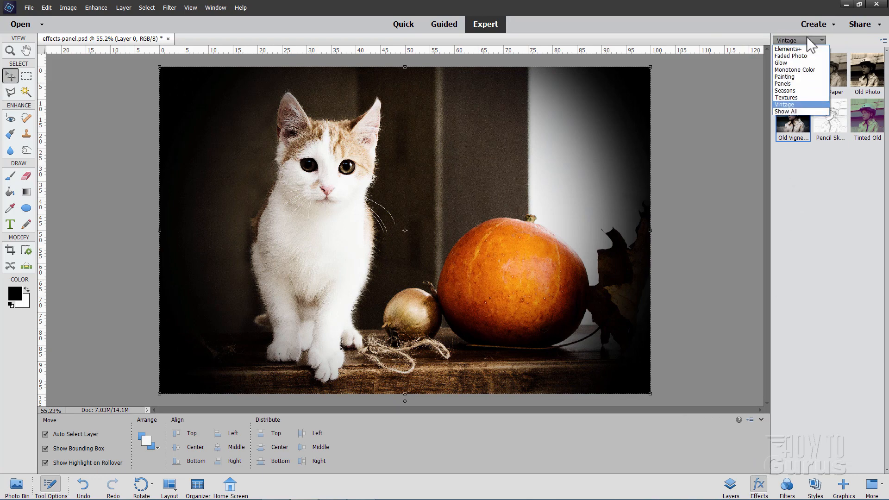
pyautogui.moveTo(790, 56)
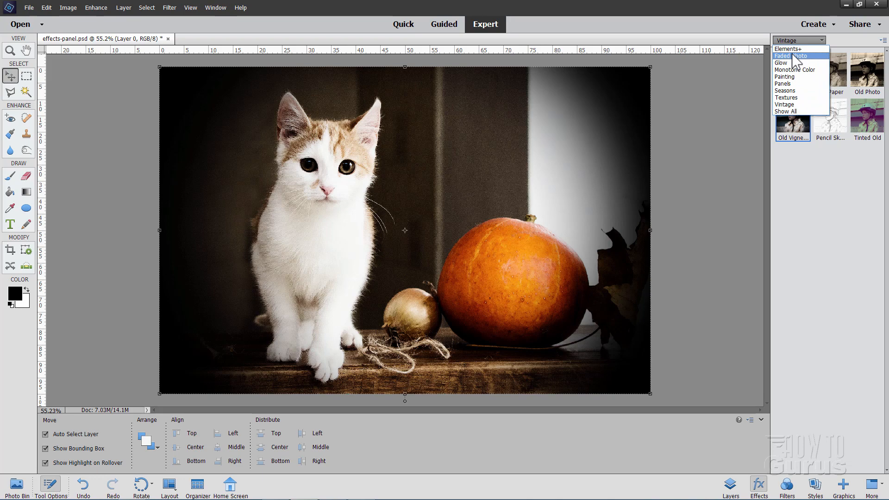
pyautogui.moveTo(804, 70)
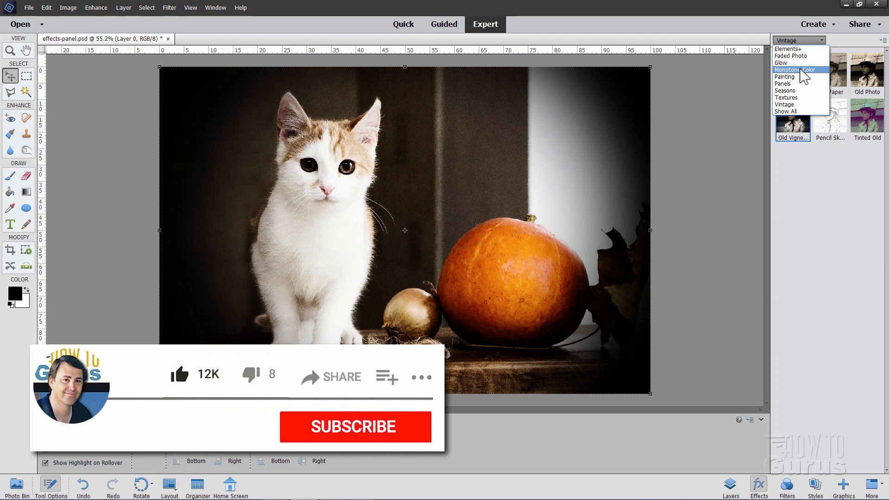
pyautogui.click(355, 426)
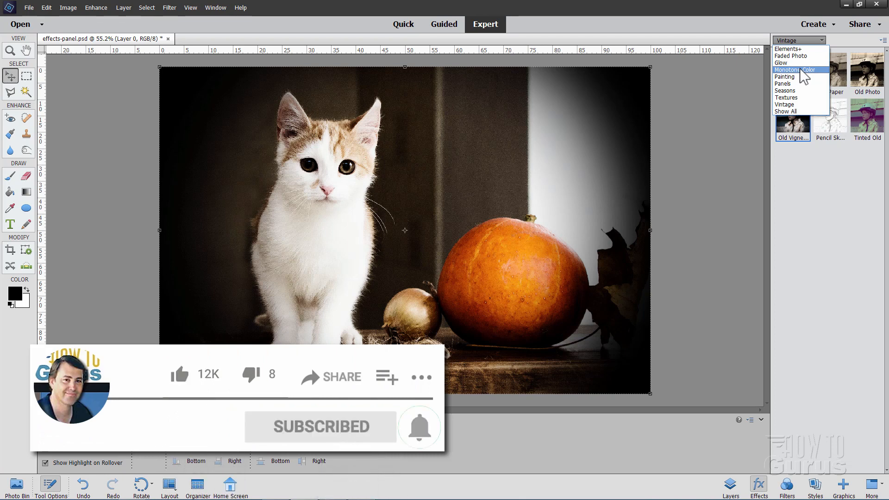